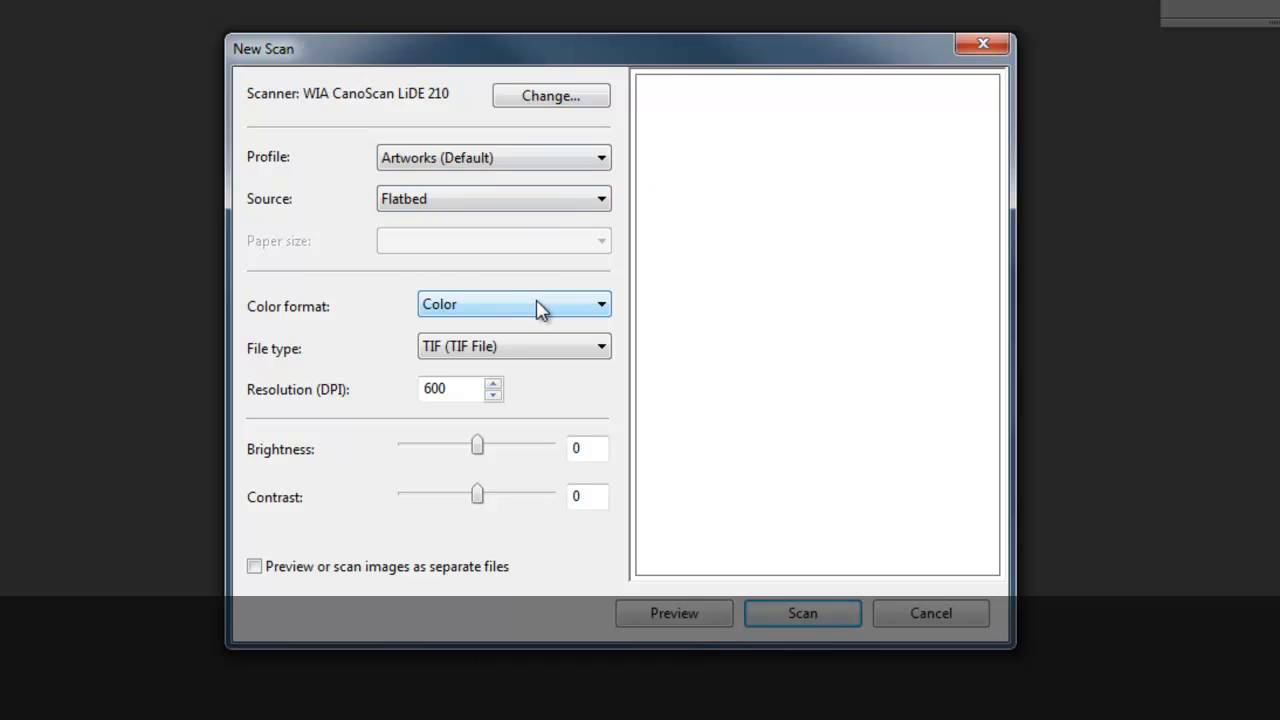
# - Switch the new scan's colour format from colour to Grayscale
pyautogui.click(513, 304)
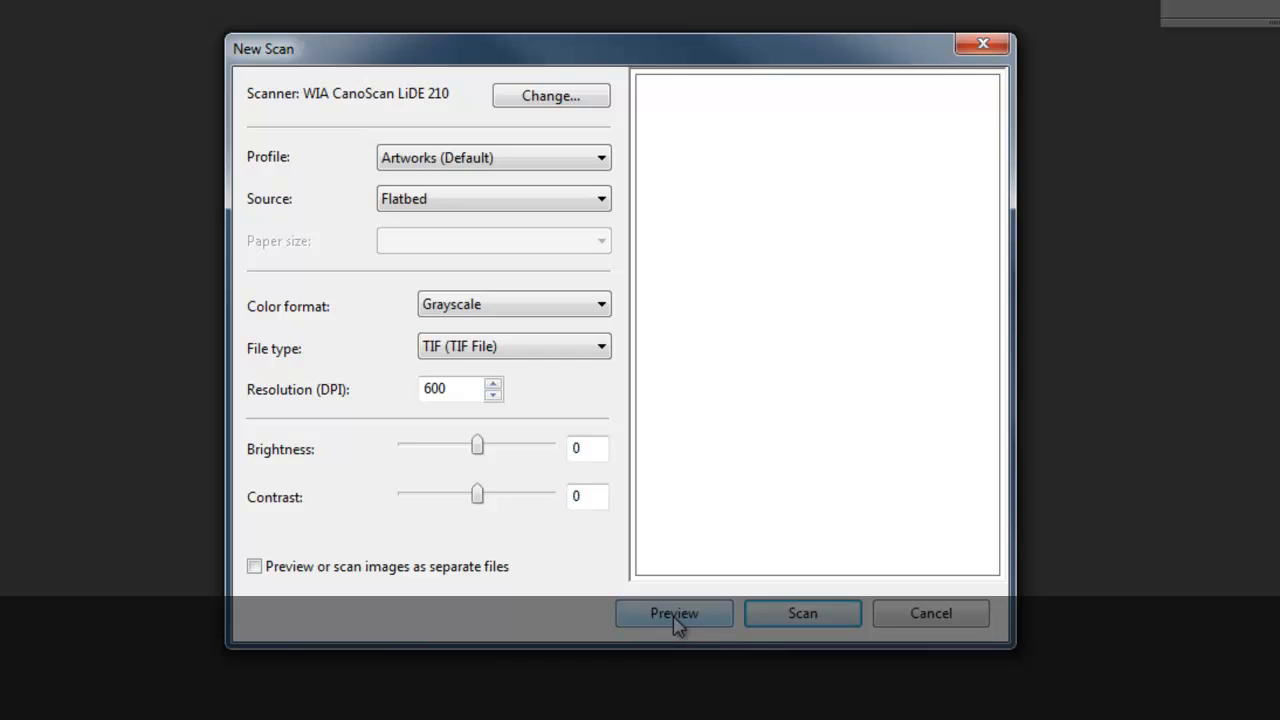
# - Preview the pencil drawing and set scan brightness to 17 and contrast to -15
pyautogui.click(673, 613)
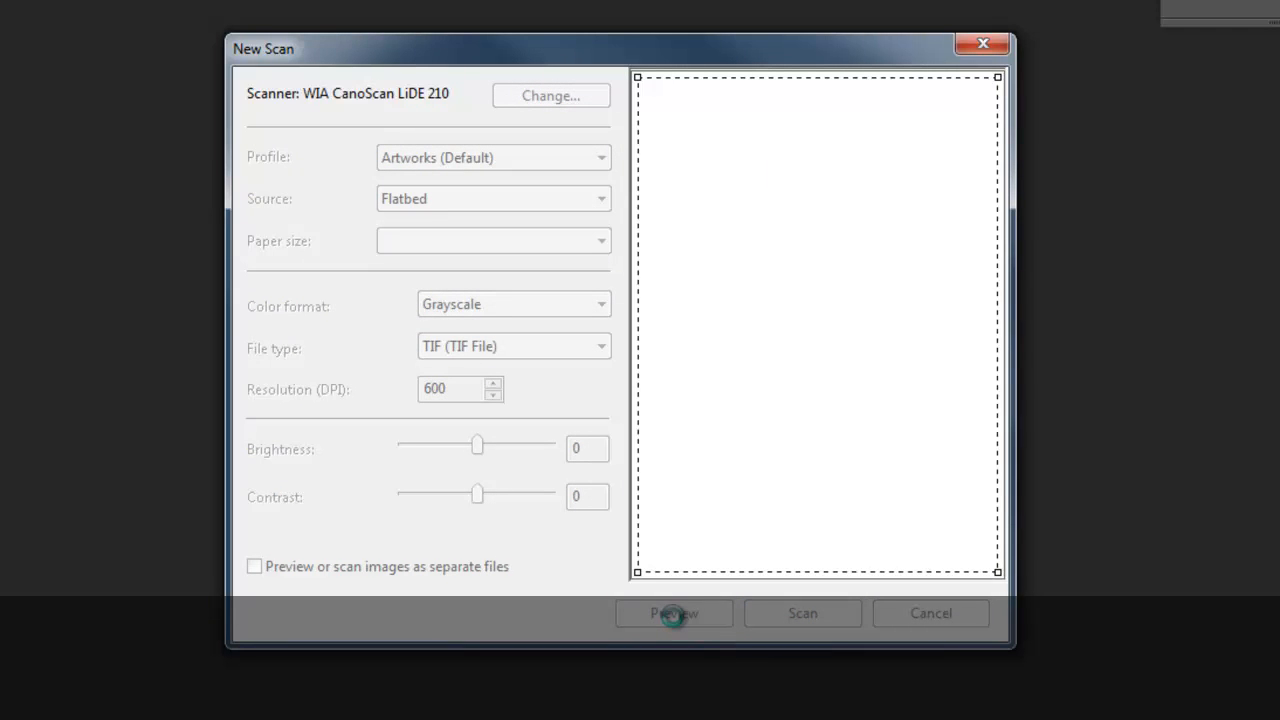
pyautogui.click(673, 613)
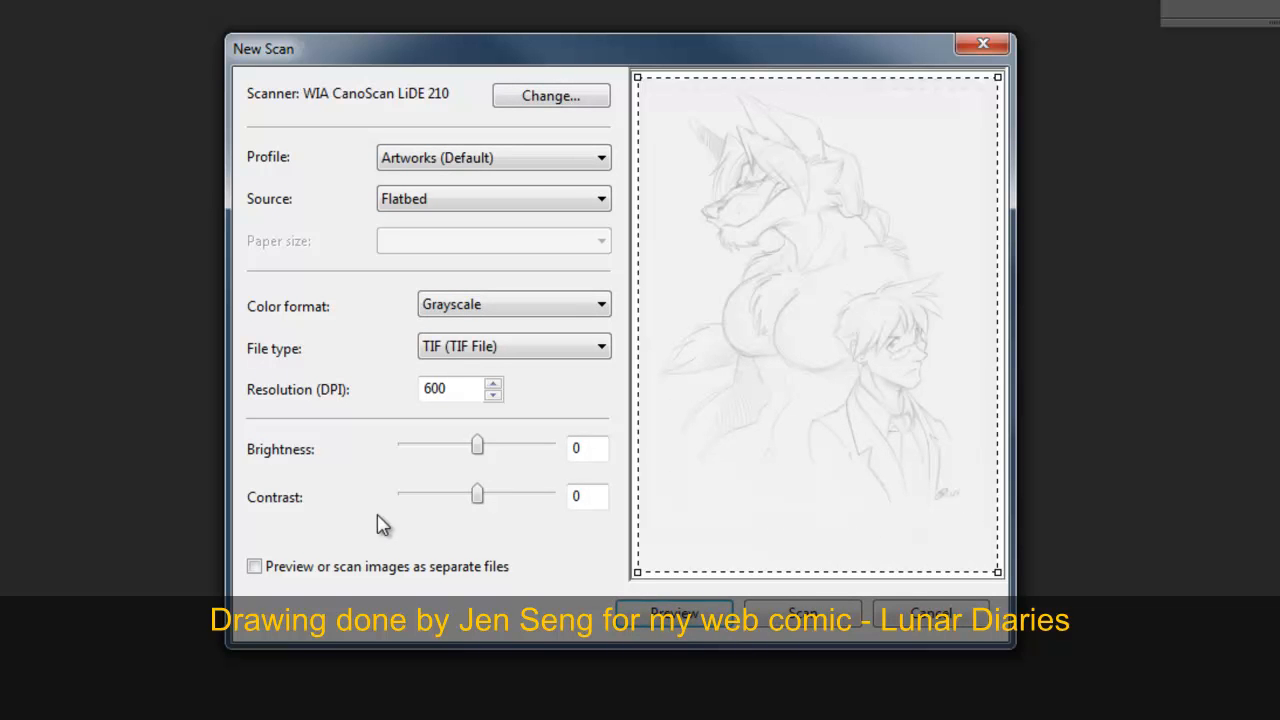
pyautogui.moveTo(253, 531)
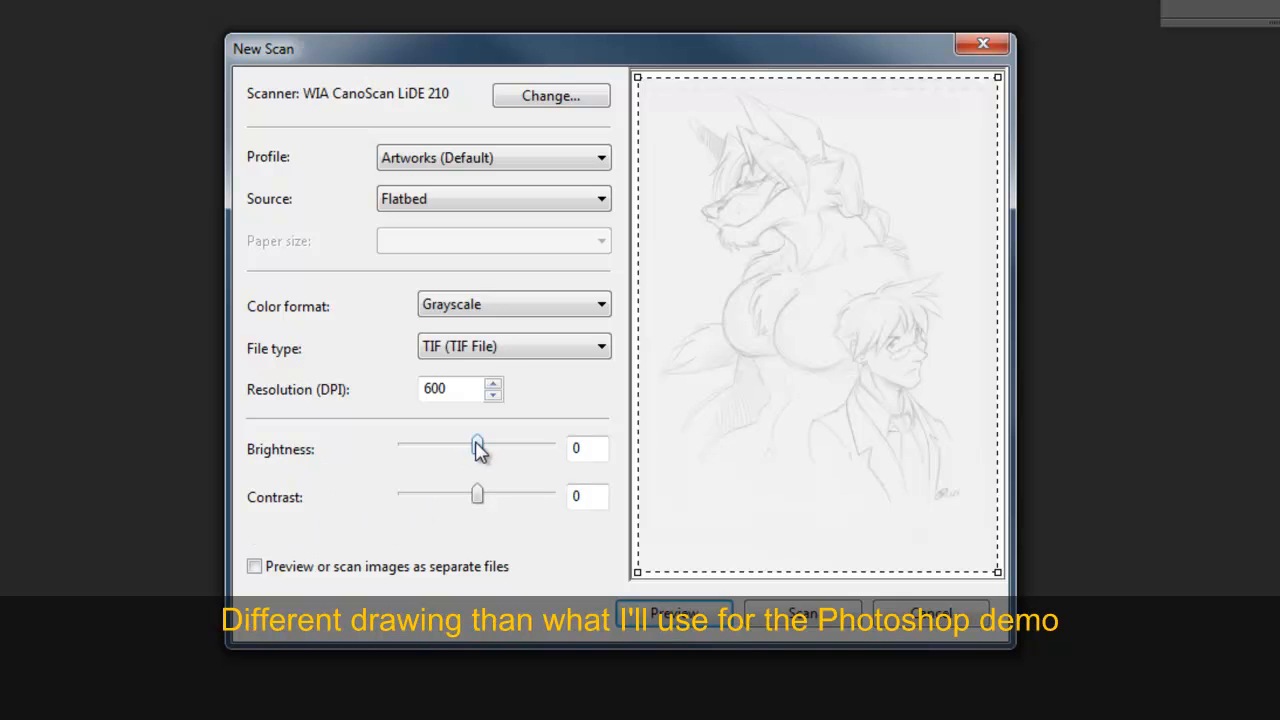
pyautogui.moveTo(477, 445); pyautogui.dragTo(487, 445)
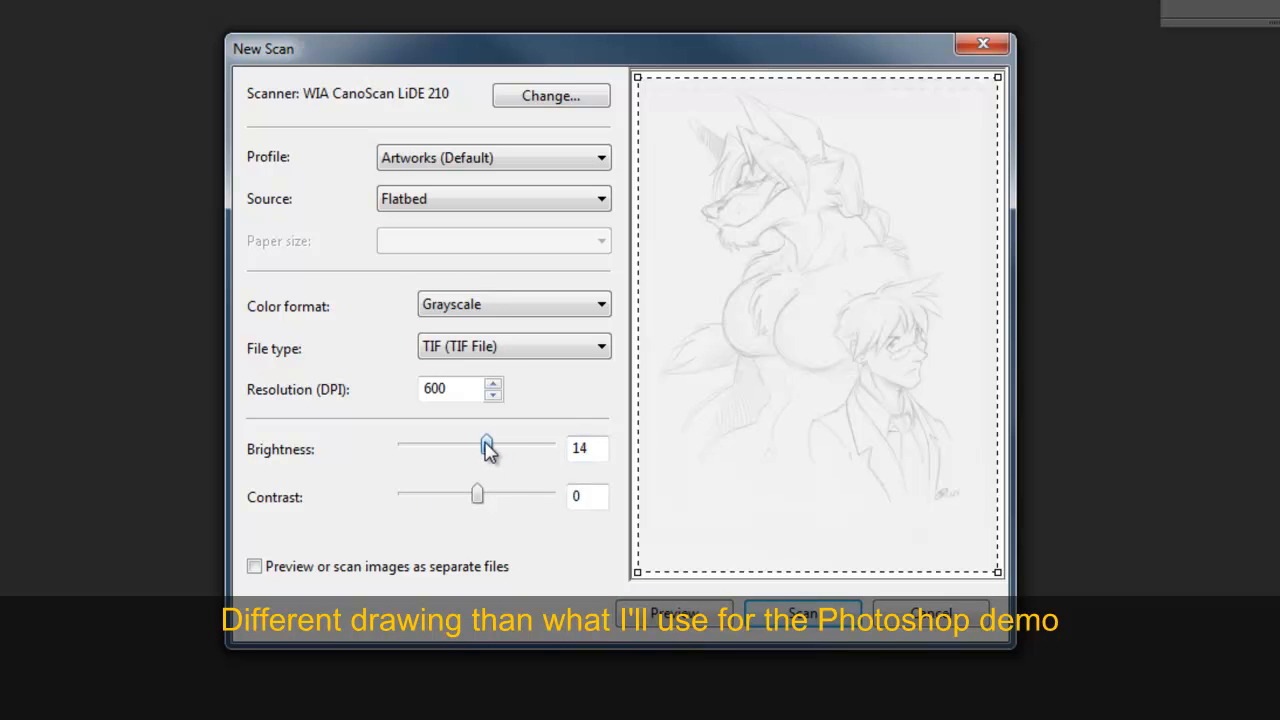
pyautogui.moveTo(487, 445); pyautogui.dragTo(489, 445)
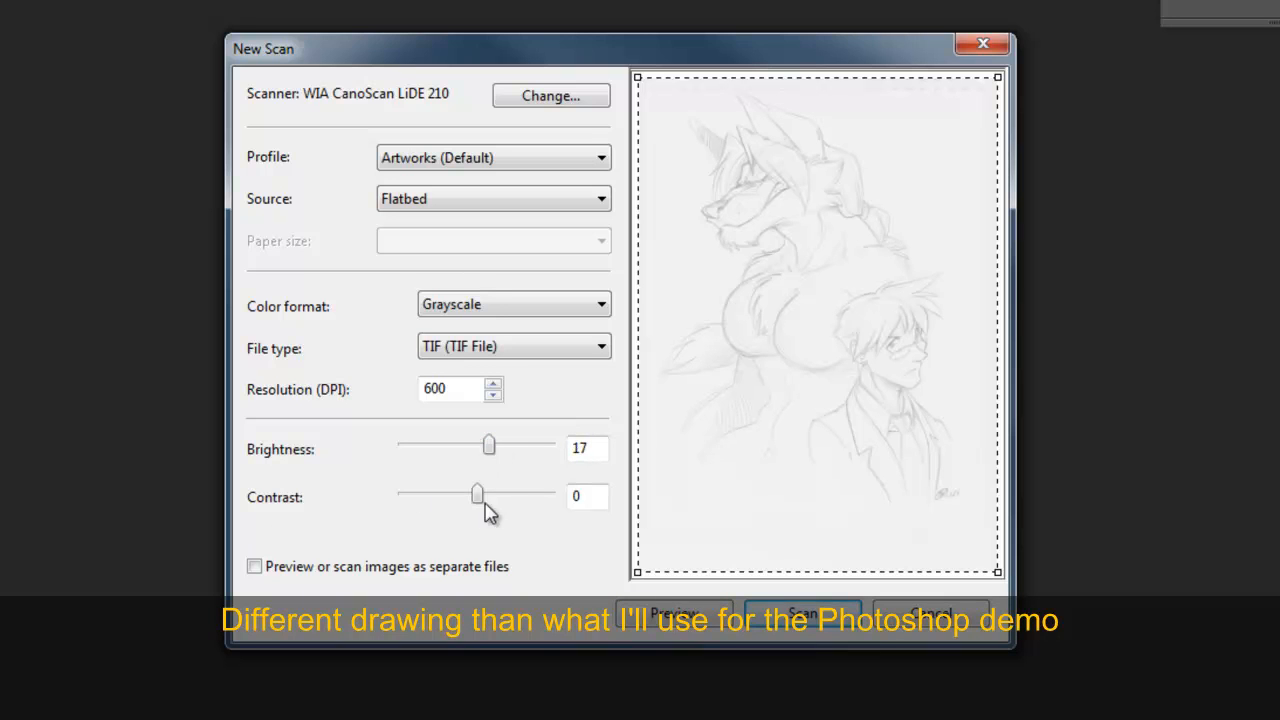
pyautogui.moveTo(477, 494); pyautogui.dragTo(465, 494)
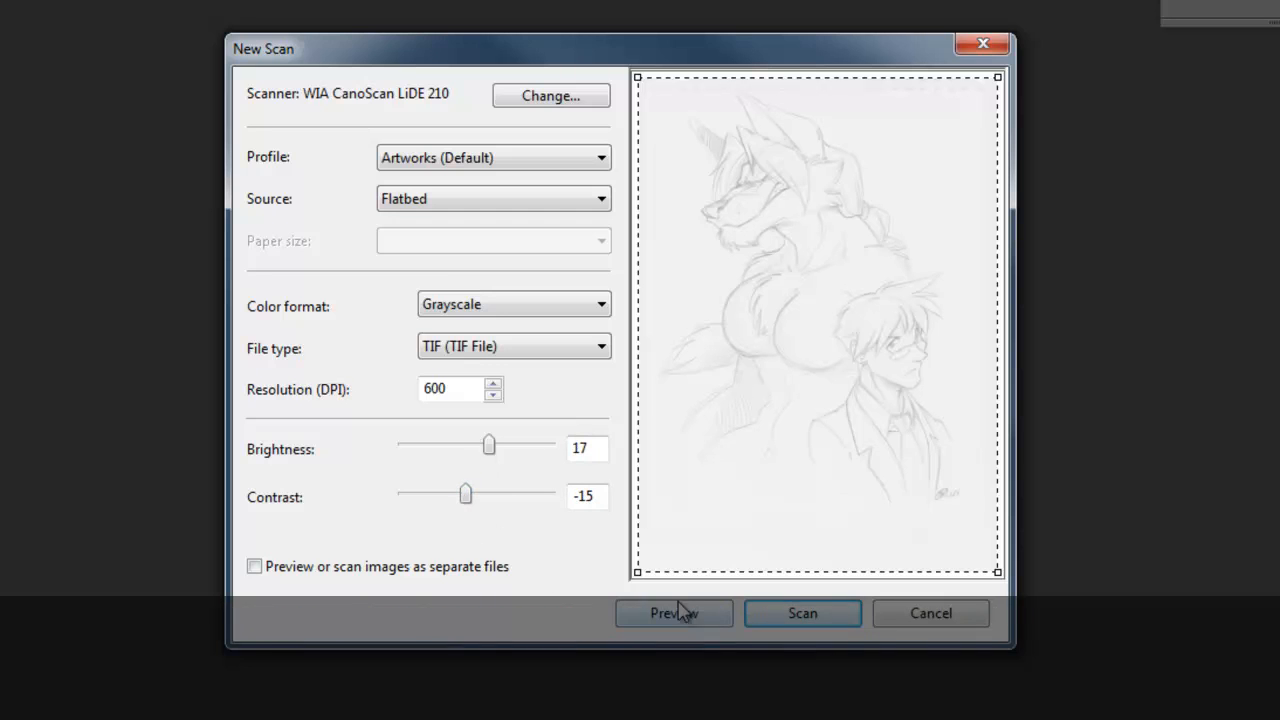
# - Refresh the scan preview with the adjusted settings, keeping Grayscale as the colour format
pyautogui.click(673, 613)
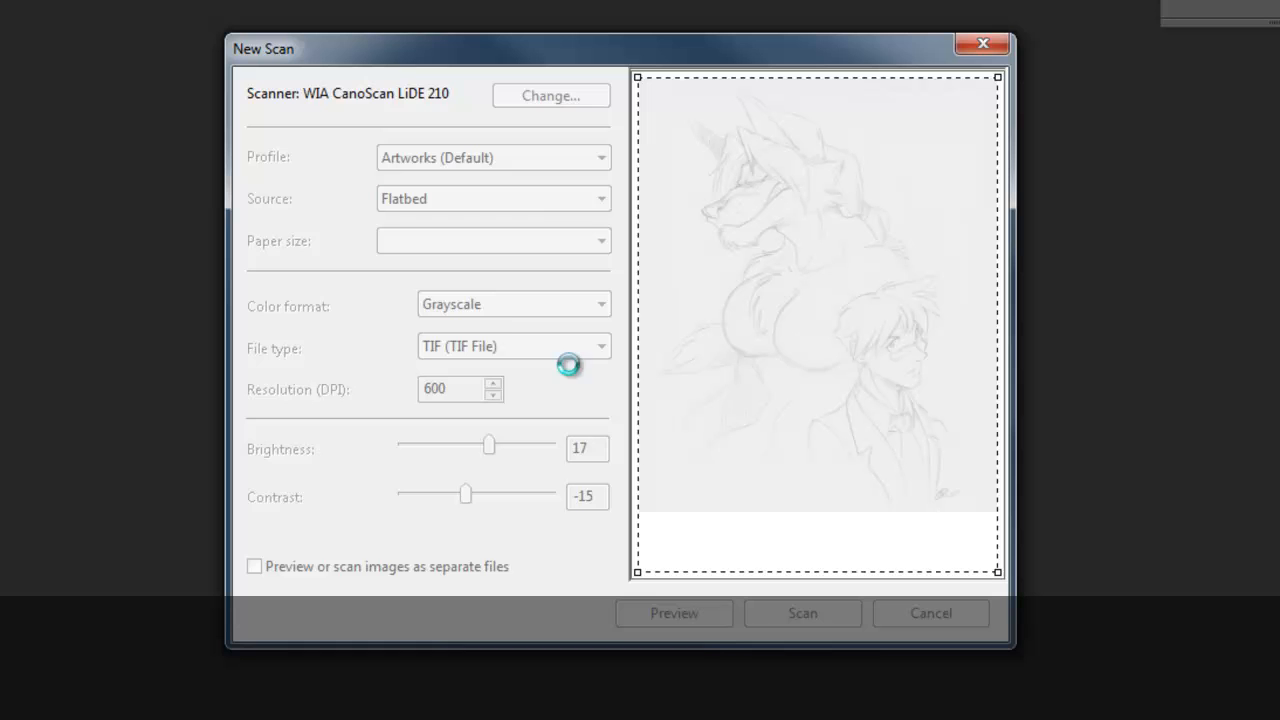
pyautogui.click(513, 304)
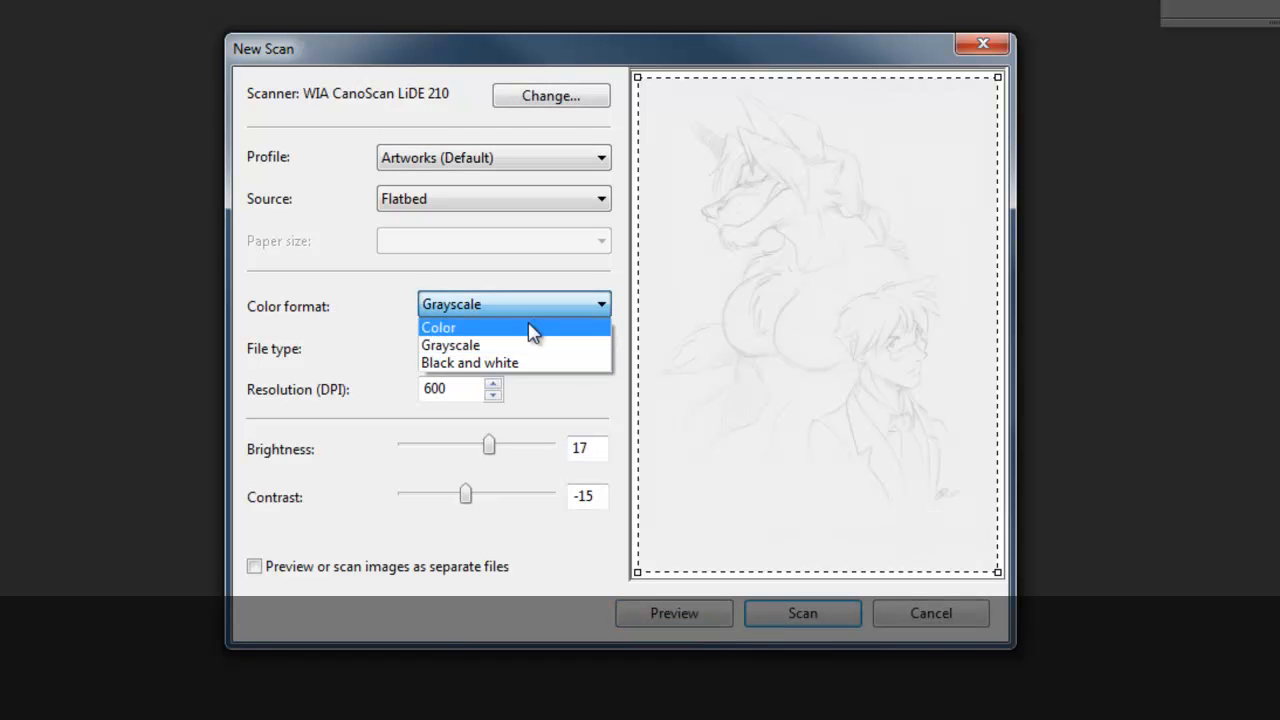
pyautogui.click(450, 345)
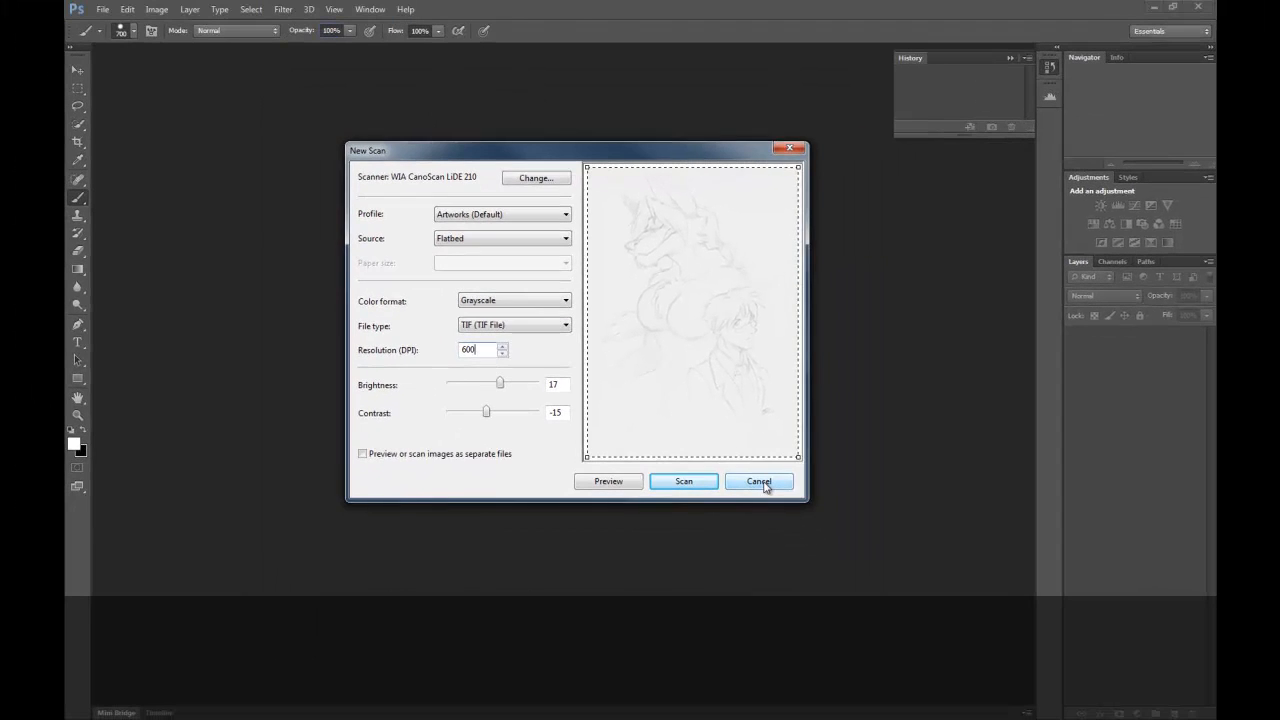
# - Cancel the scan and reopen demo.psd from File > Open Recent
pyautogui.click(759, 481)
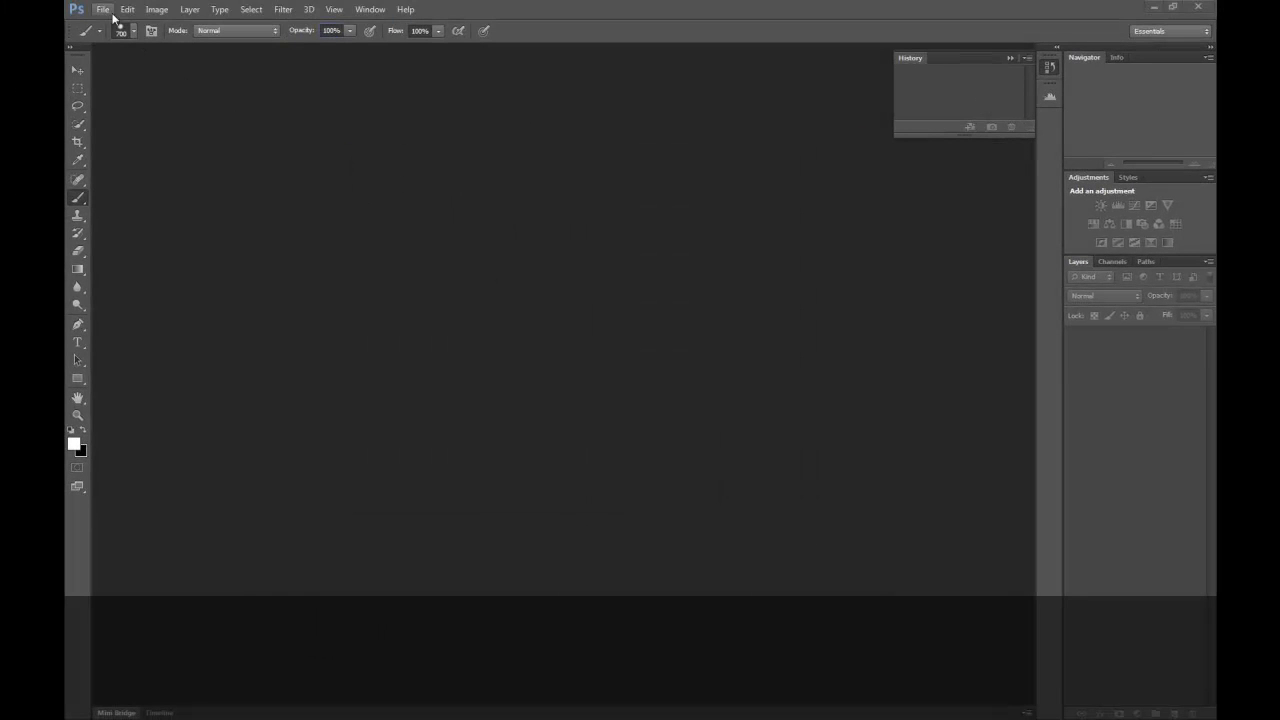
pyautogui.click(102, 9)
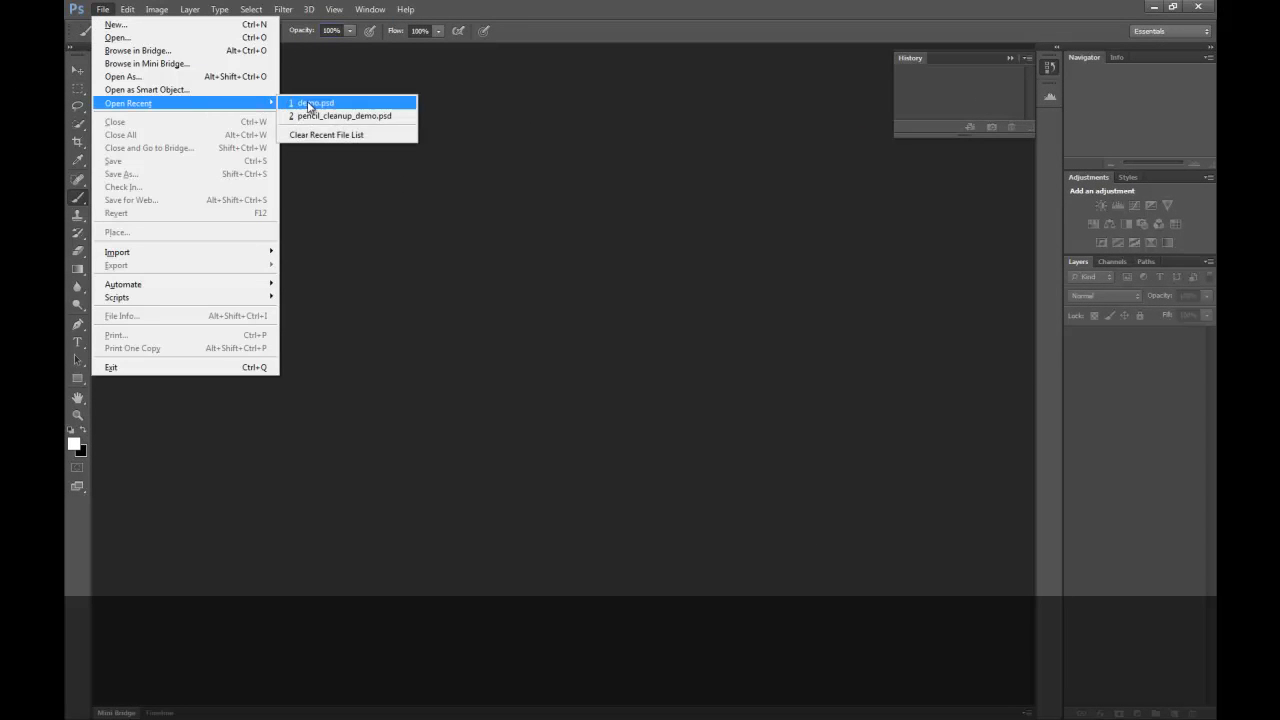
pyautogui.click(315, 103)
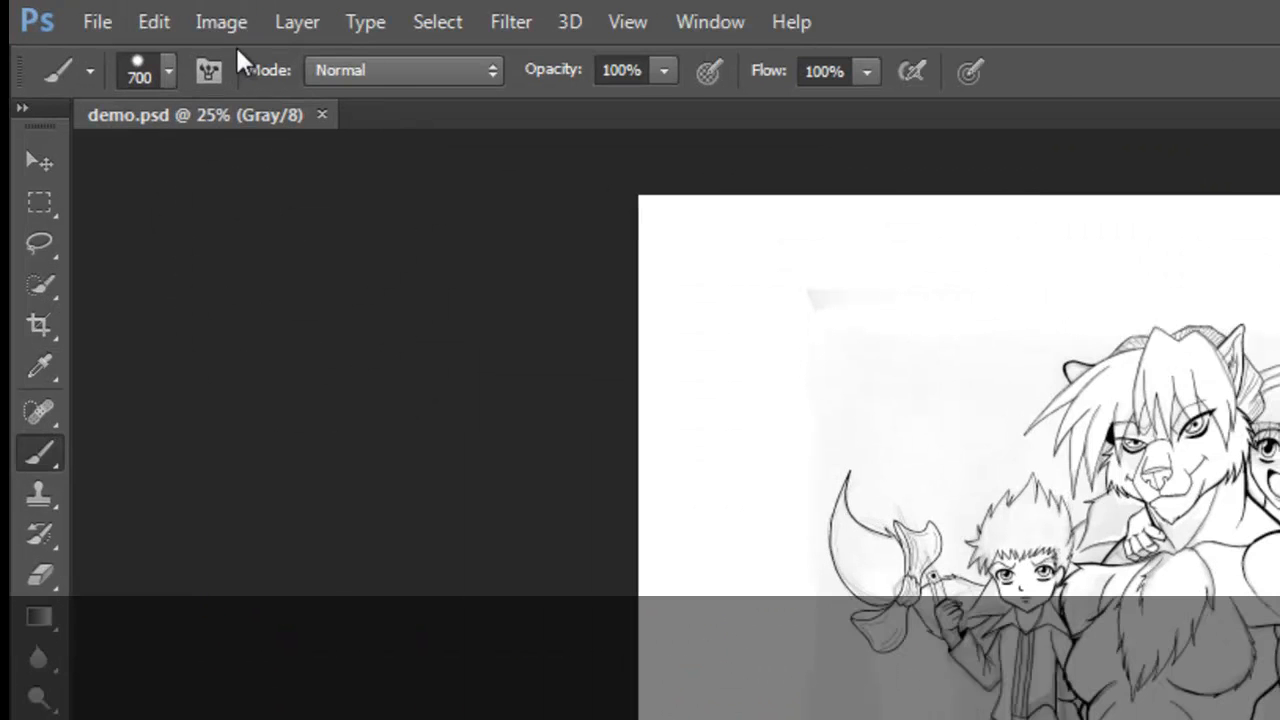
pyautogui.click(221, 21)
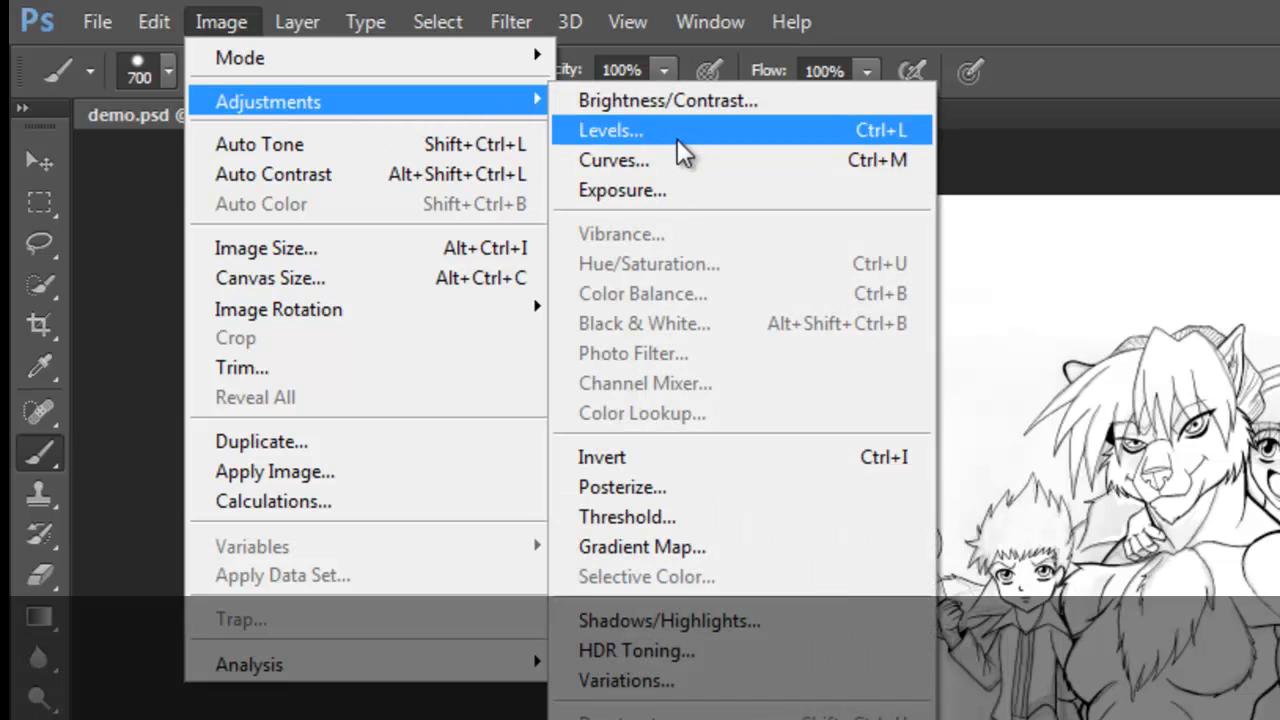
# - Open the Levels dialog on demo.psd, inputs still at 0, 1.00 and 255
pyautogui.click(611, 130)
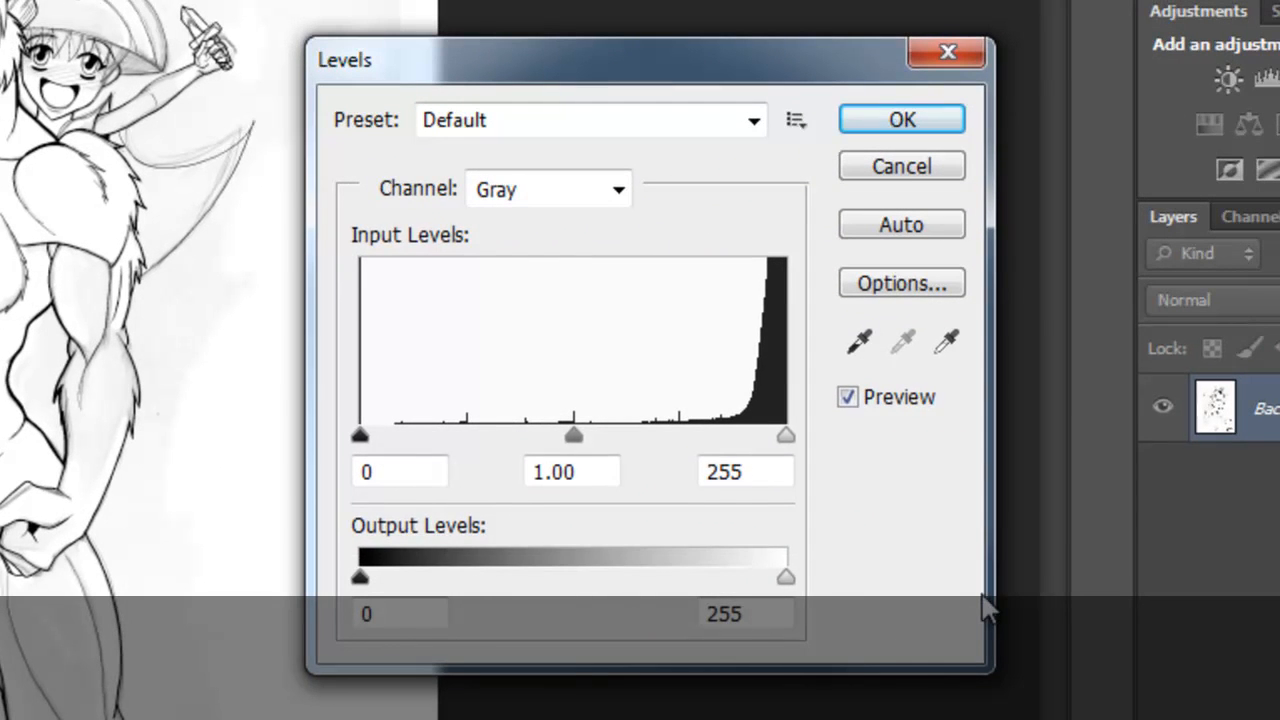
pyautogui.moveTo(500, 440)
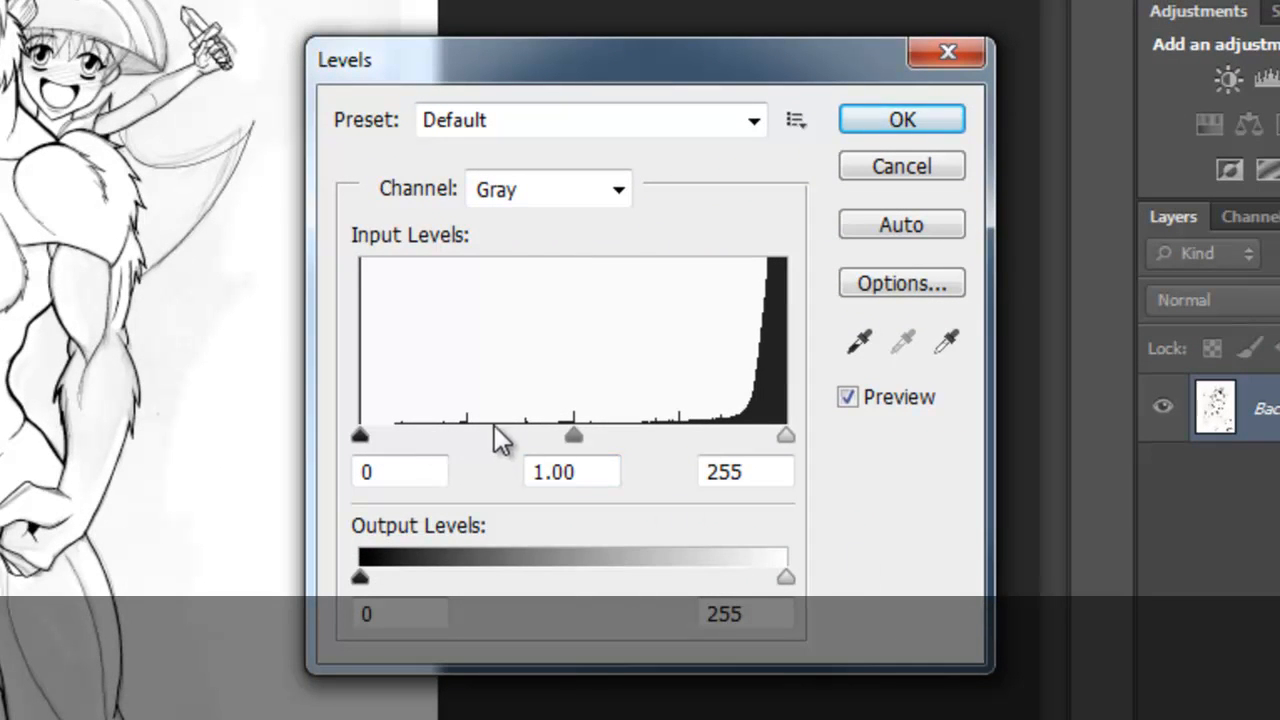
pyautogui.click(400, 471)
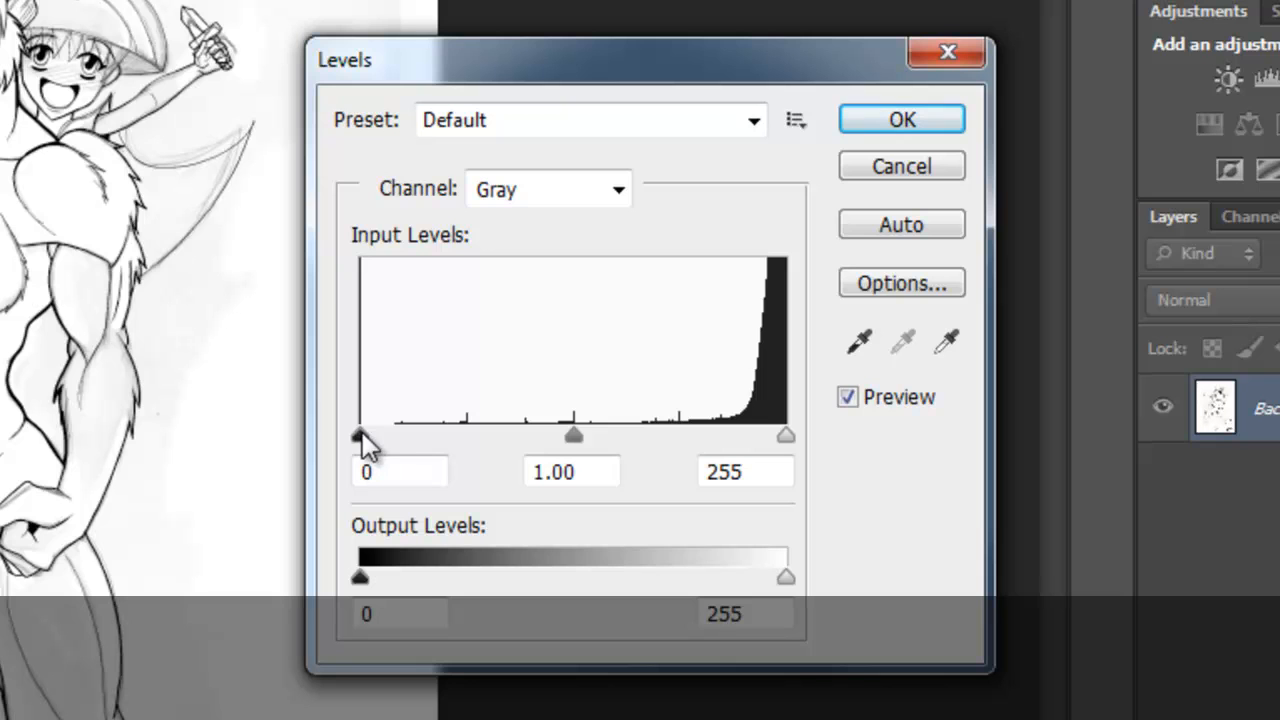
pyautogui.moveTo(575, 455)
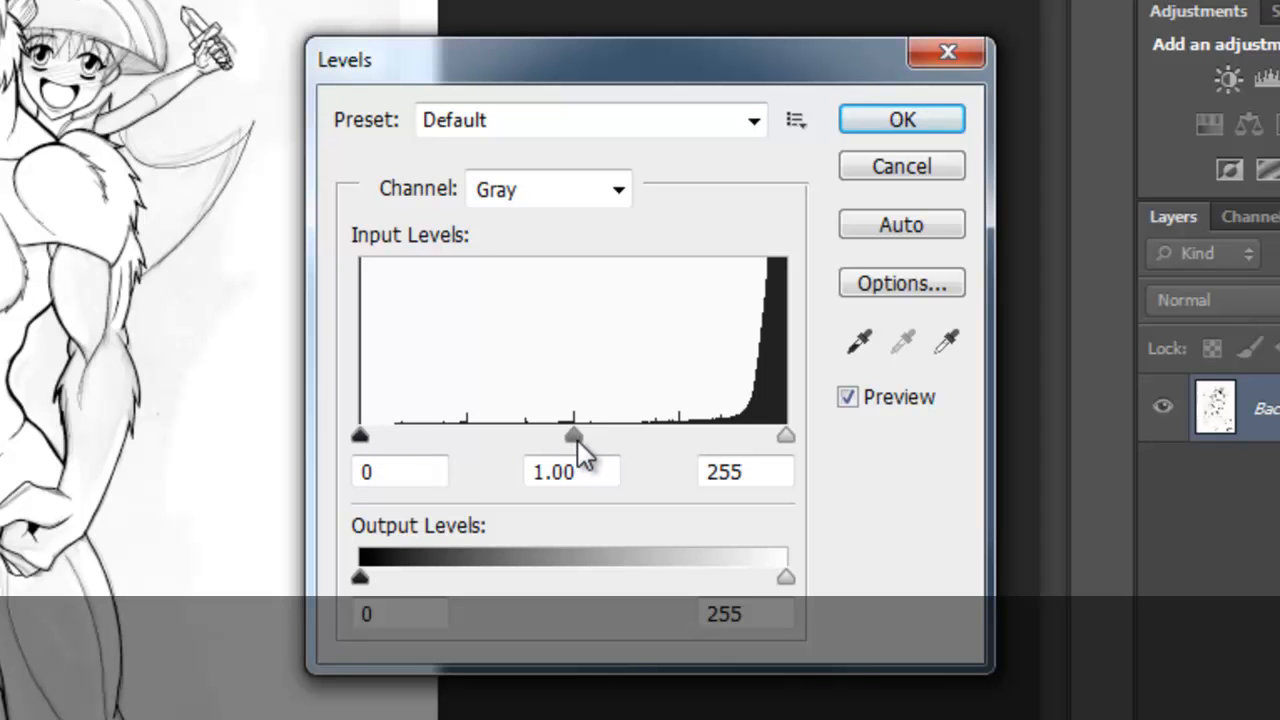
pyautogui.moveTo(755, 445)
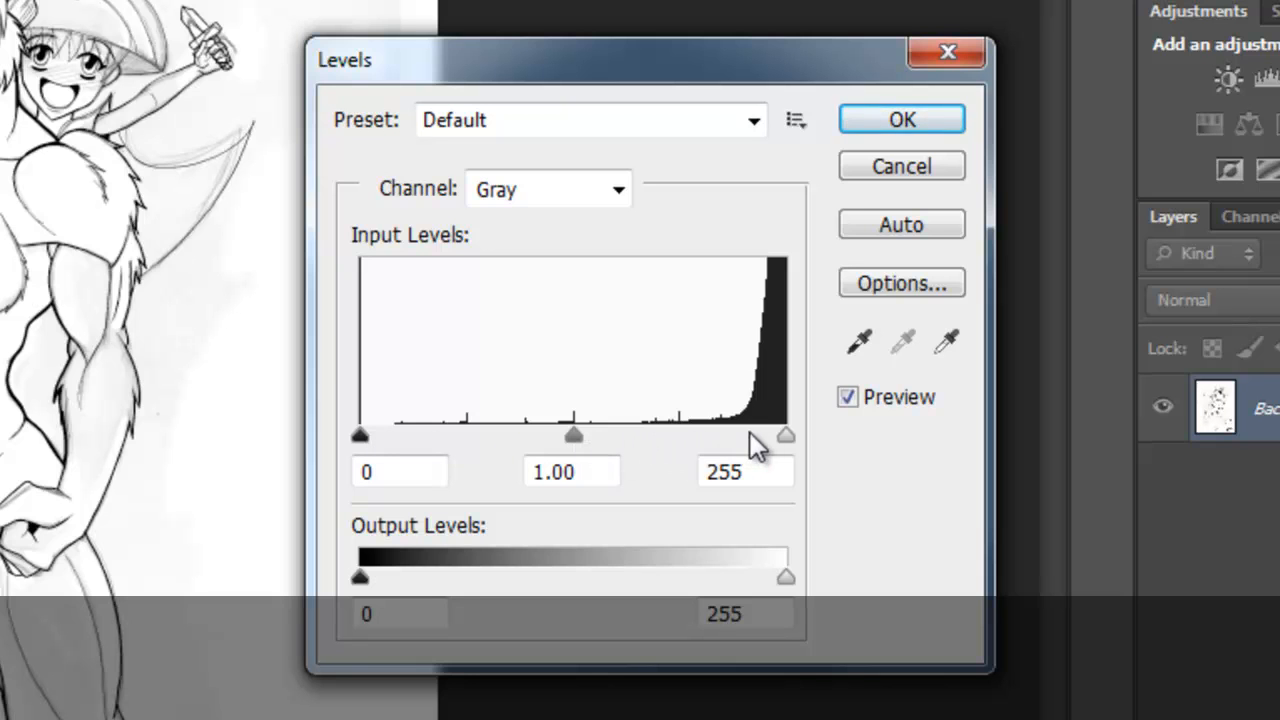
pyautogui.moveTo(790, 448)
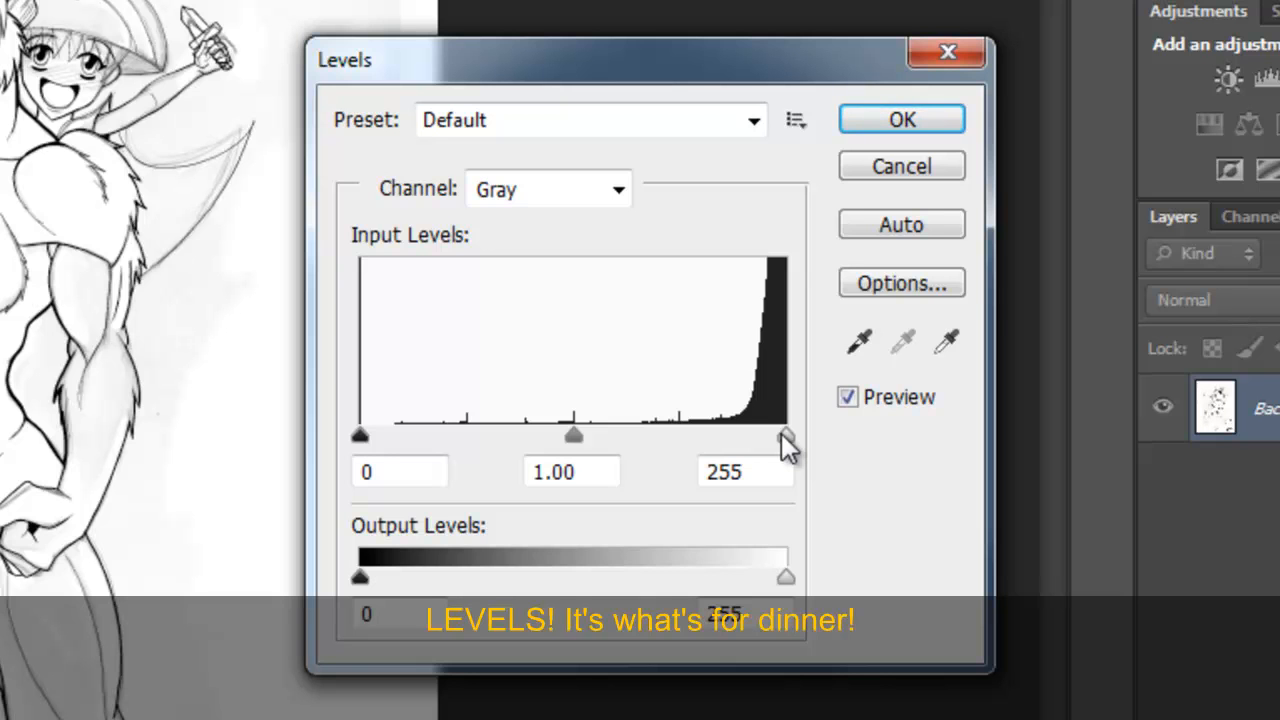
pyautogui.moveTo(362, 440)
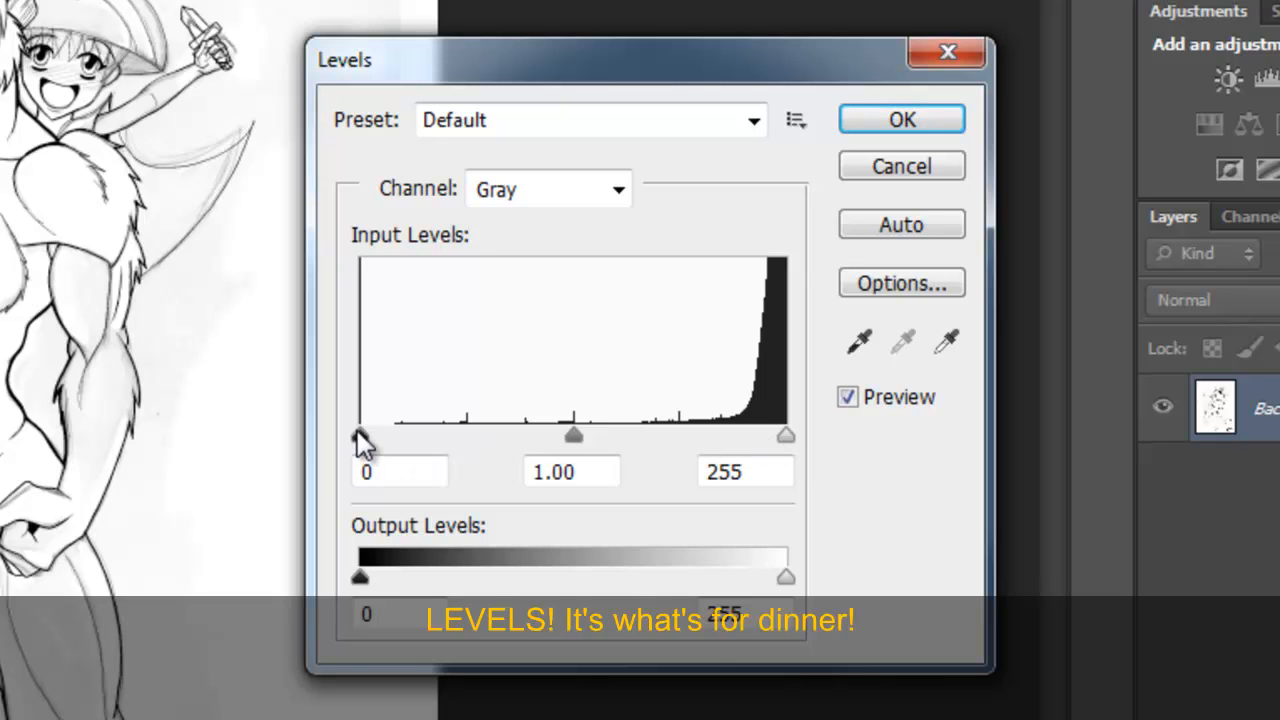
# - Set the black input level to 30 and bring the white point down to about 212
pyautogui.moveTo(360, 435); pyautogui.dragTo(405, 435)
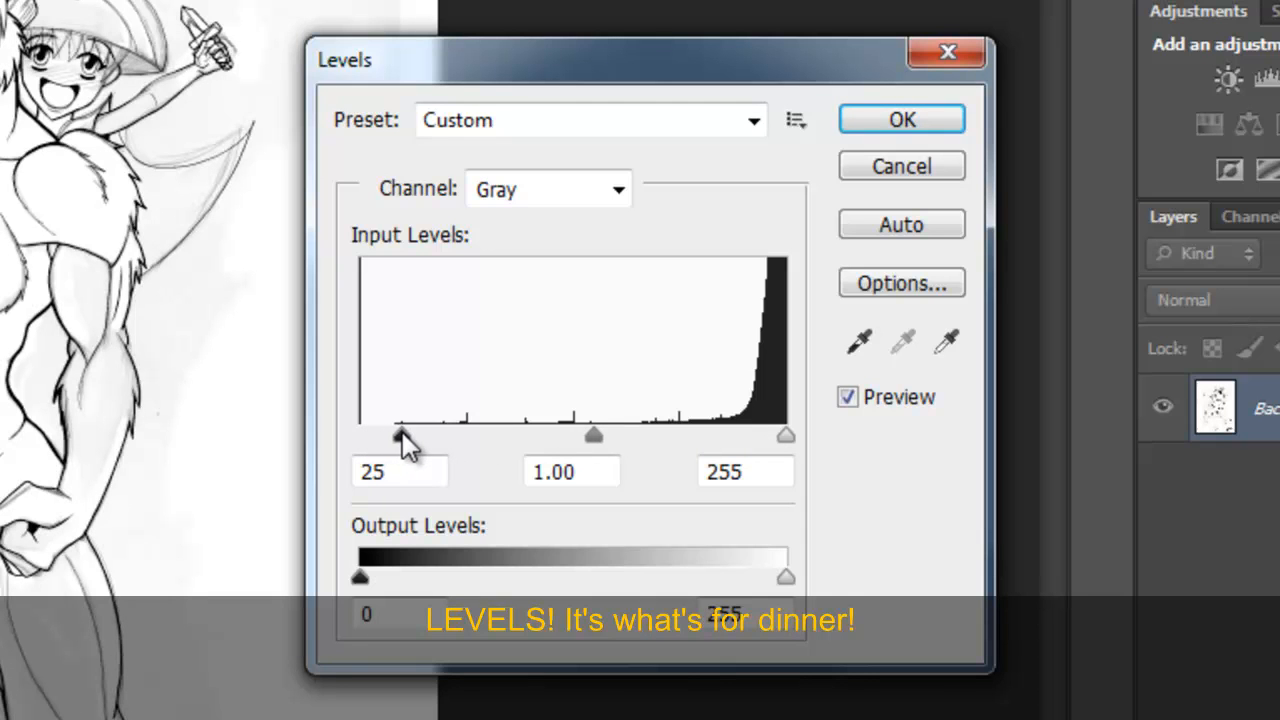
pyautogui.moveTo(388, 435); pyautogui.dragTo(400, 435)
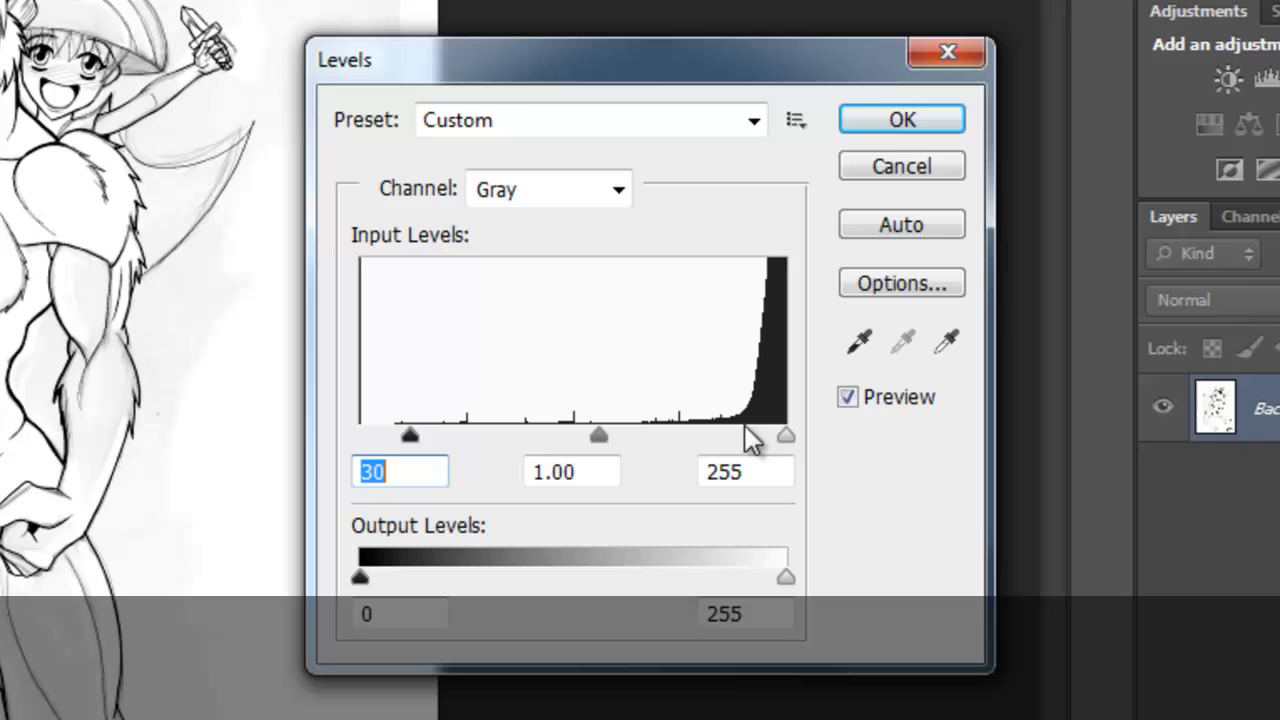
pyautogui.moveTo(786, 435); pyautogui.dragTo(780, 440)
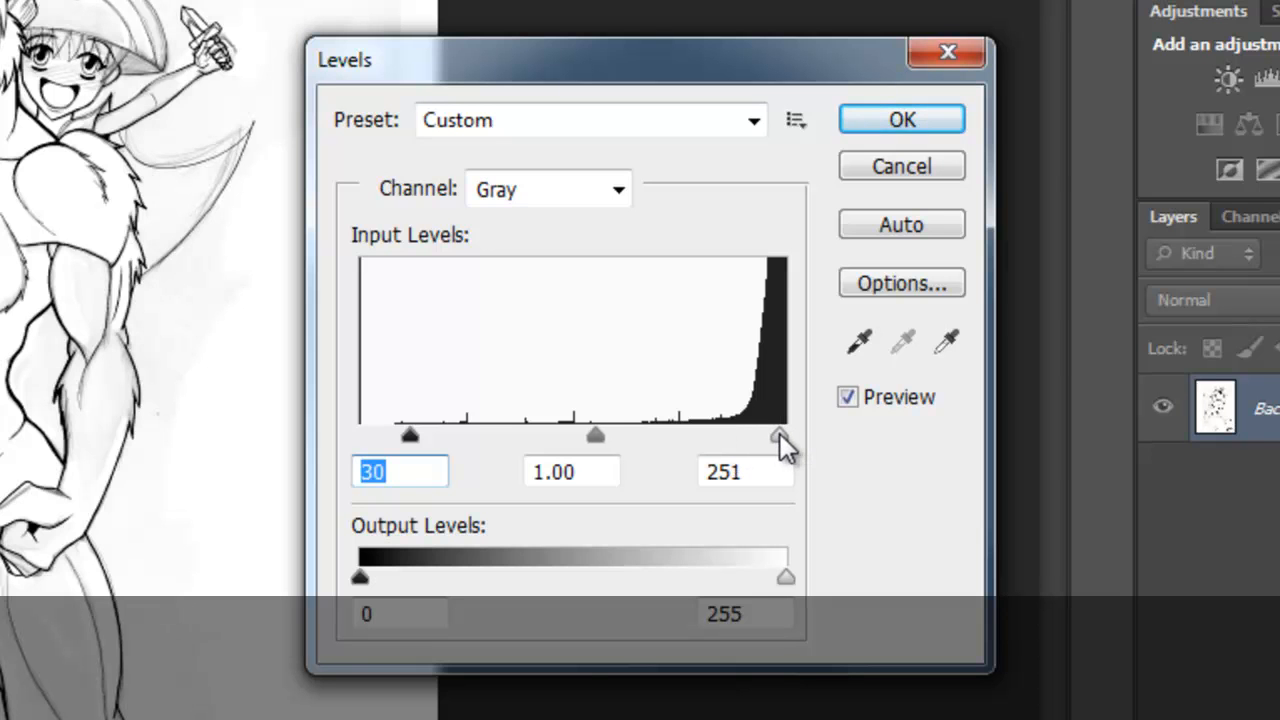
pyautogui.moveTo(780, 438); pyautogui.dragTo(760, 438)
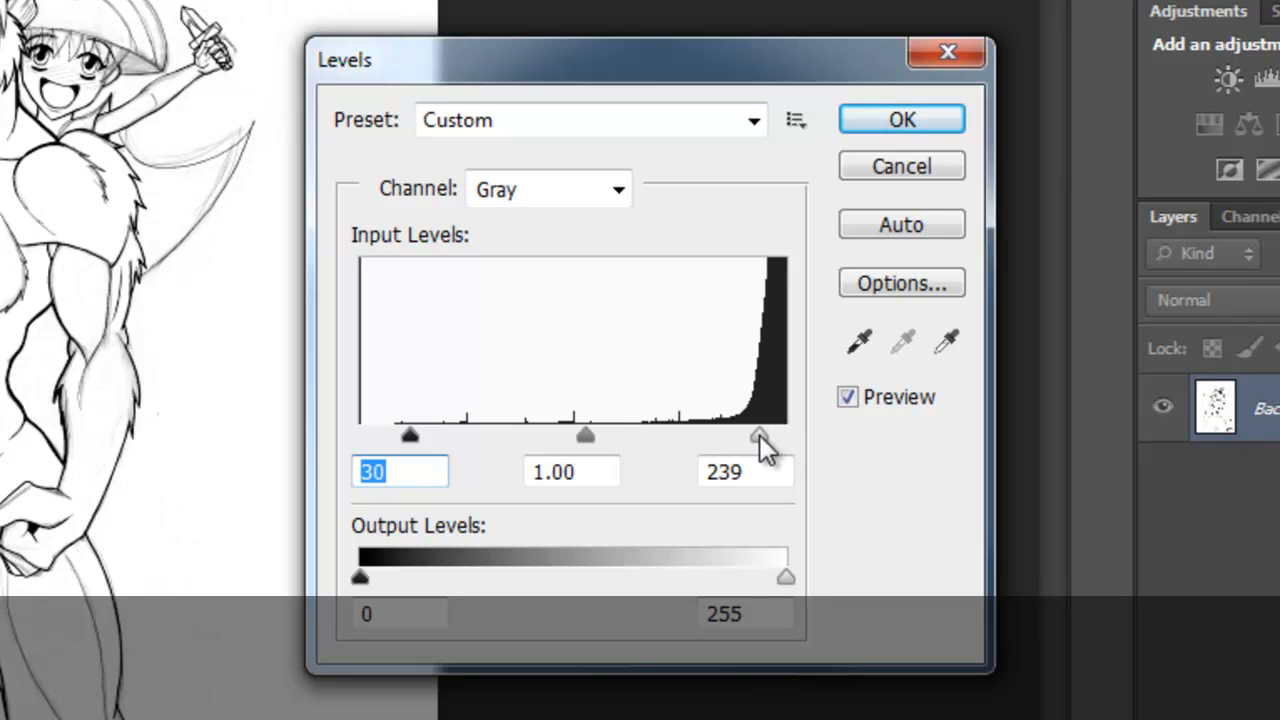
pyautogui.moveTo(760, 440); pyautogui.dragTo(740, 440)
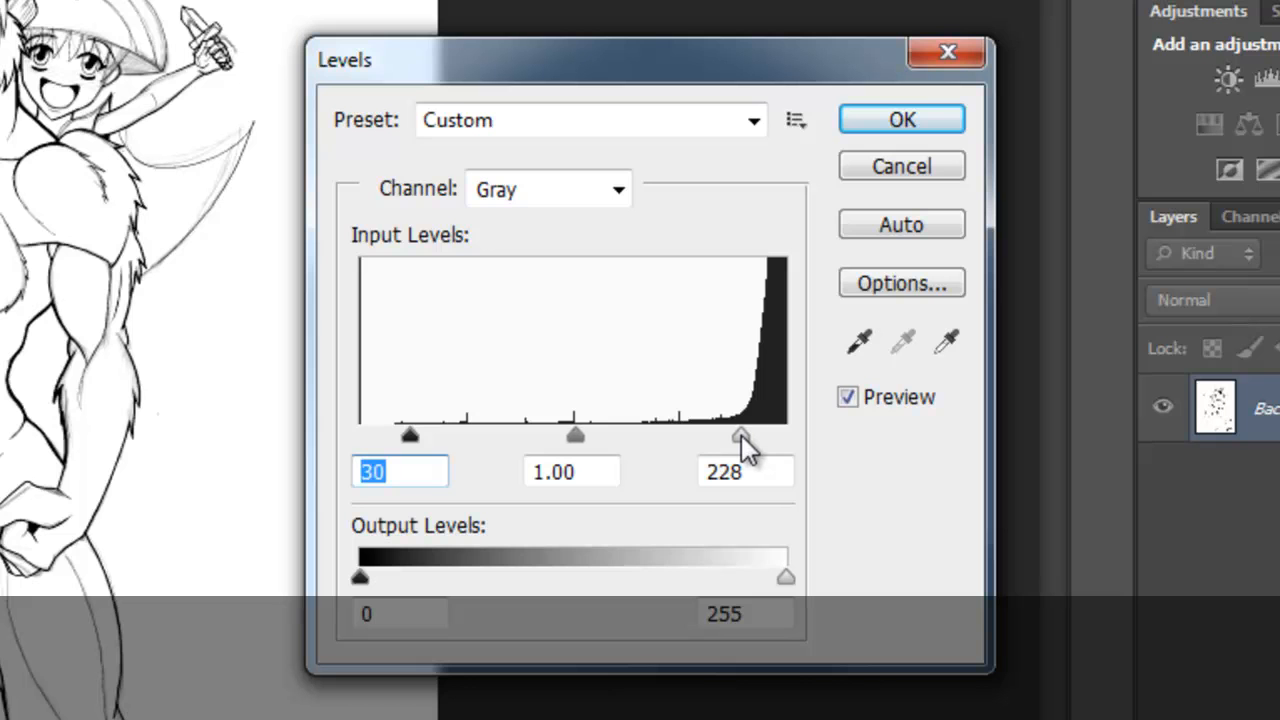
pyautogui.moveTo(742, 437); pyautogui.dragTo(722, 437)
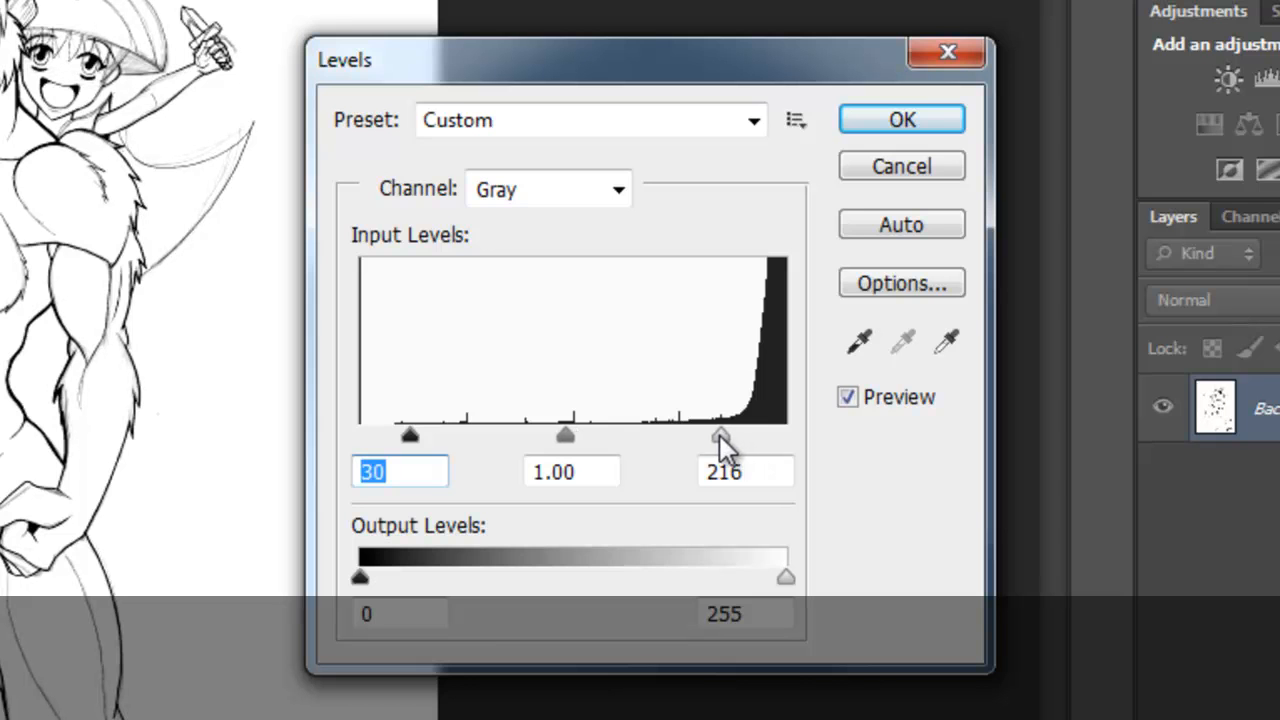
pyautogui.moveTo(723, 440); pyautogui.dragTo(713, 440)
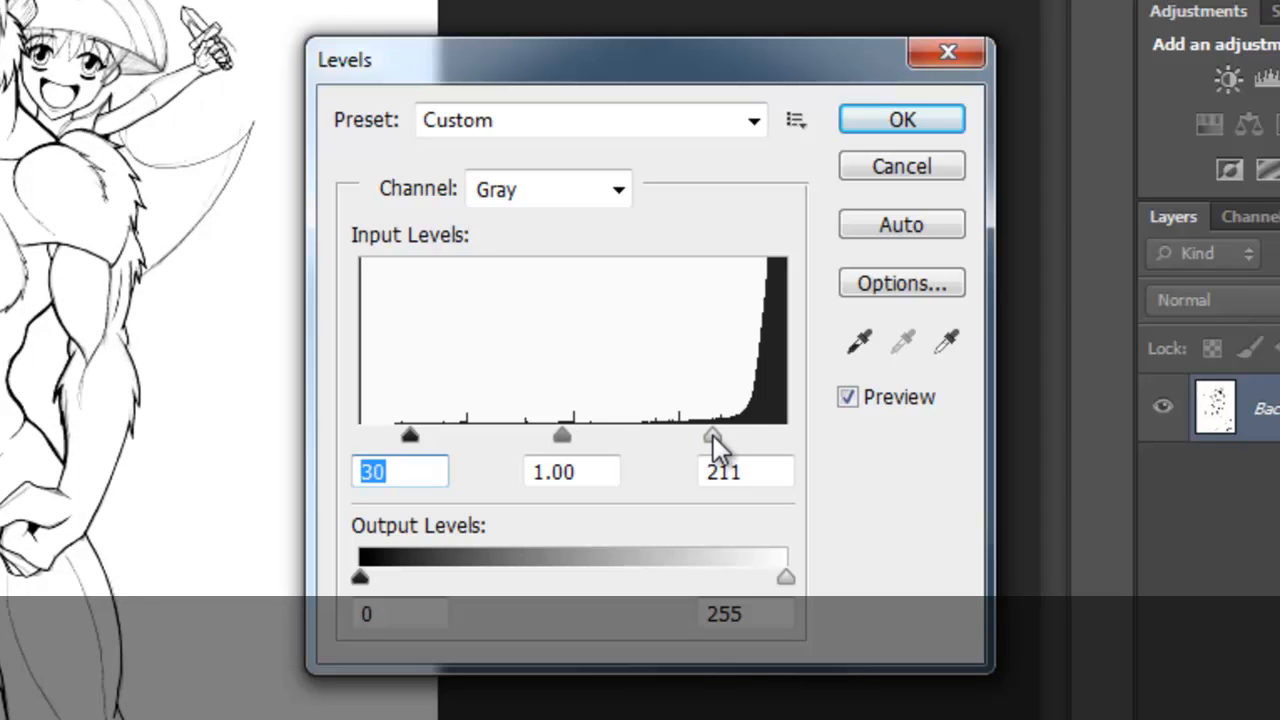
pyautogui.moveTo(712, 437); pyautogui.dragTo(679, 437)
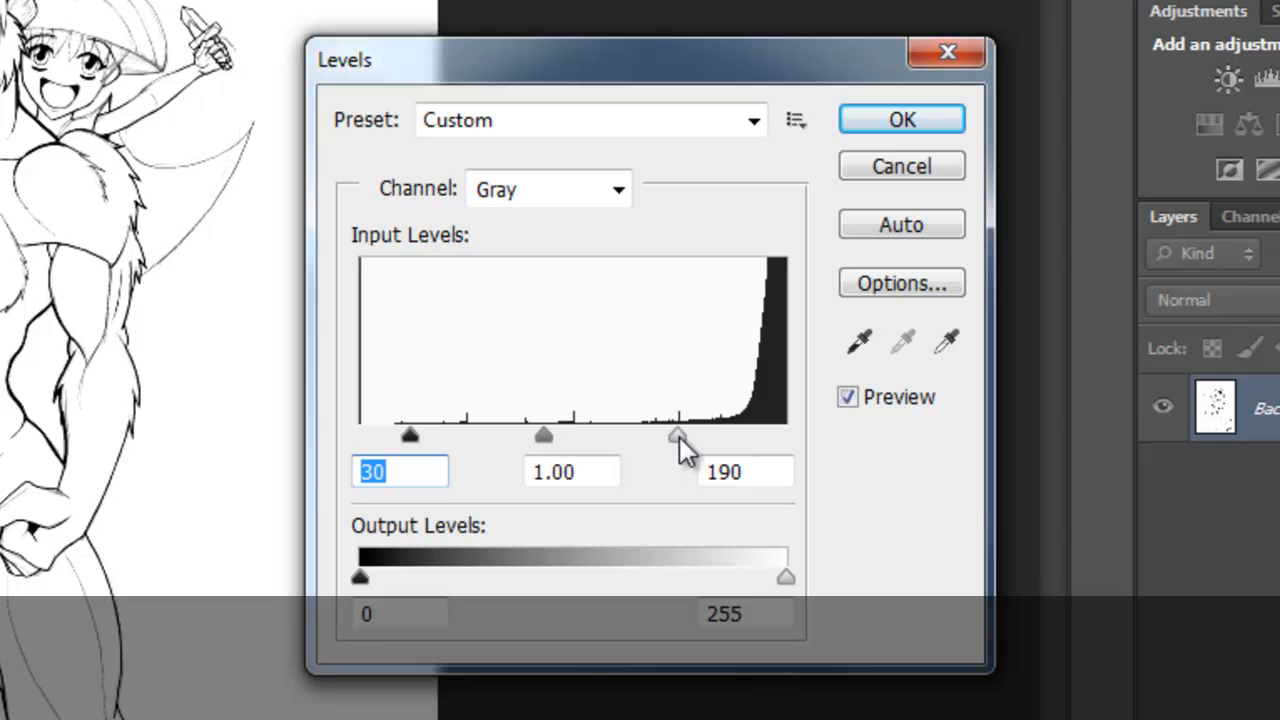
pyautogui.moveTo(678, 435); pyautogui.dragTo(712, 435)
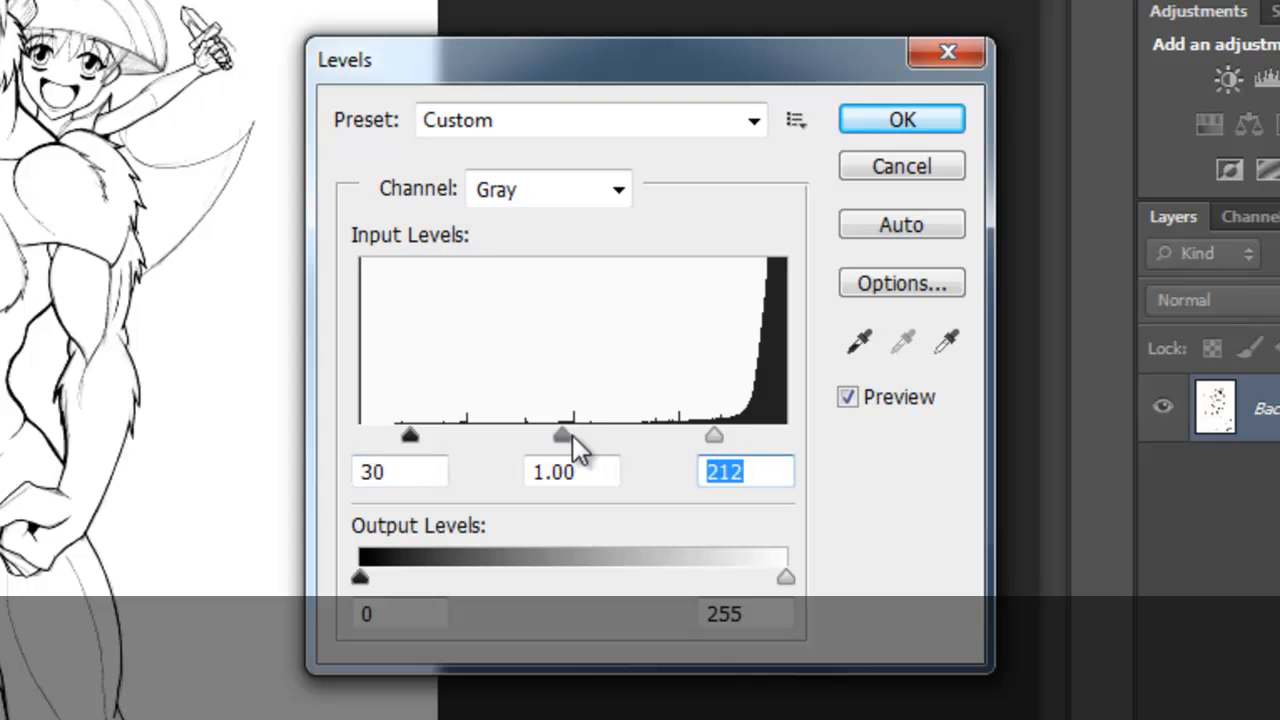
# - Adjust the midtones and lower the white point, reaching input levels 30, 0.68, 200
pyautogui.moveTo(562, 435); pyautogui.dragTo(595, 435)
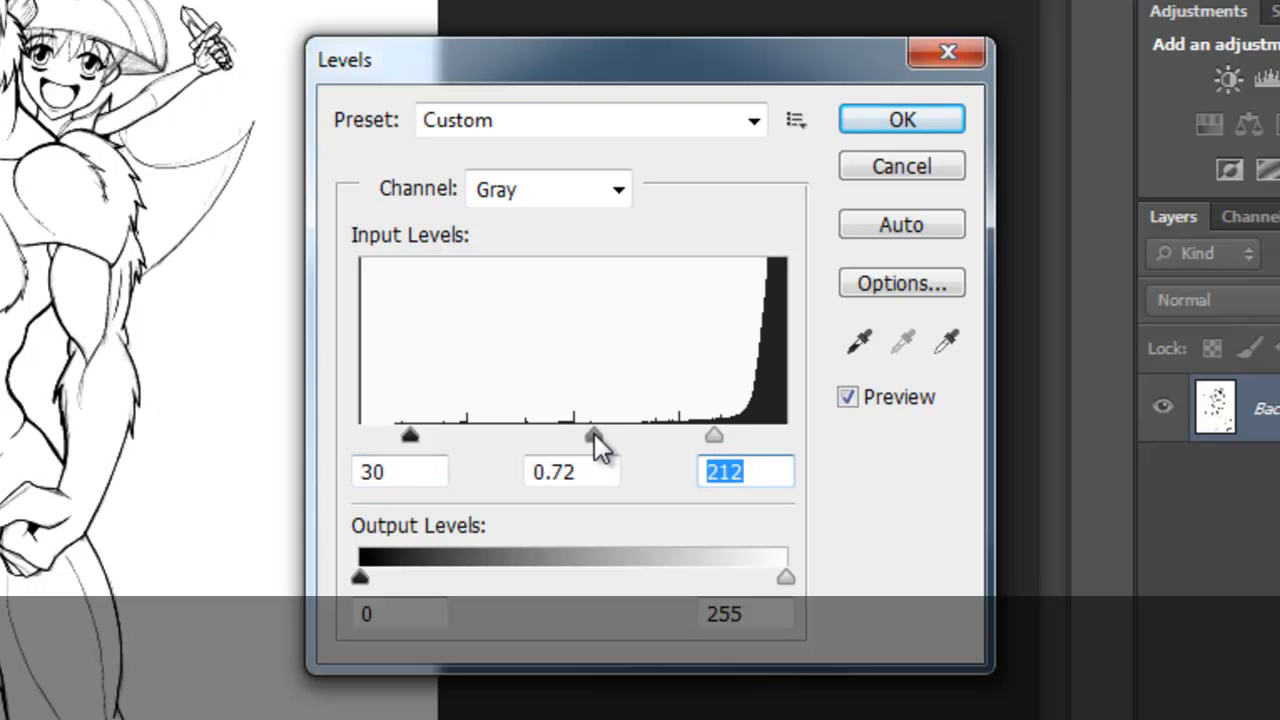
pyautogui.moveTo(595, 437); pyautogui.dragTo(568, 437)
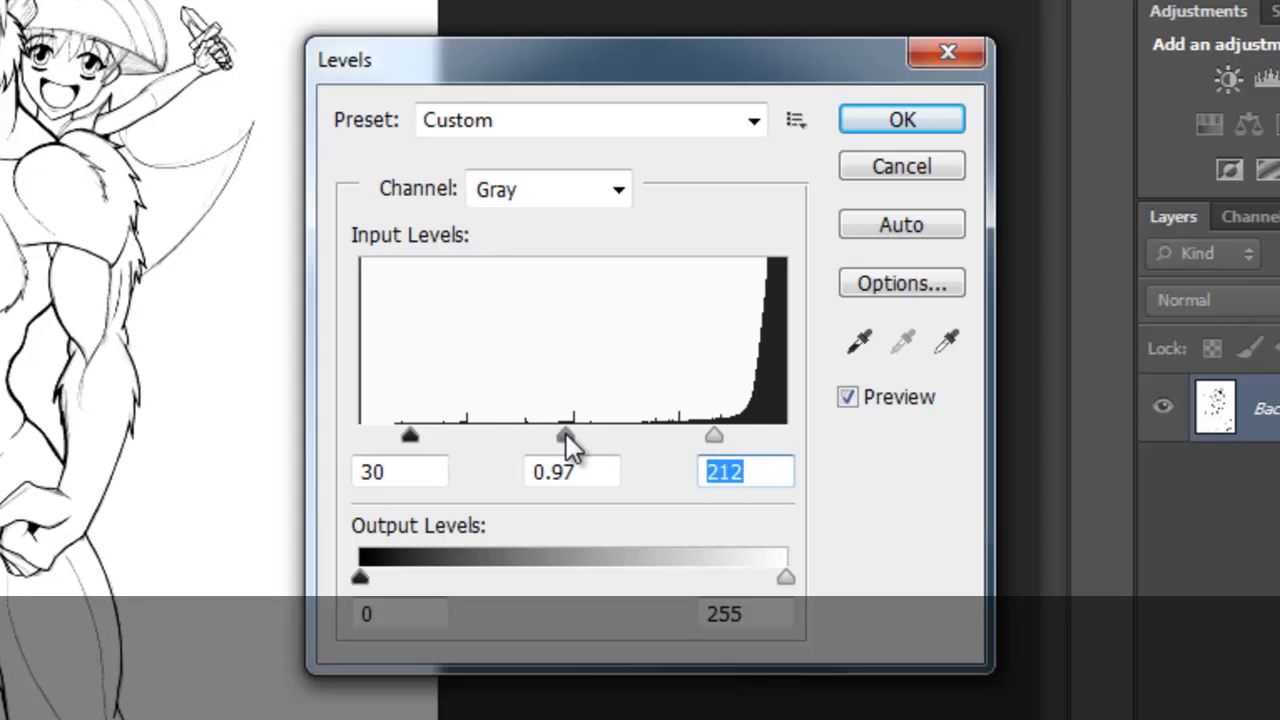
pyautogui.moveTo(567, 437); pyautogui.dragTo(585, 437)
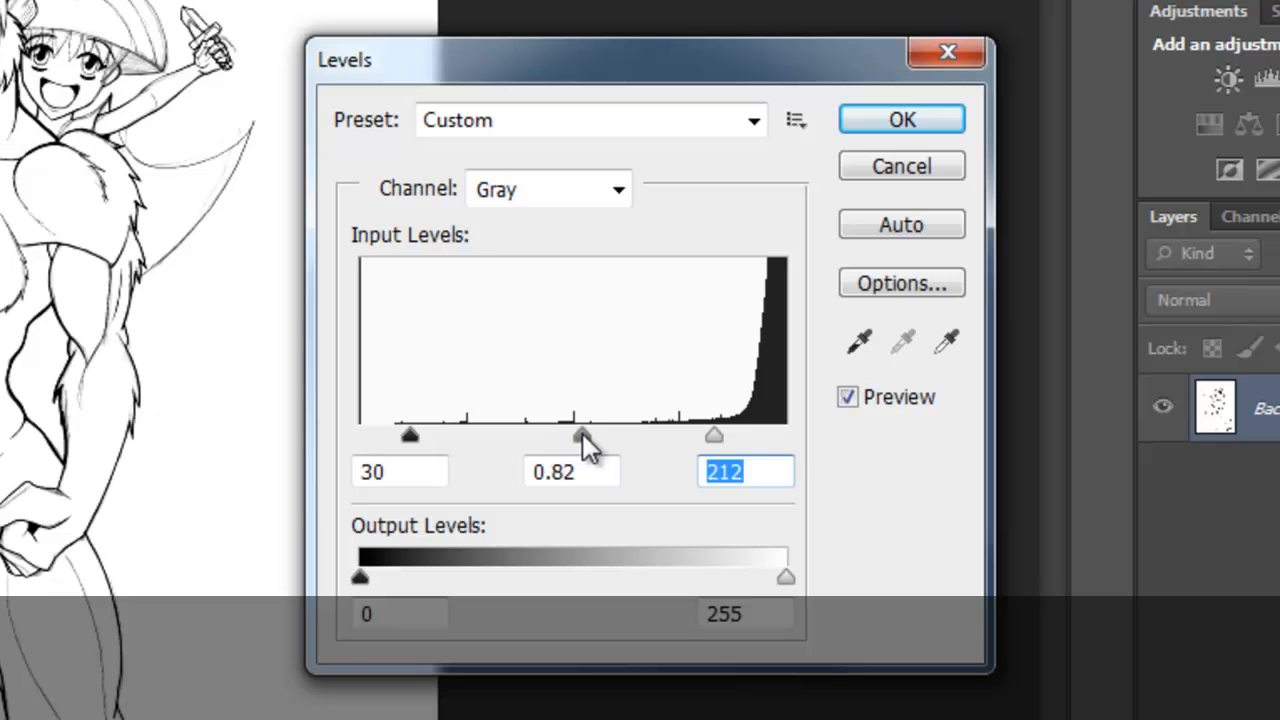
pyautogui.click(571, 471)
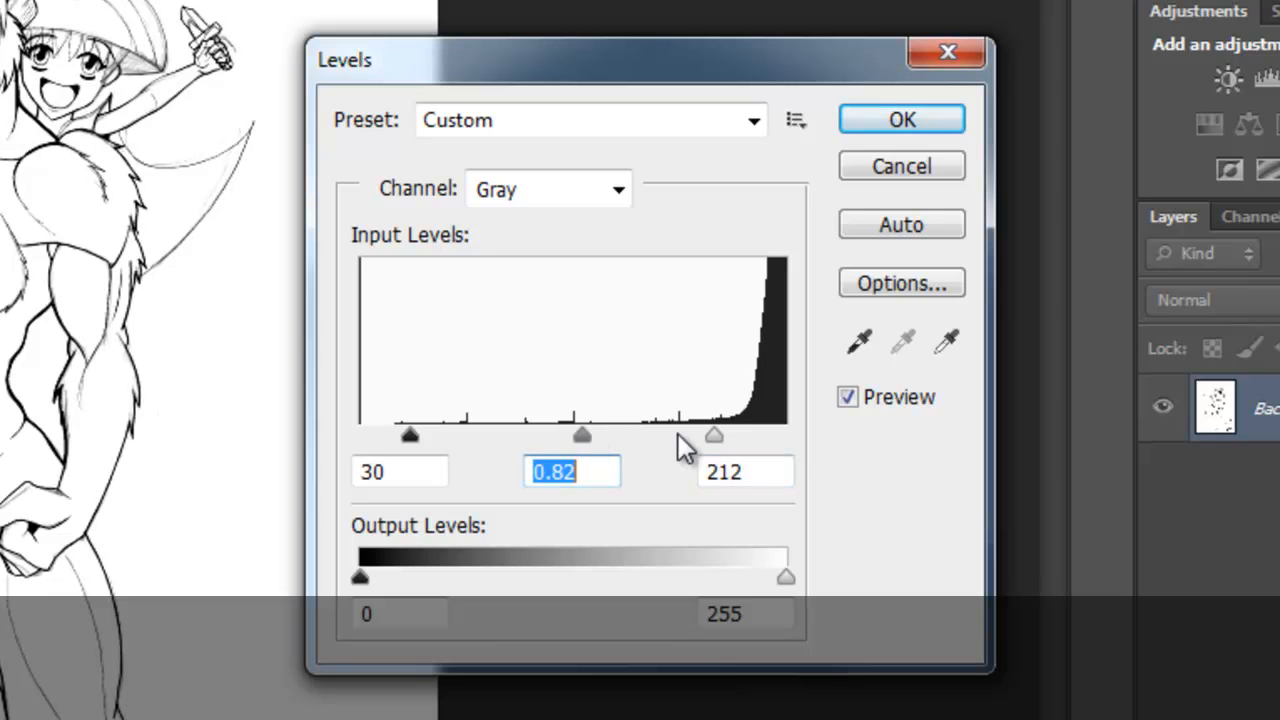
pyautogui.moveTo(714, 435); pyautogui.dragTo(697, 435)
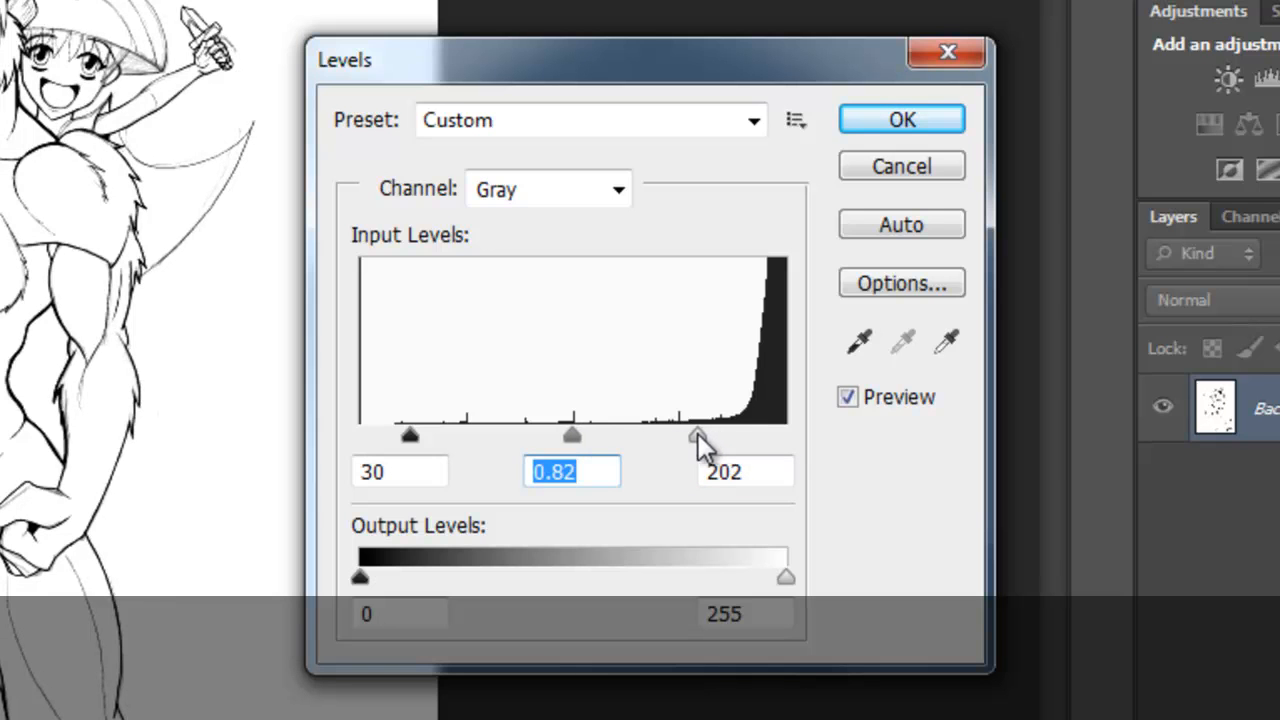
pyautogui.moveTo(700, 438); pyautogui.dragTo(695, 438)
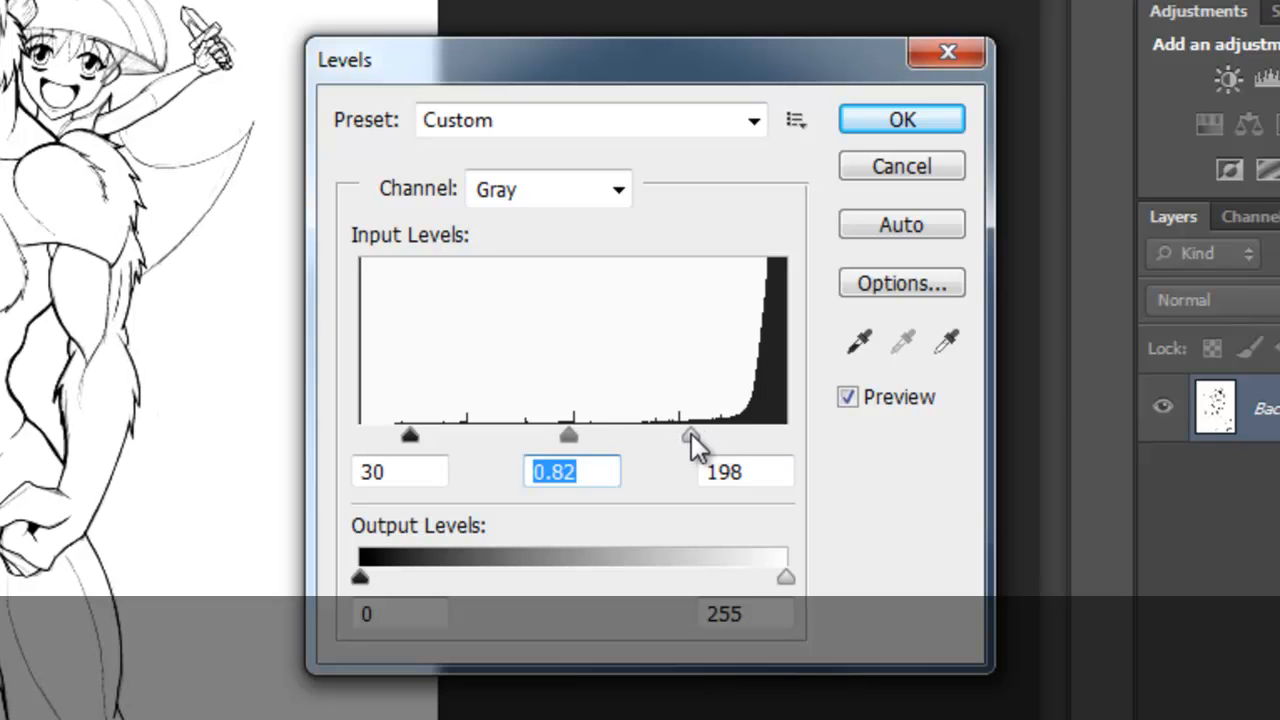
pyautogui.click(744, 471)
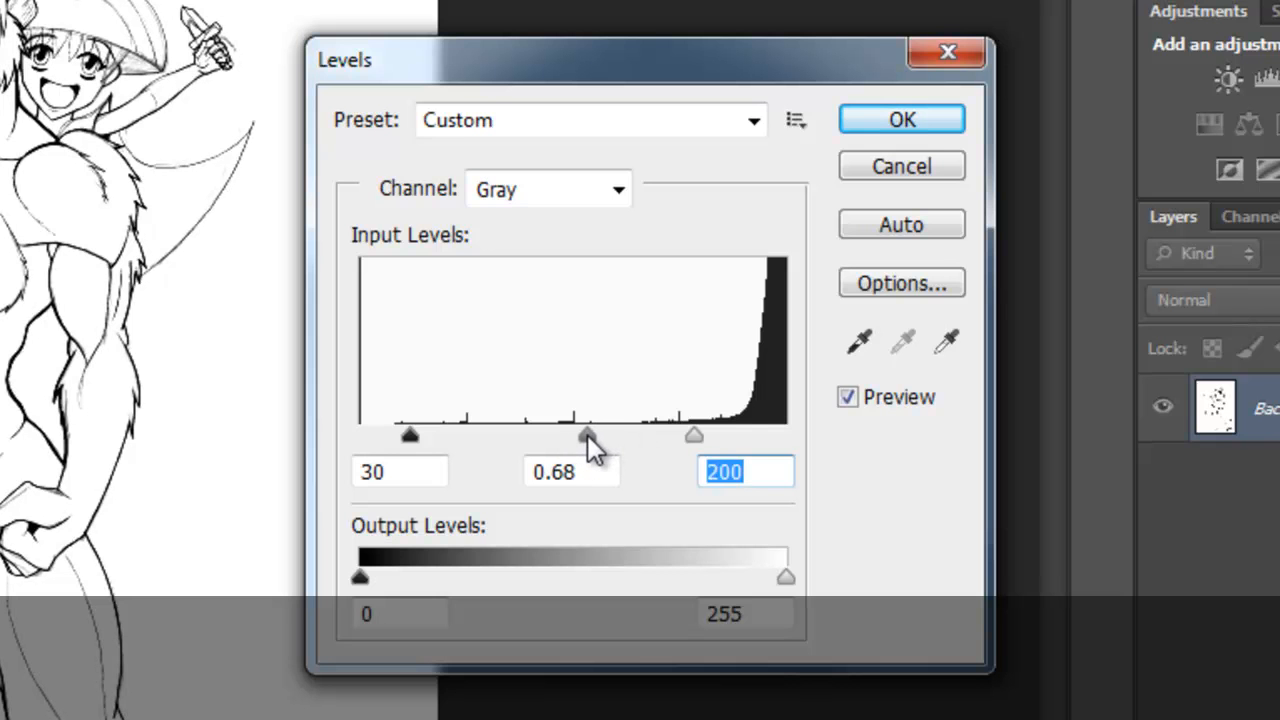
pyautogui.click(571, 471)
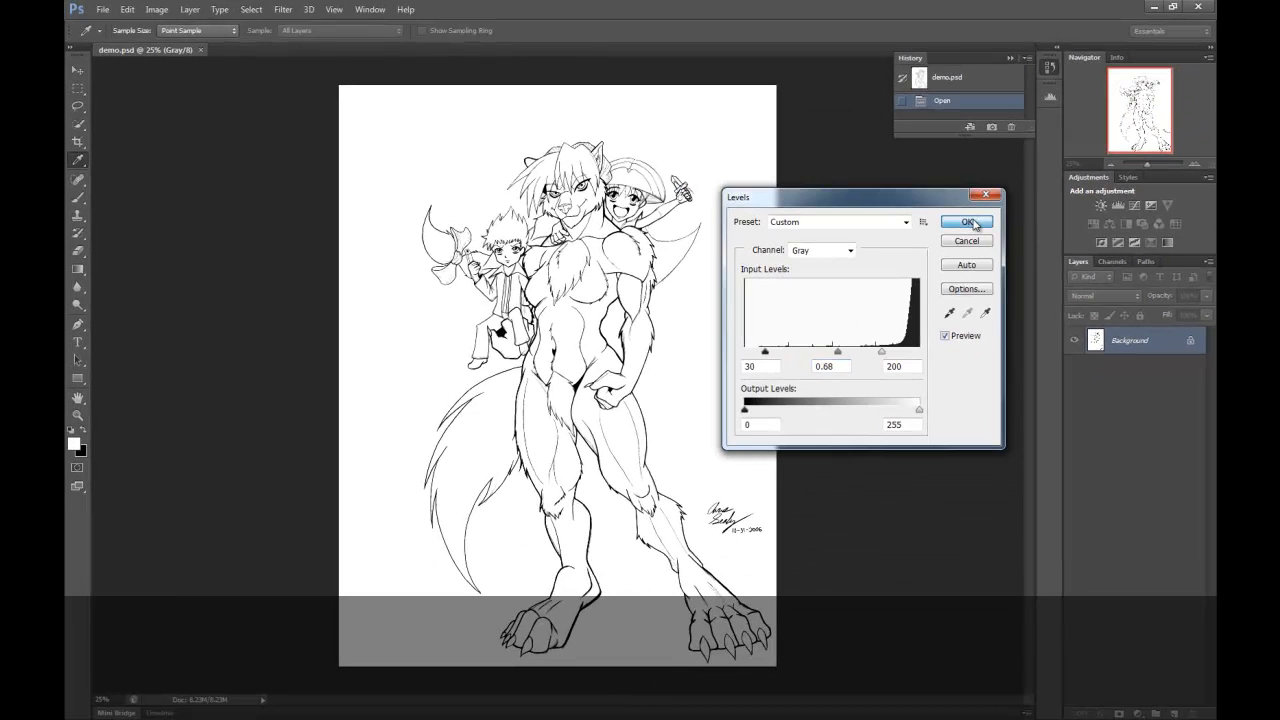
# - Apply the Levels adjustment and duplicate the Background layer as 'cleanups'
pyautogui.click(966, 222)
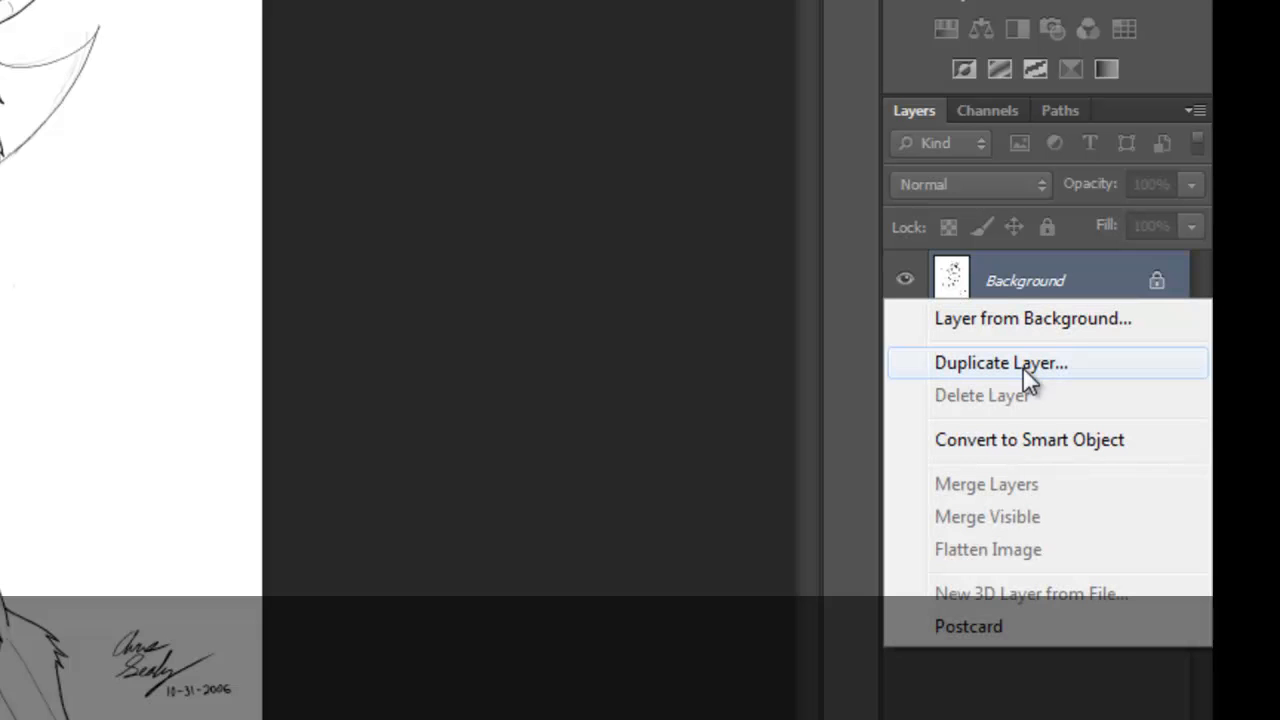
pyautogui.click(1000, 363)
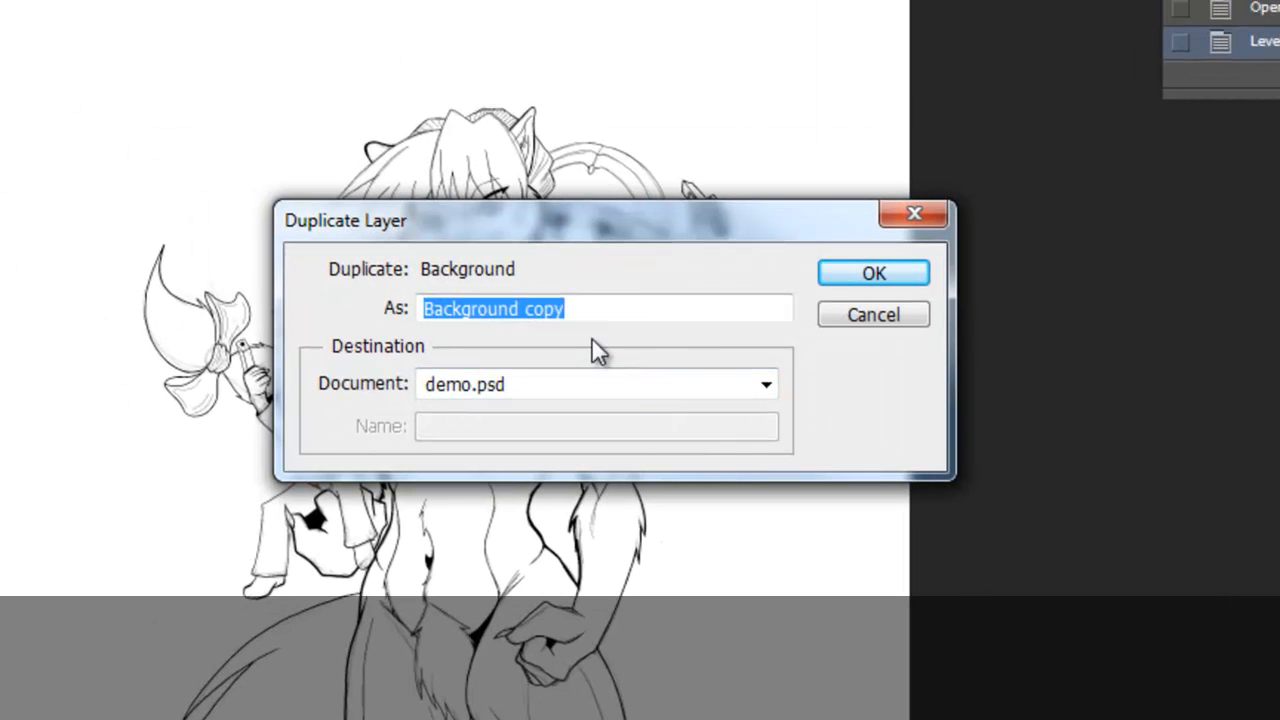
pyautogui.write('clean')
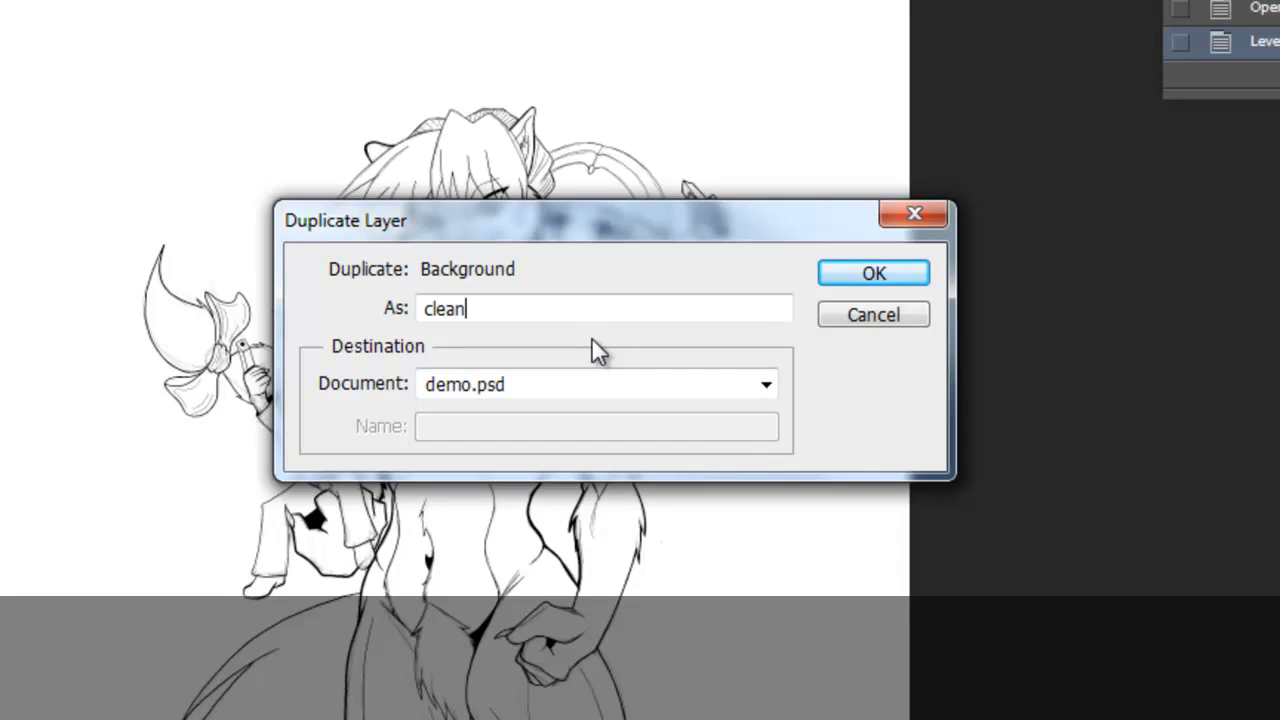
pyautogui.write('ups')
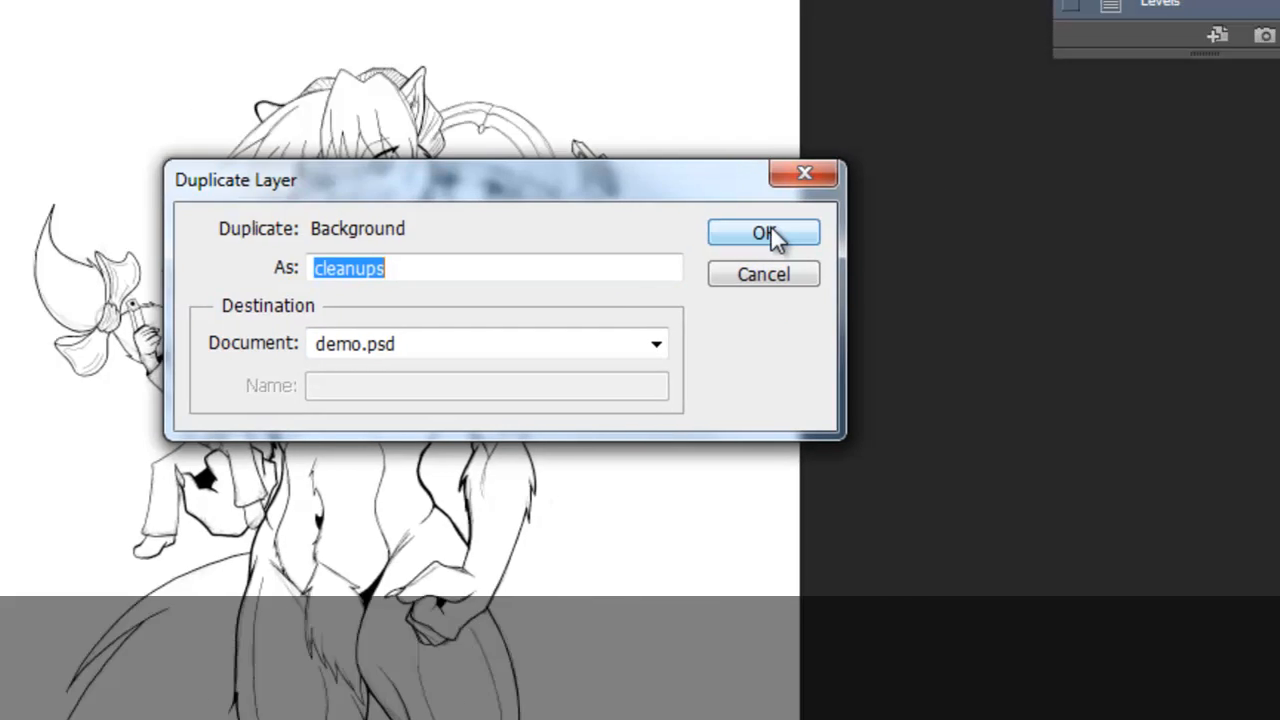
pyautogui.click(763, 233)
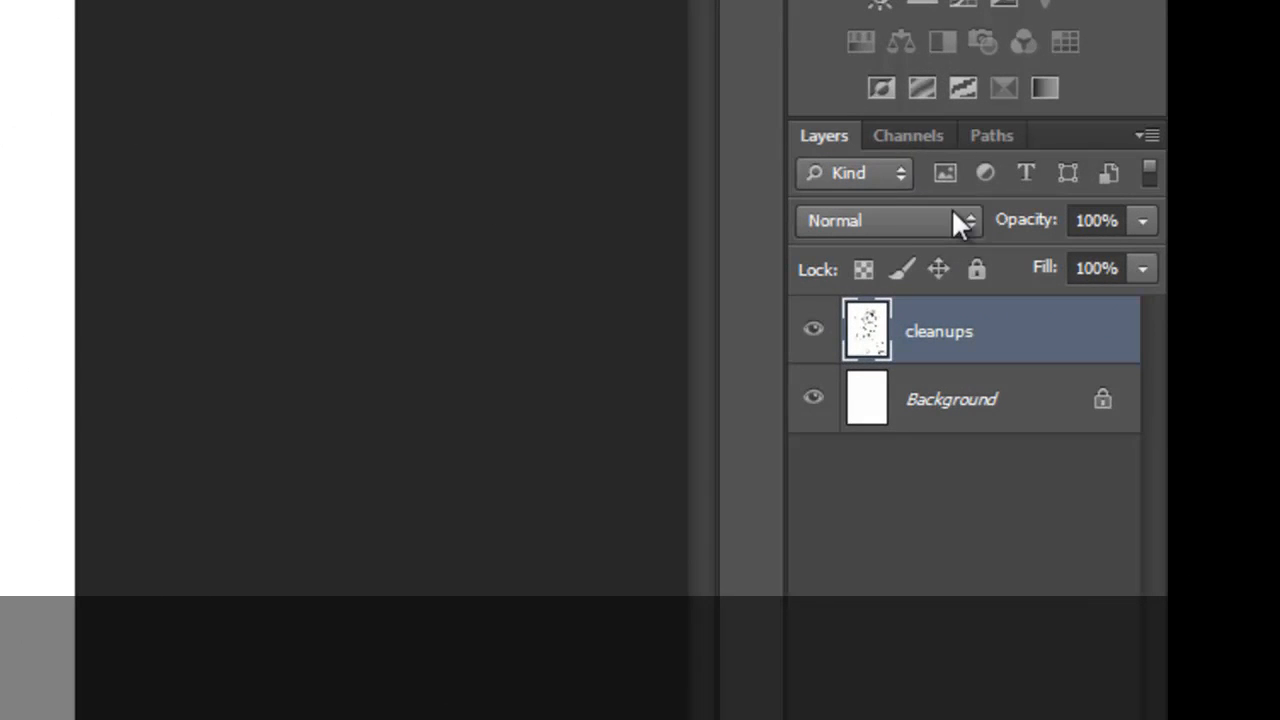
pyautogui.click(908, 135)
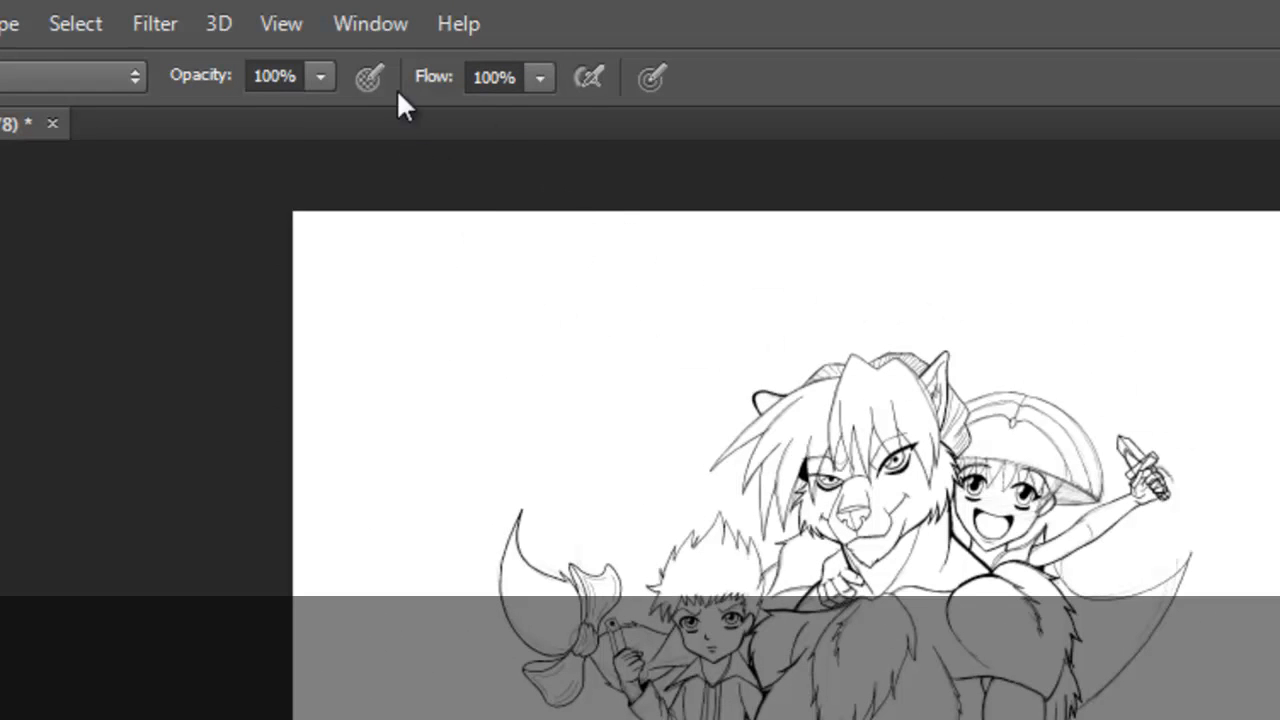
# - Show the Channels panel from the Window menu, listing the single Gray channel
pyautogui.click(370, 23)
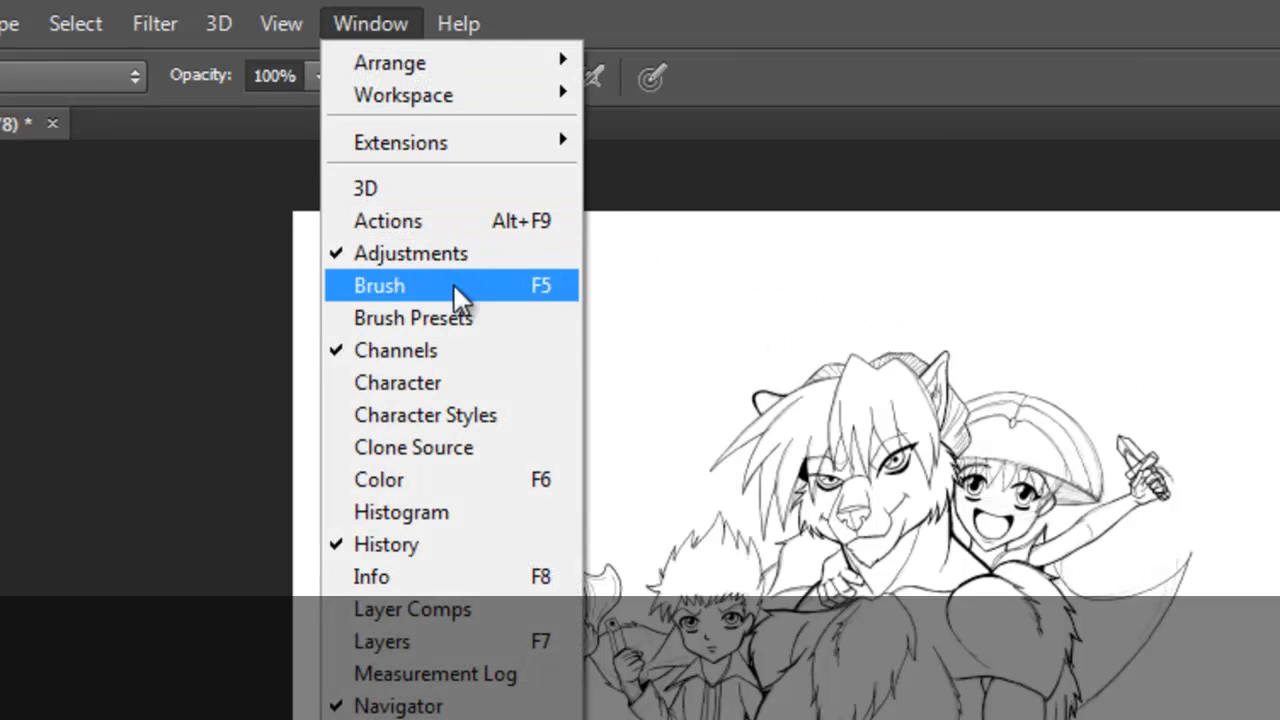
pyautogui.click(378, 285)
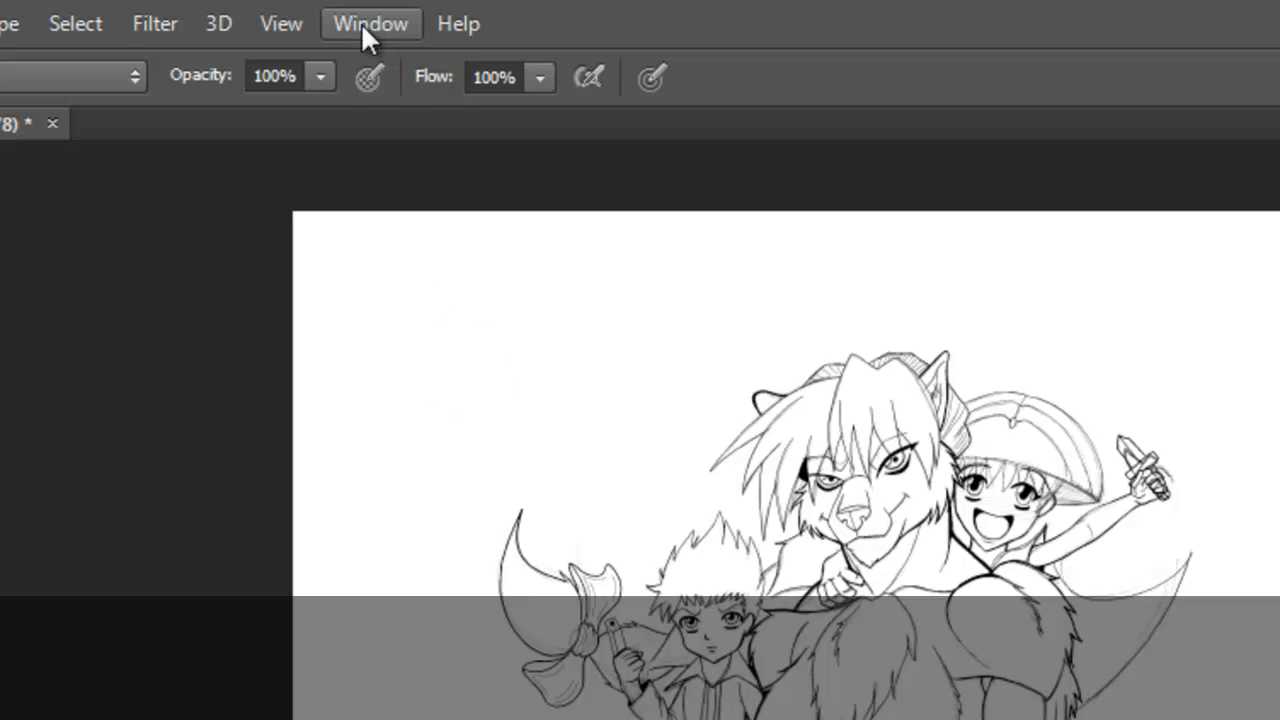
pyautogui.click(370, 23)
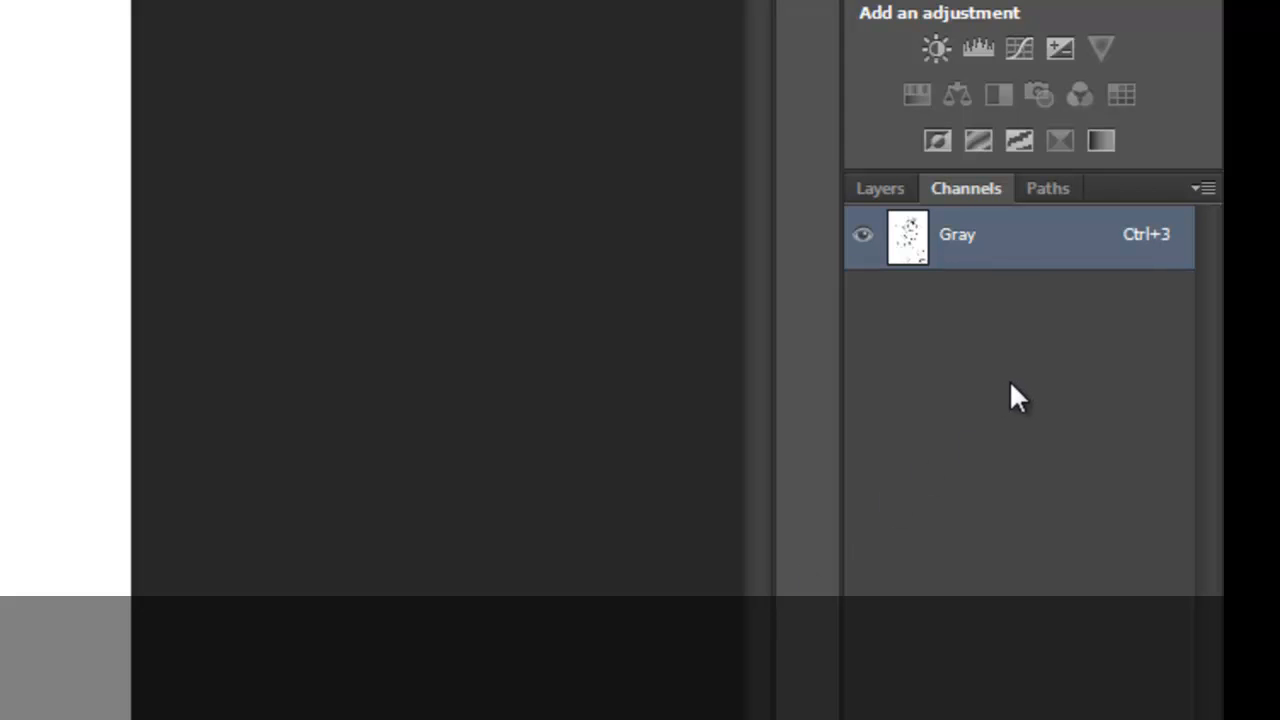
pyautogui.moveTo(1025, 350)
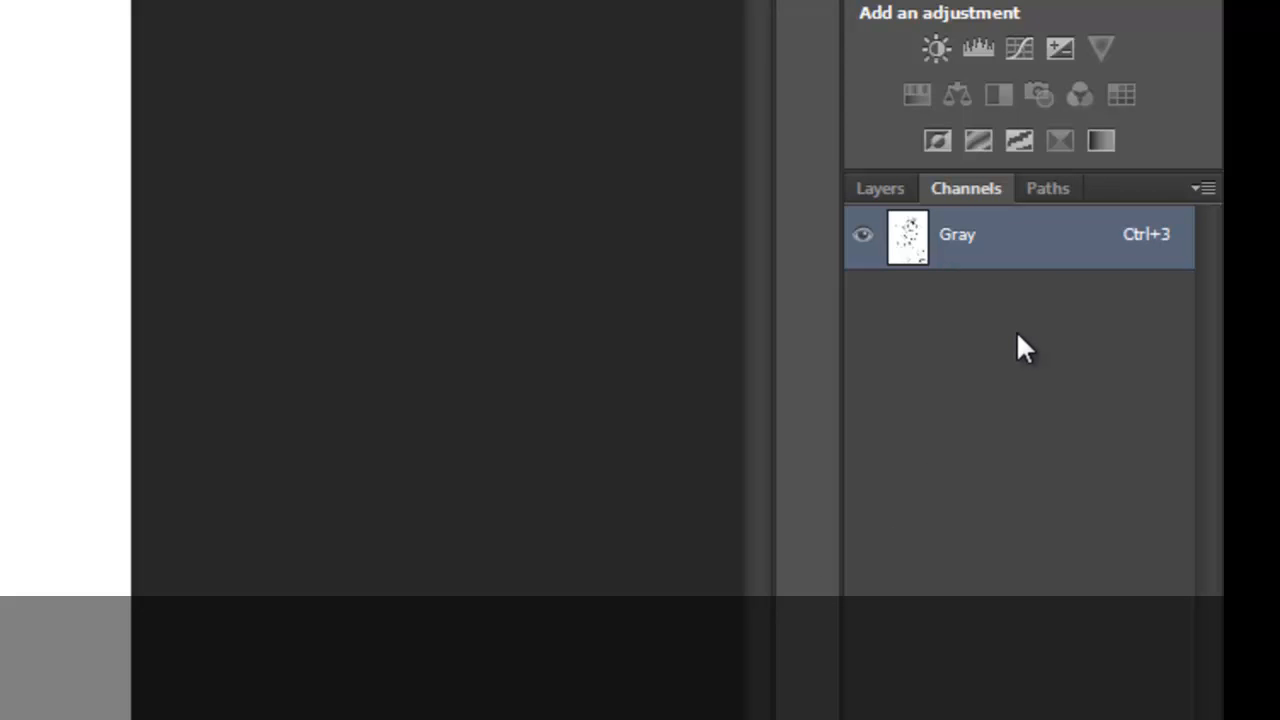
pyautogui.moveTo(957, 245)
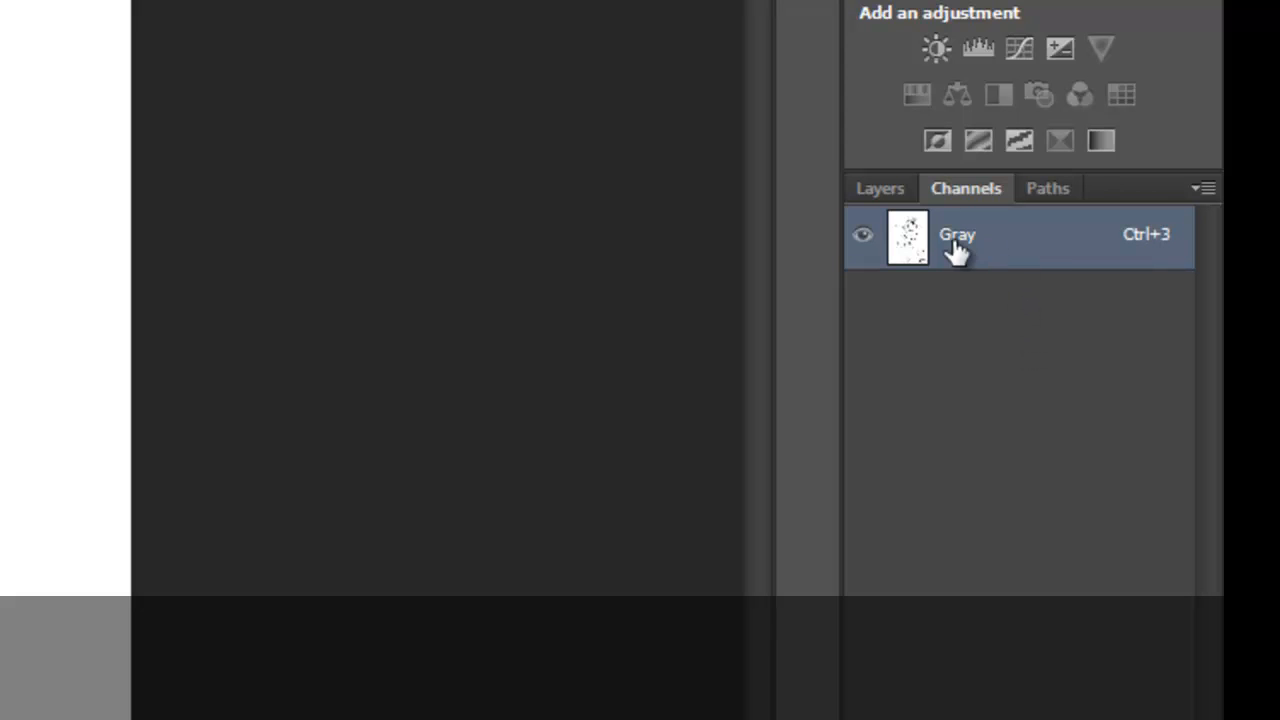
pyautogui.moveTo(1048, 248)
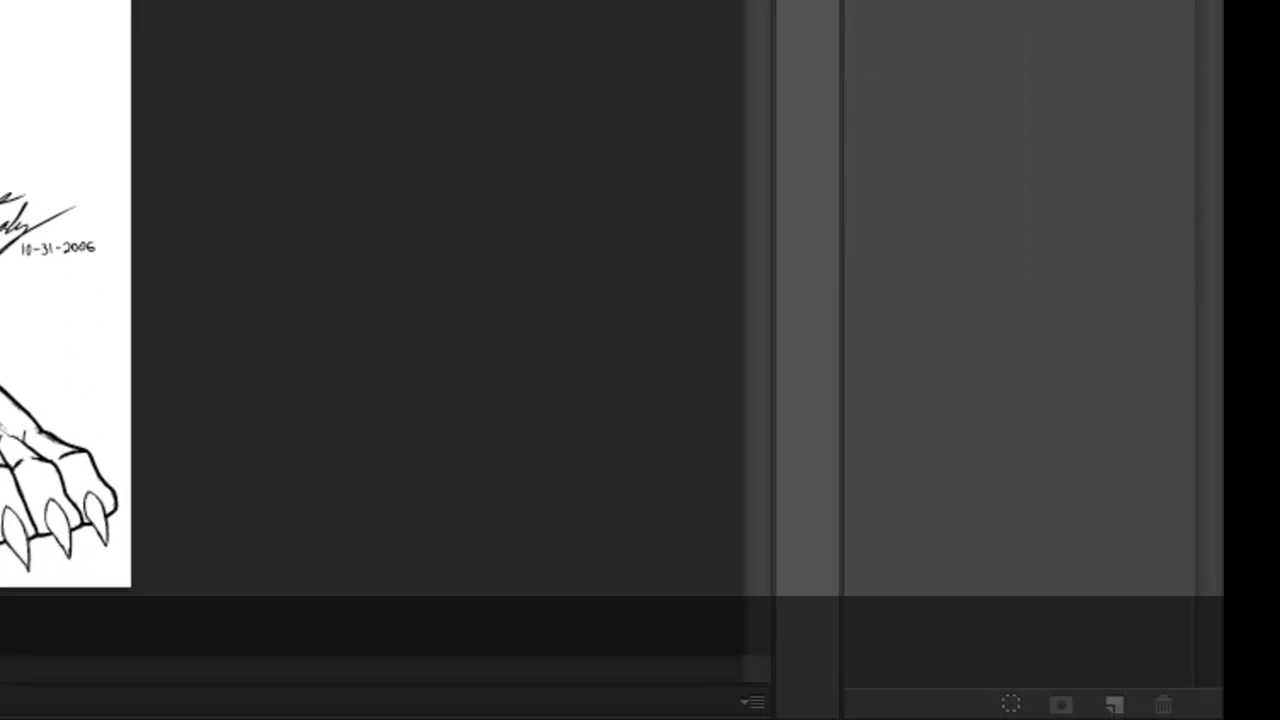
pyautogui.moveTo(1018, 562)
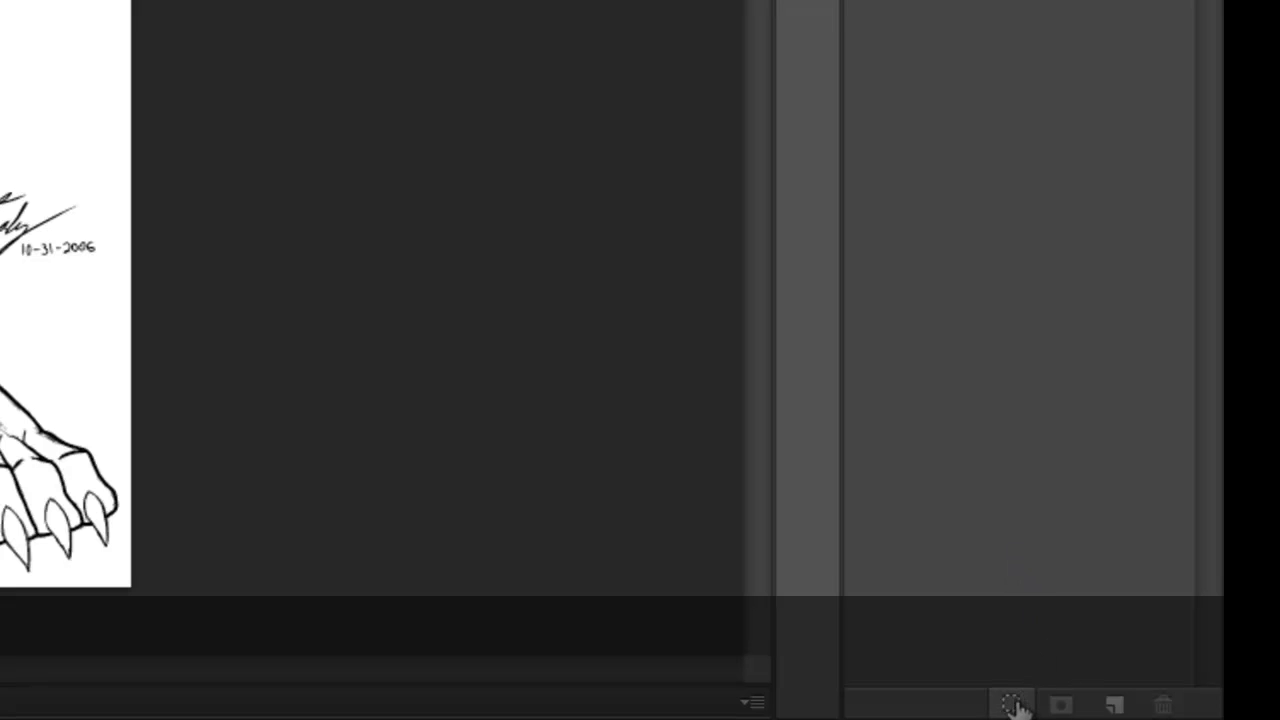
pyautogui.moveTo(1012, 705)
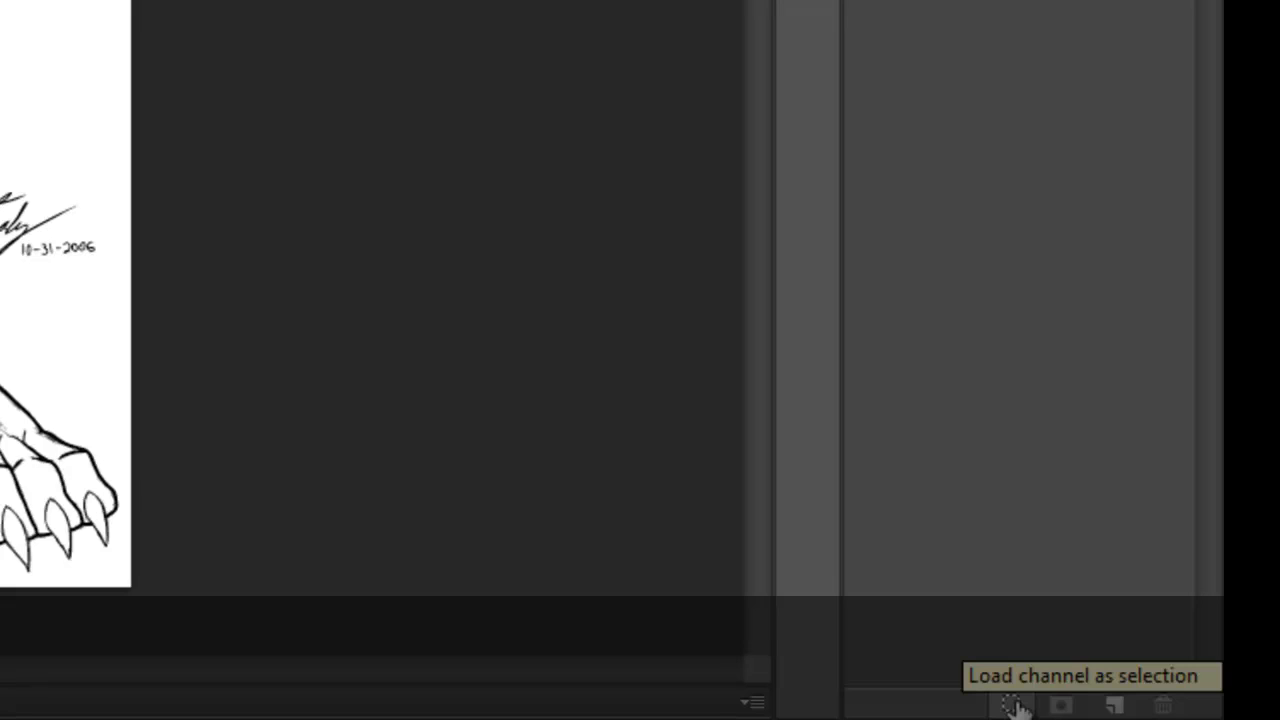
# - Load the Gray channel's light areas as a selection
pyautogui.click(1012, 705)
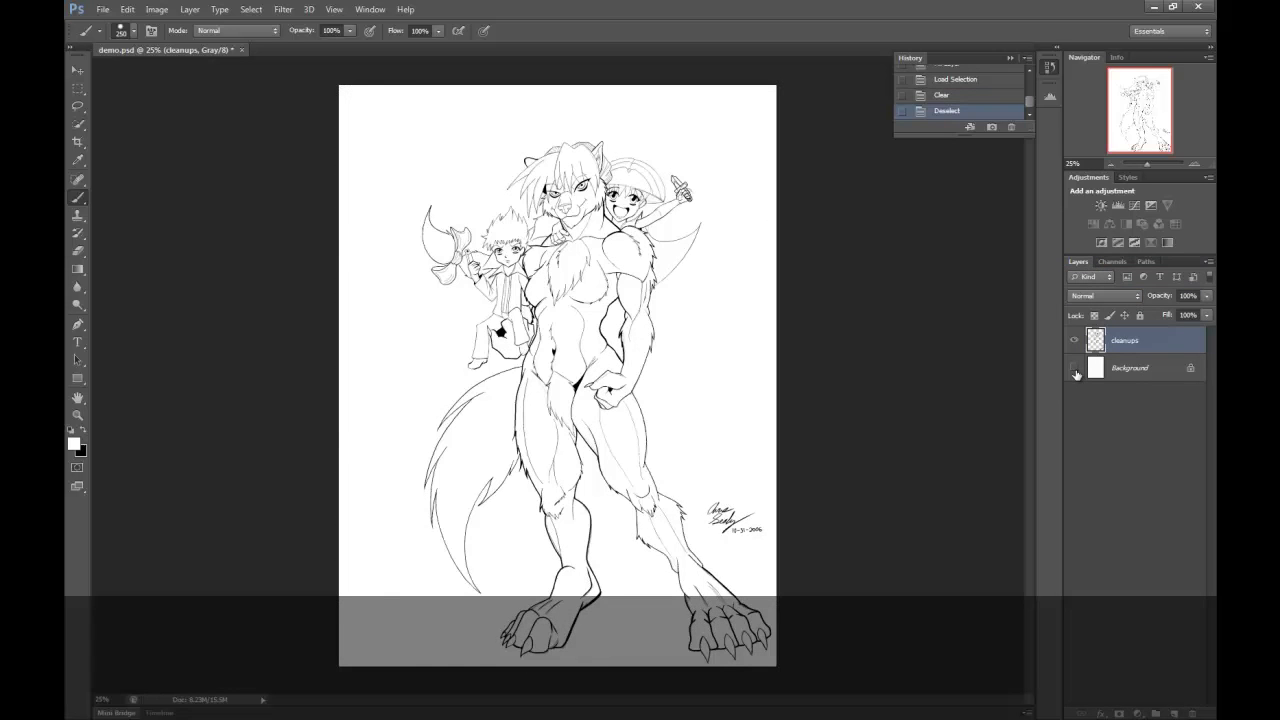
# - Toggle Background visibility and add an empty Layer 1 beneath cleanups
pyautogui.click(1076, 372)
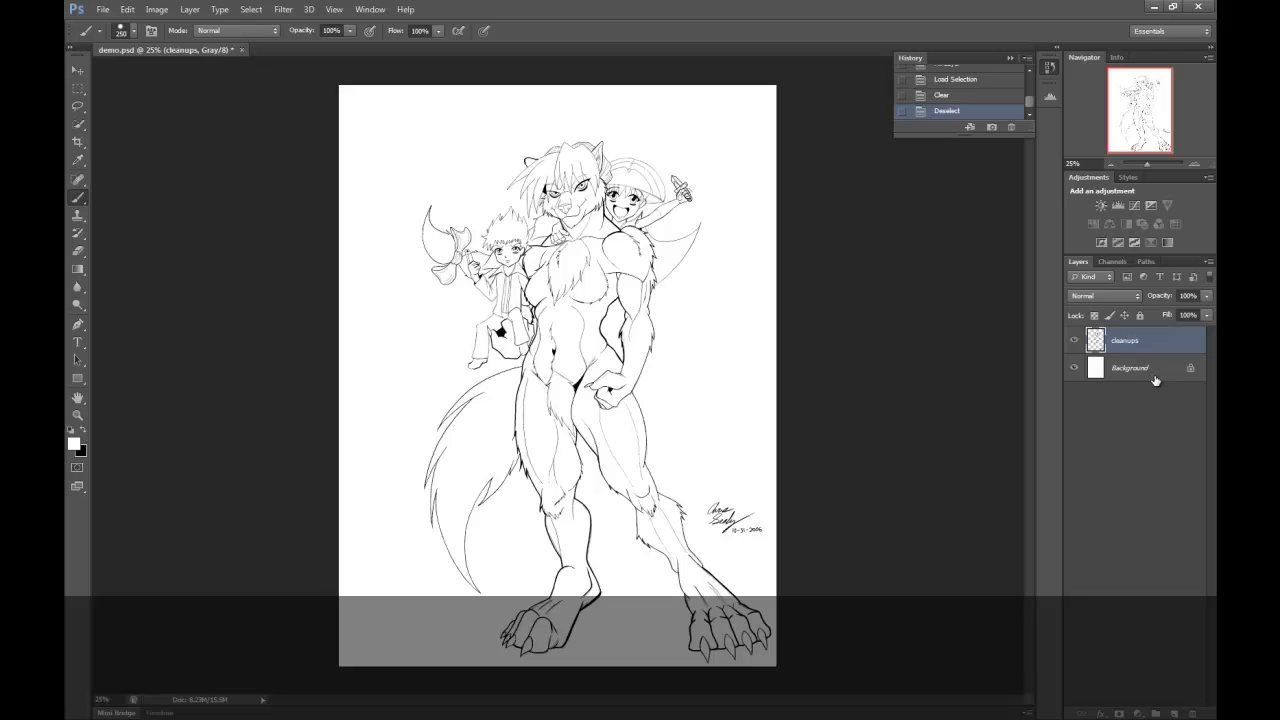
pyautogui.click(1131, 367)
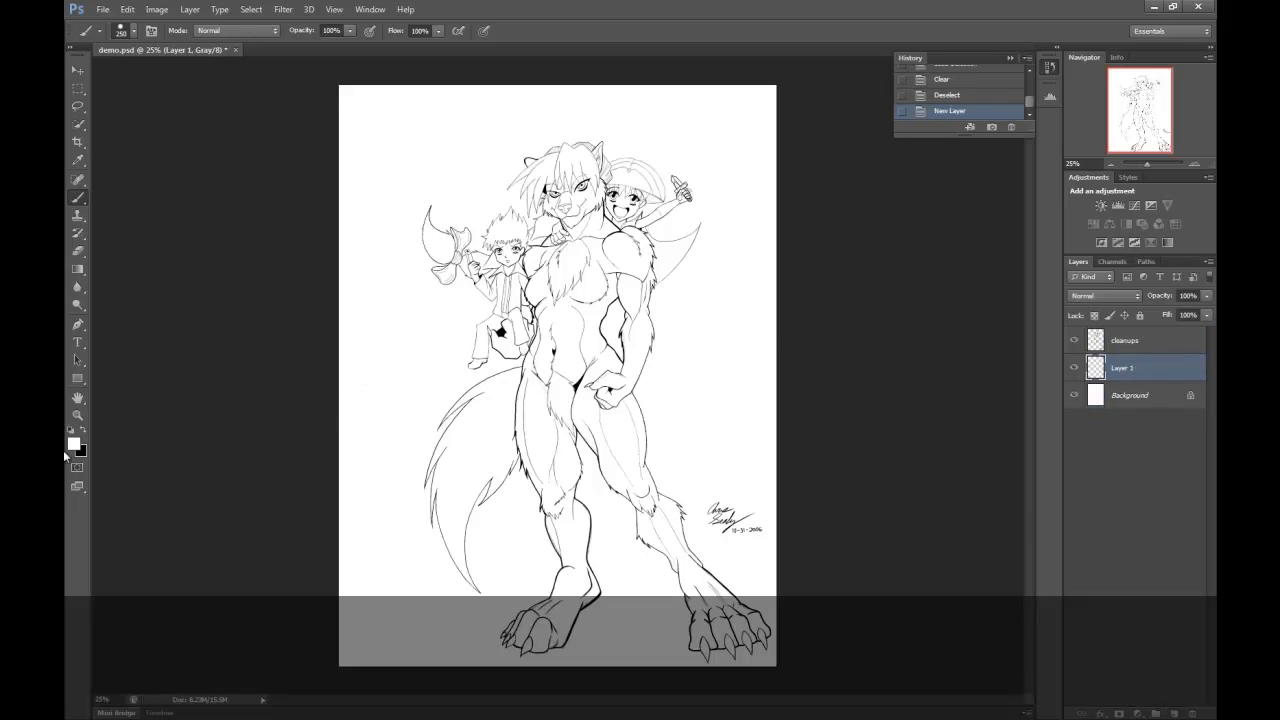
pyautogui.click(72, 443)
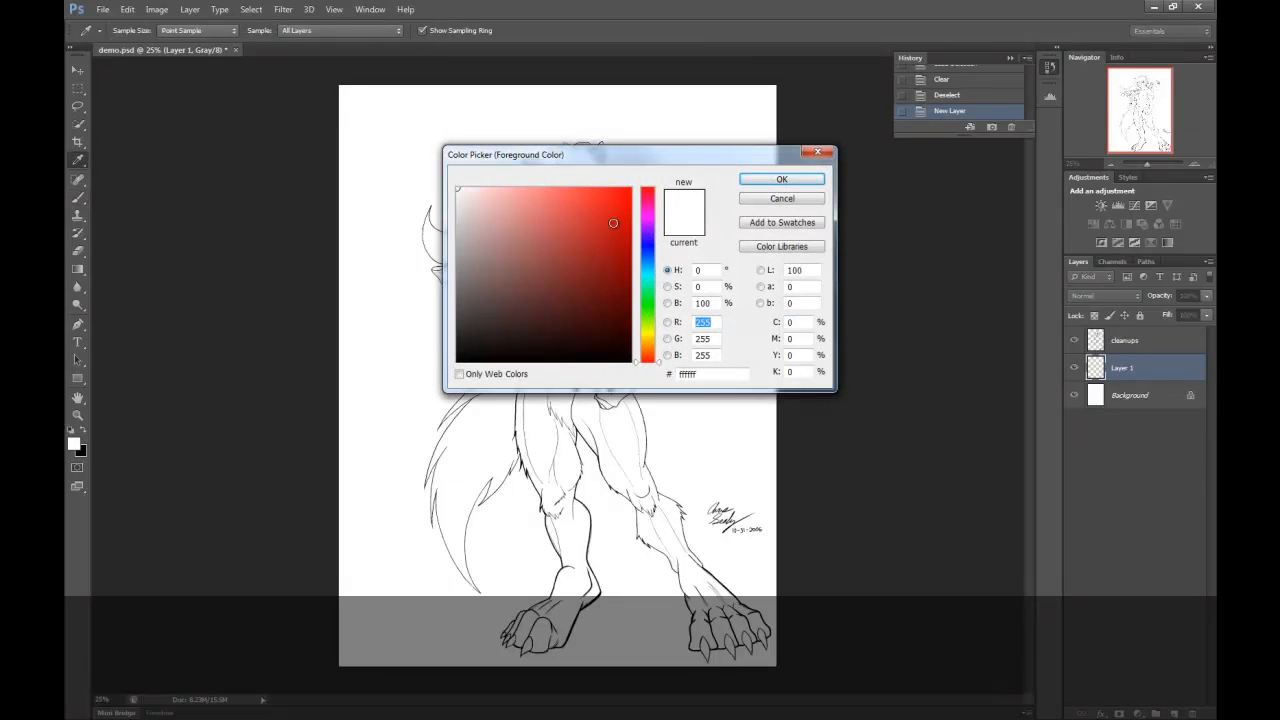
# - Confirm white as the foreground colour in the Color Picker
pyautogui.click(782, 179)
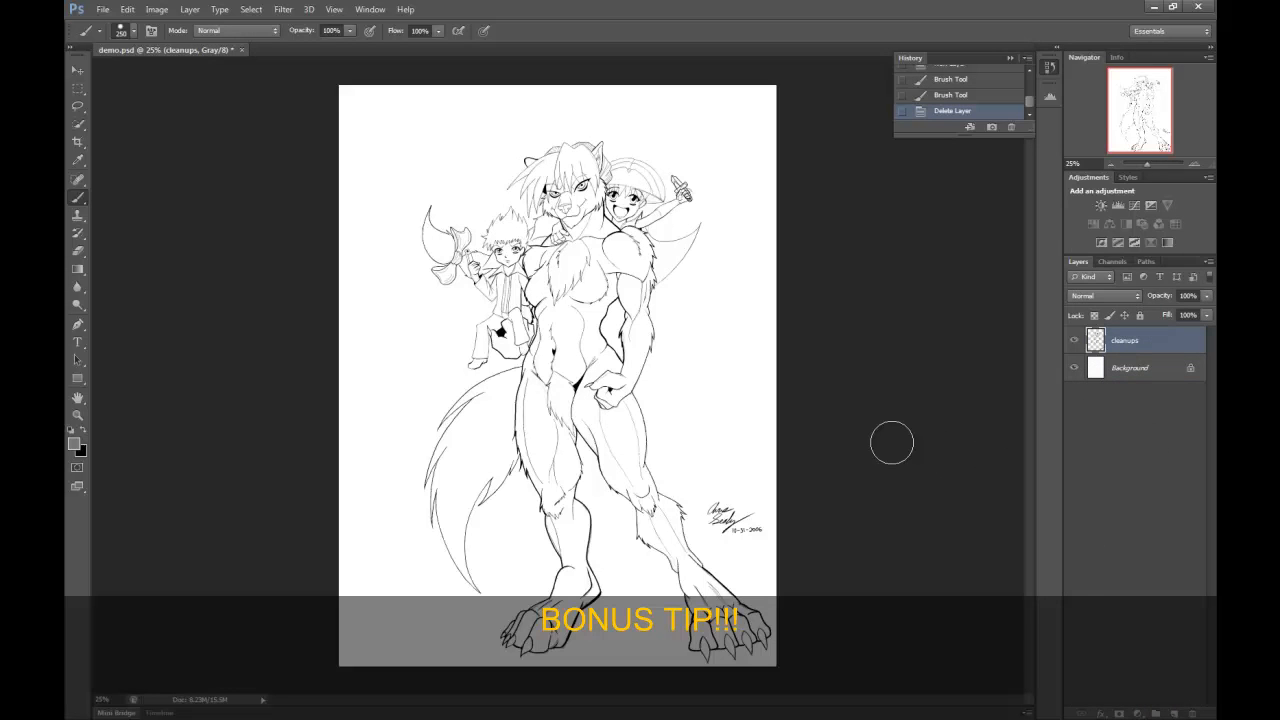
pyautogui.moveTo(898, 442)
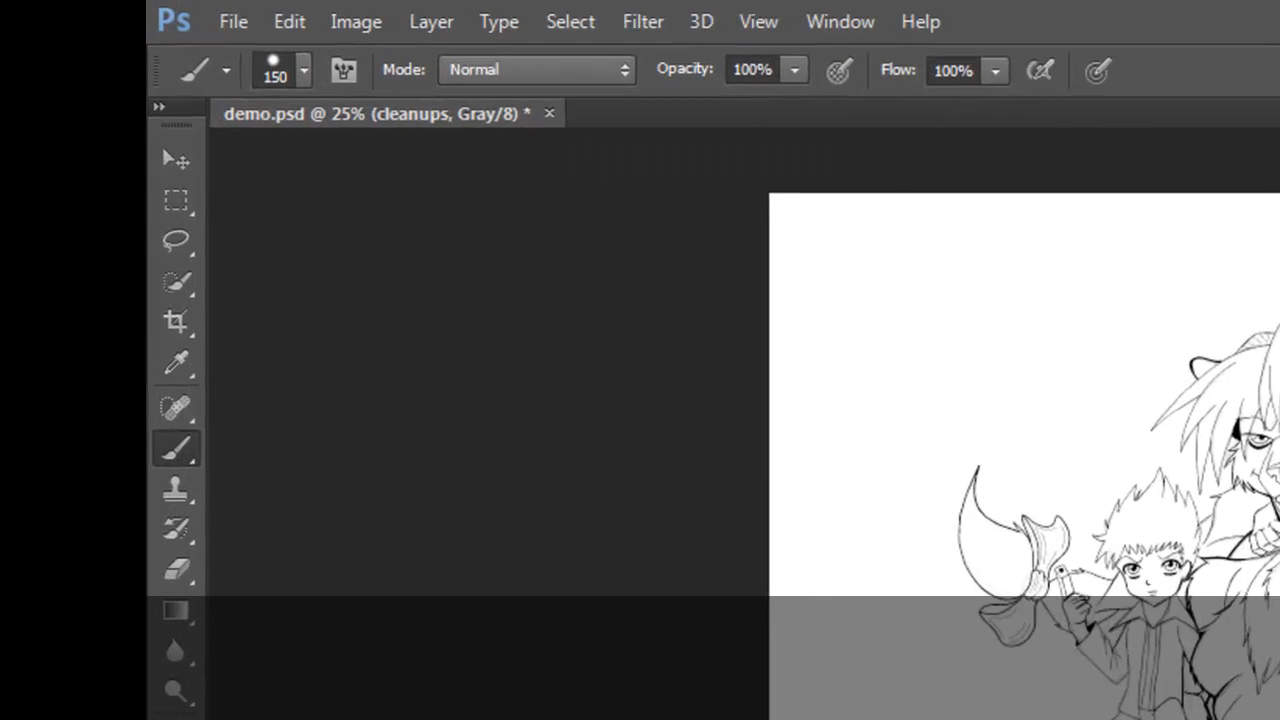
# - Choose Bitmap as the document's colour mode from Image > Mode
pyautogui.click(356, 21)
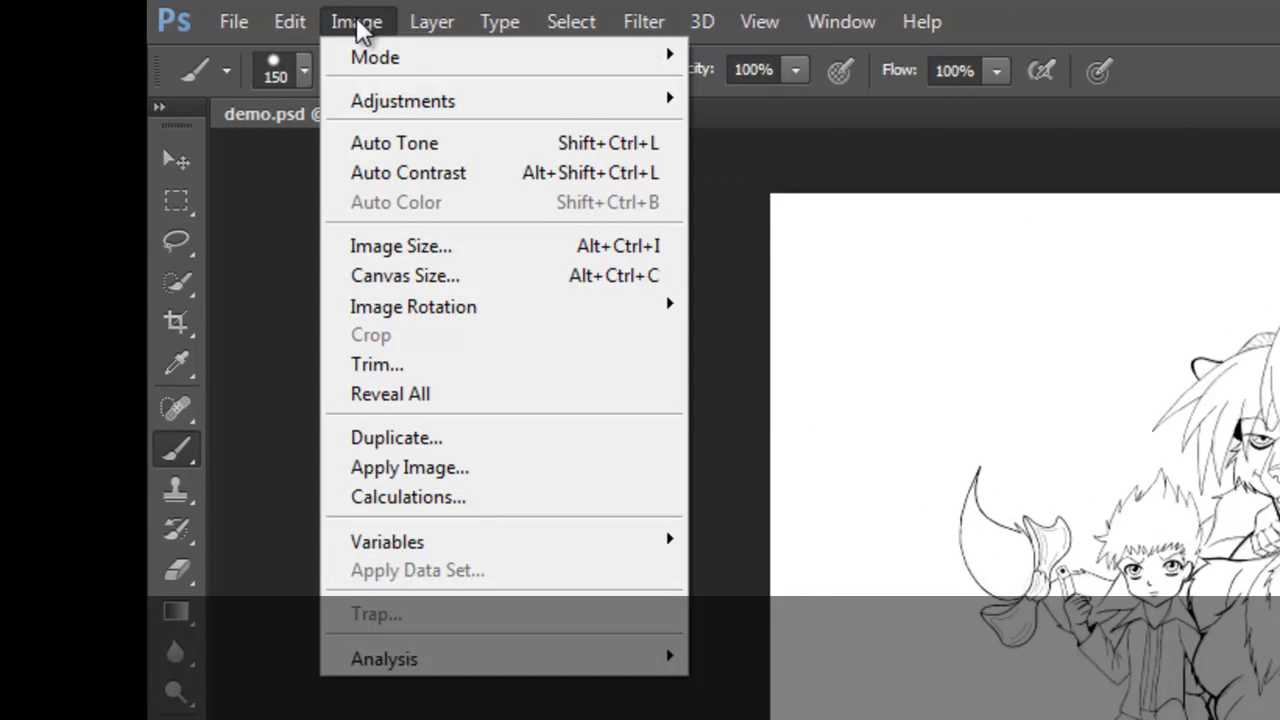
pyautogui.moveTo(375, 57)
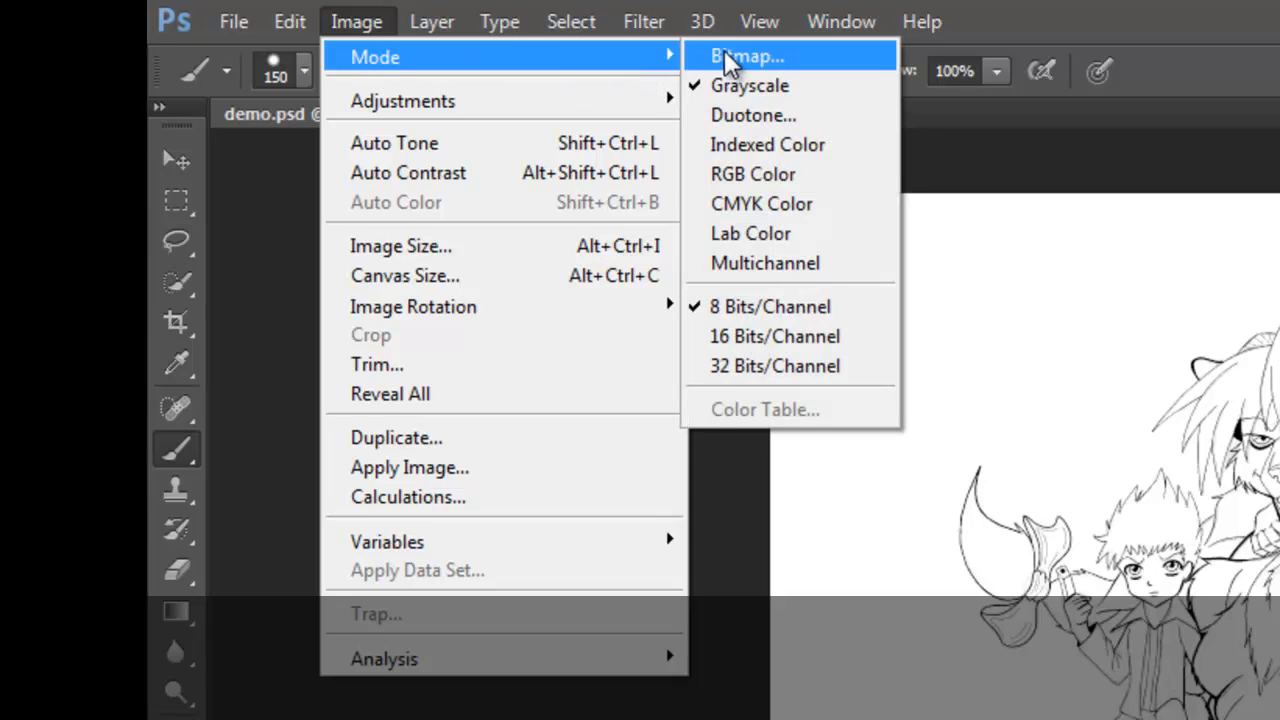
pyautogui.click(746, 56)
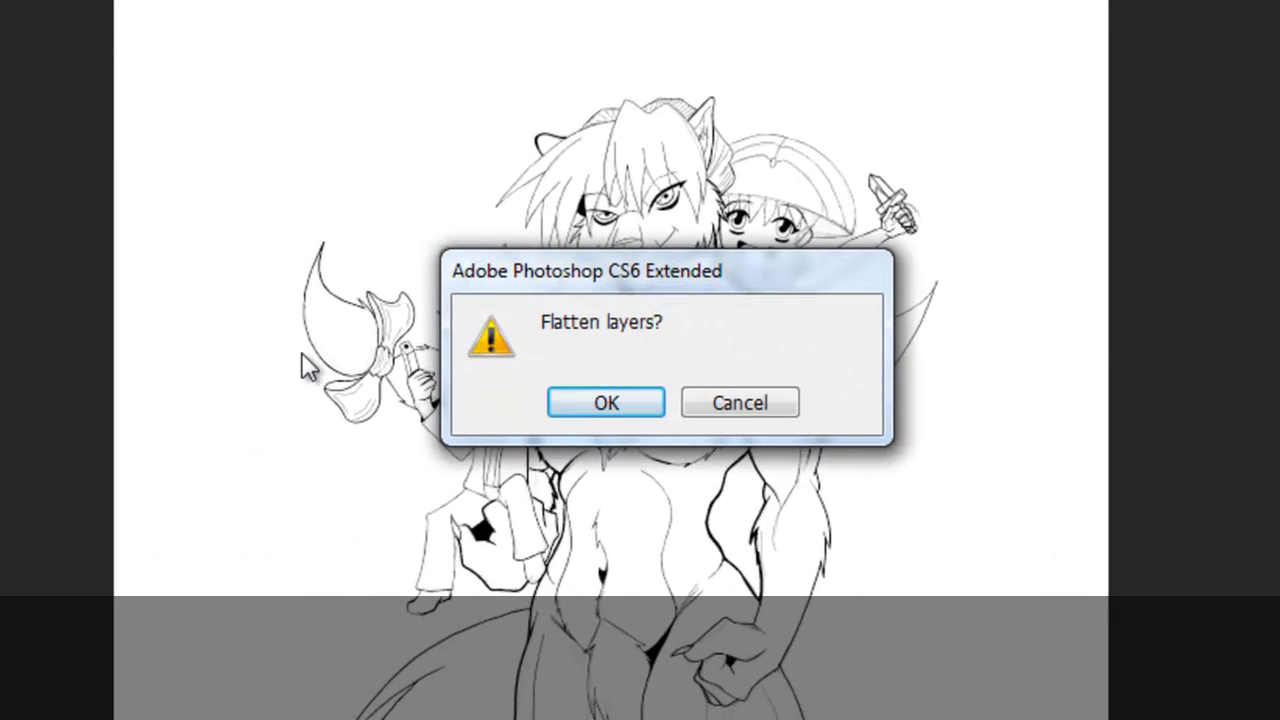
pyautogui.moveTo(655, 363)
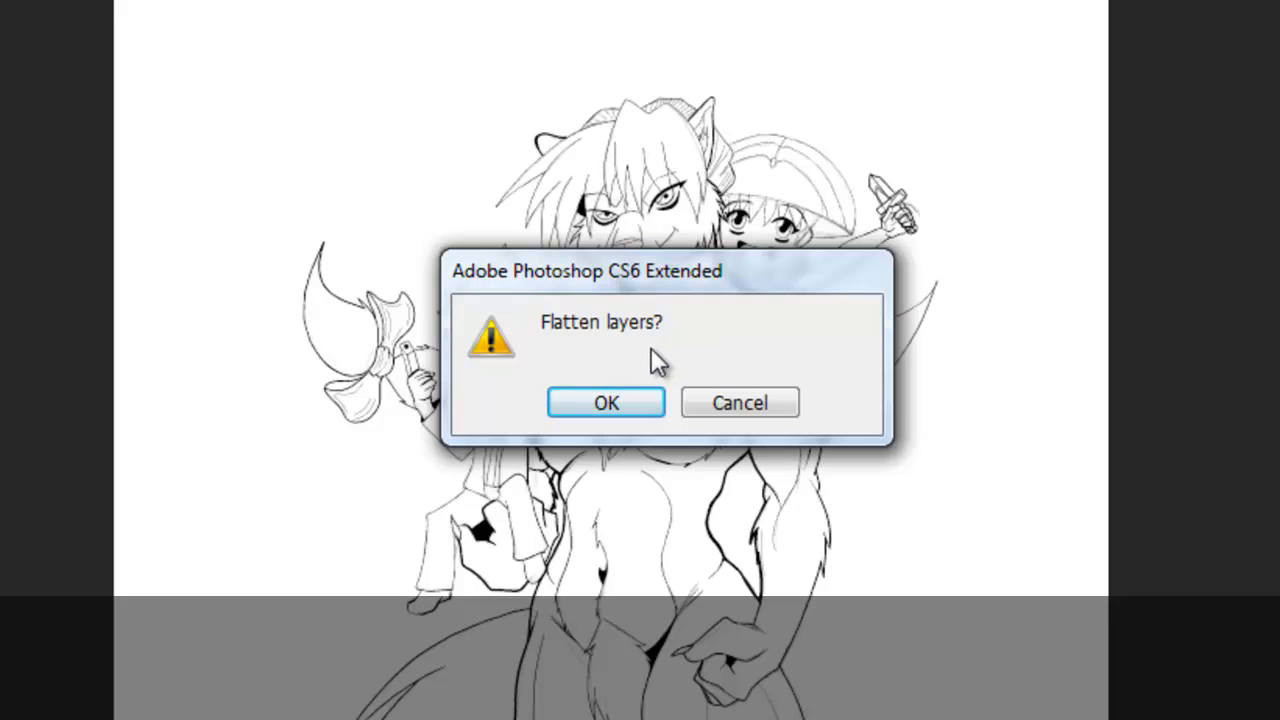
pyautogui.moveTo(648, 360)
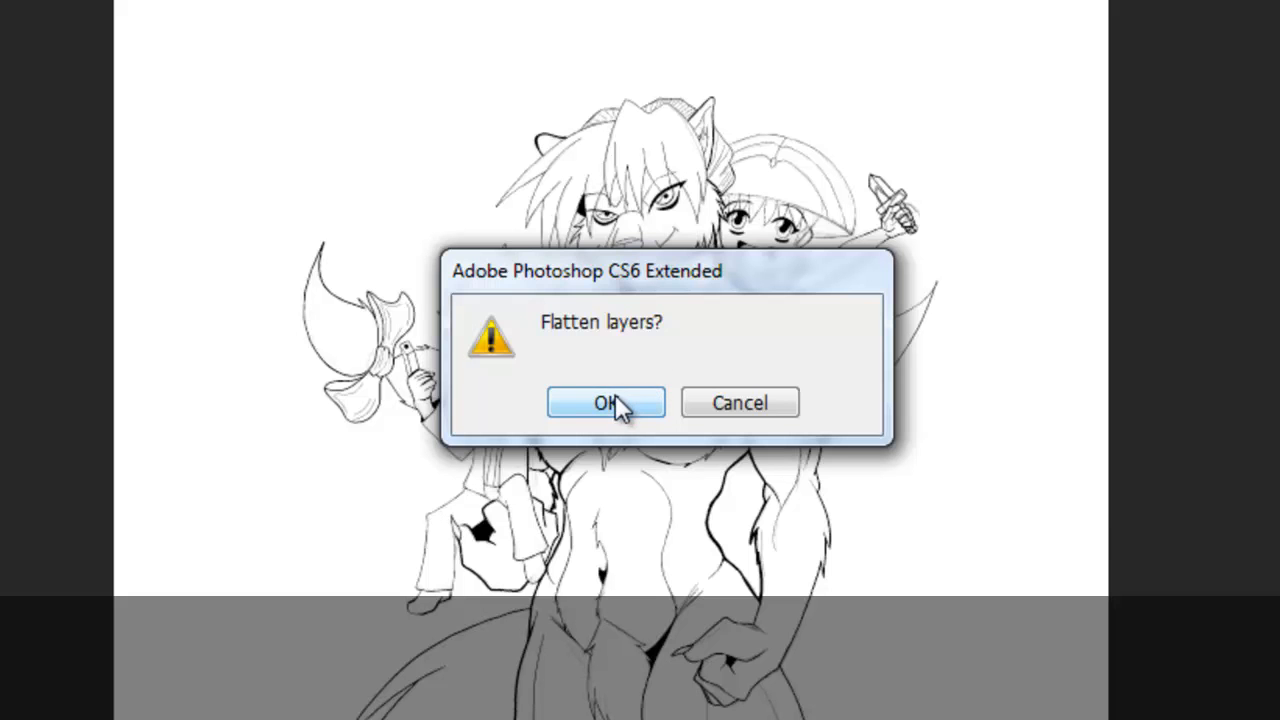
# - Accept flattening and convert to bitmap at 300 pixels/inch with 50% Threshold
pyautogui.click(604, 402)
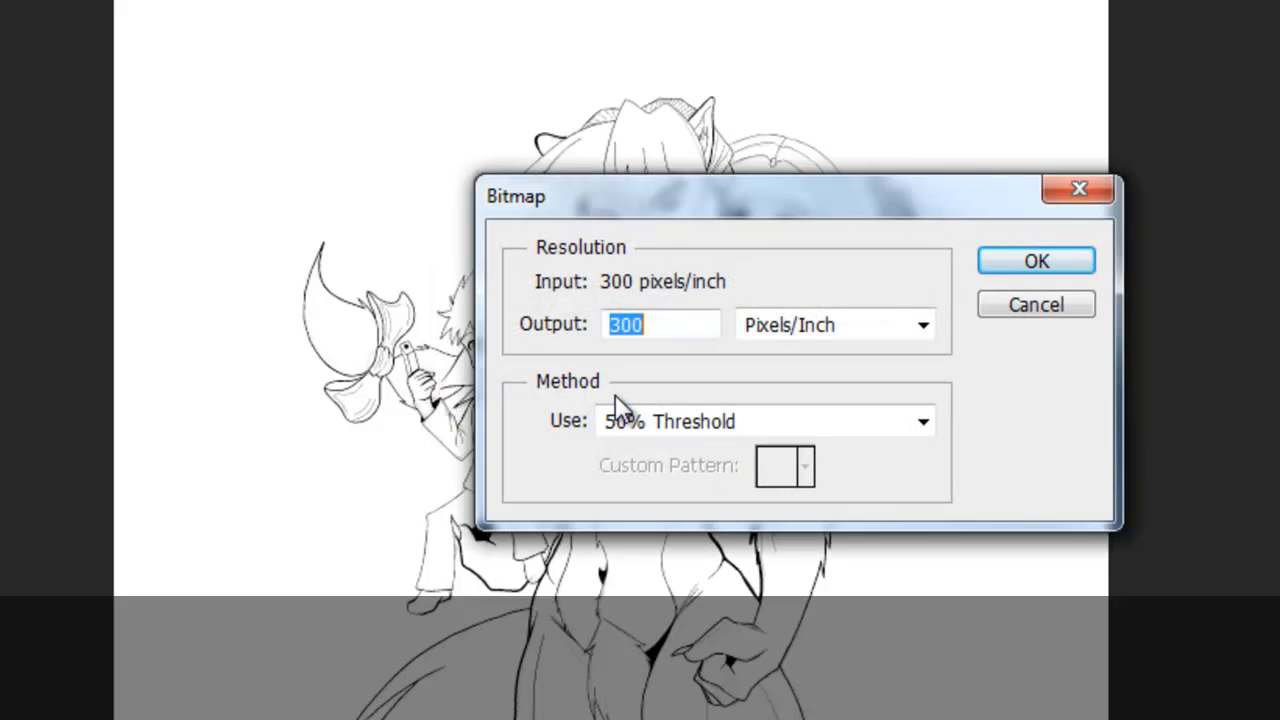
pyautogui.moveTo(652, 392)
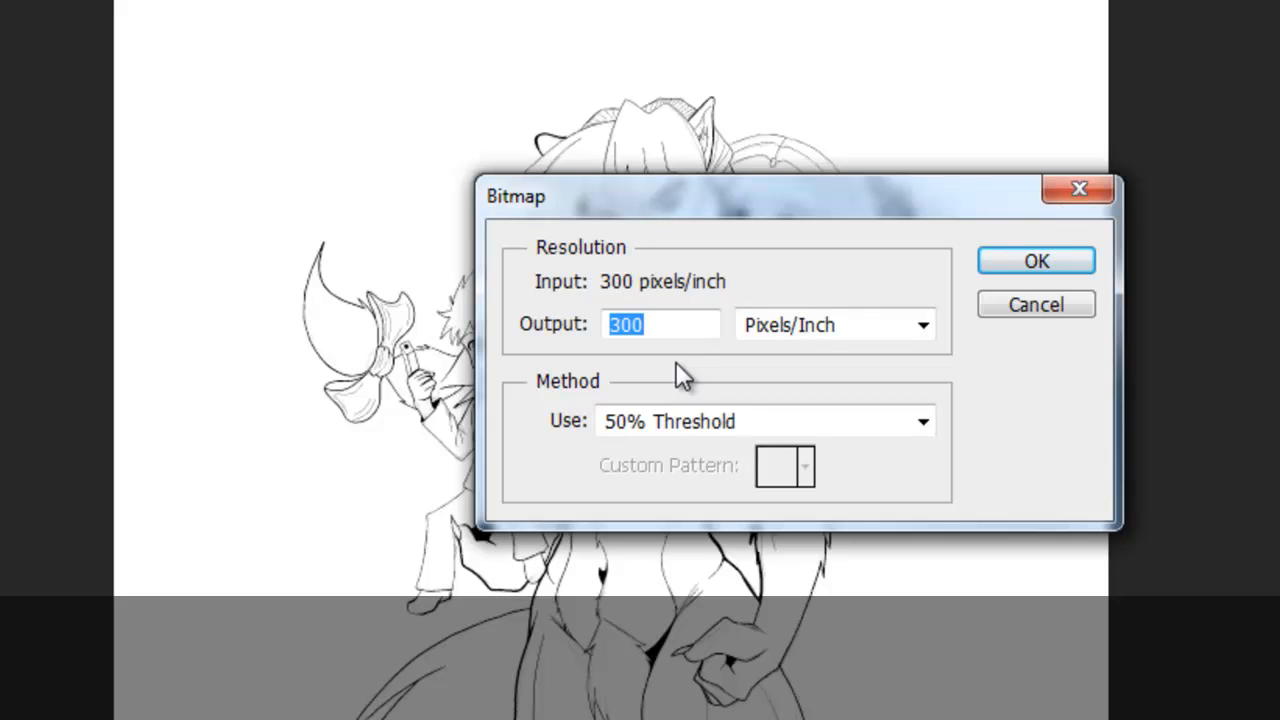
pyautogui.moveTo(680, 408)
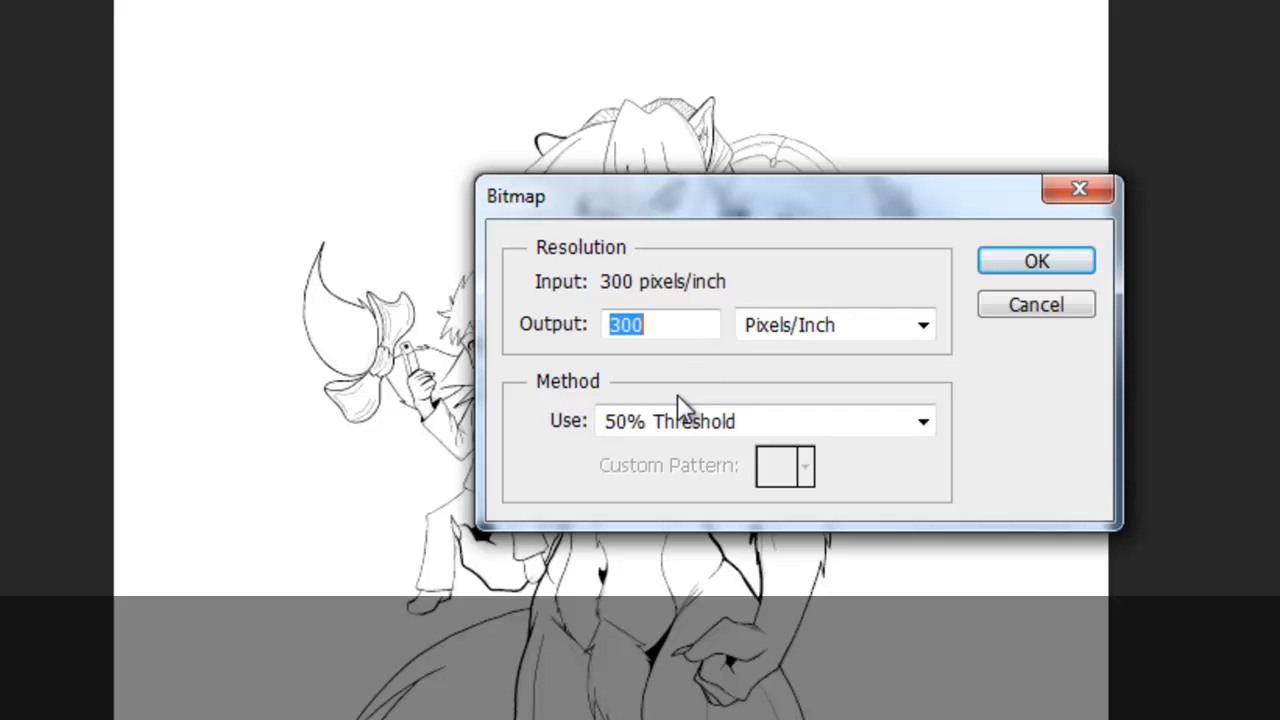
pyautogui.moveTo(815, 445)
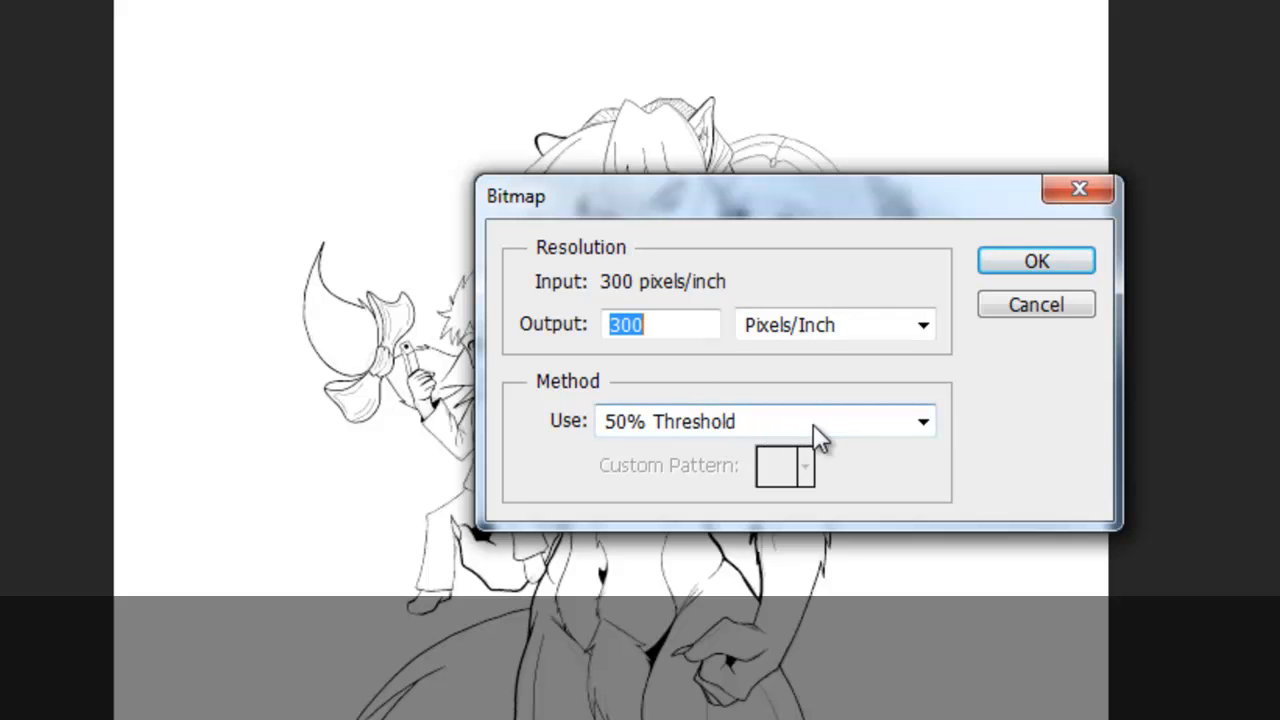
pyautogui.click(920, 420)
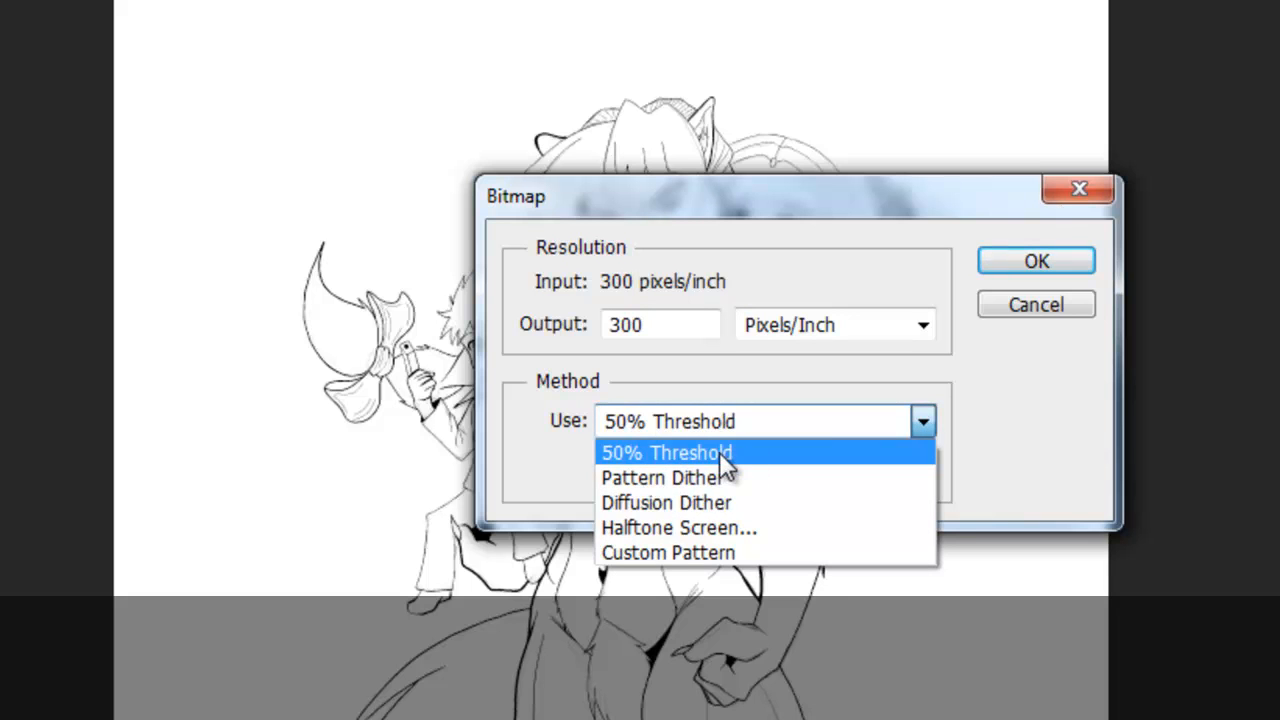
pyautogui.click(666, 452)
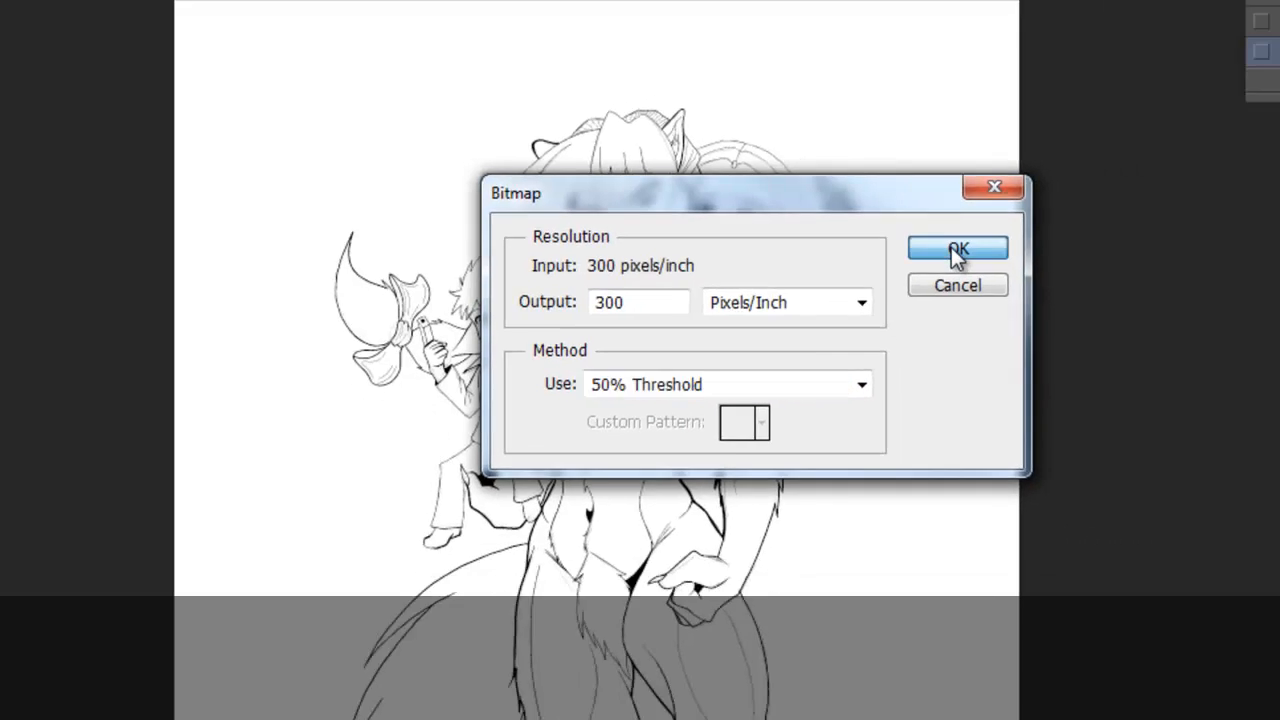
pyautogui.click(957, 248)
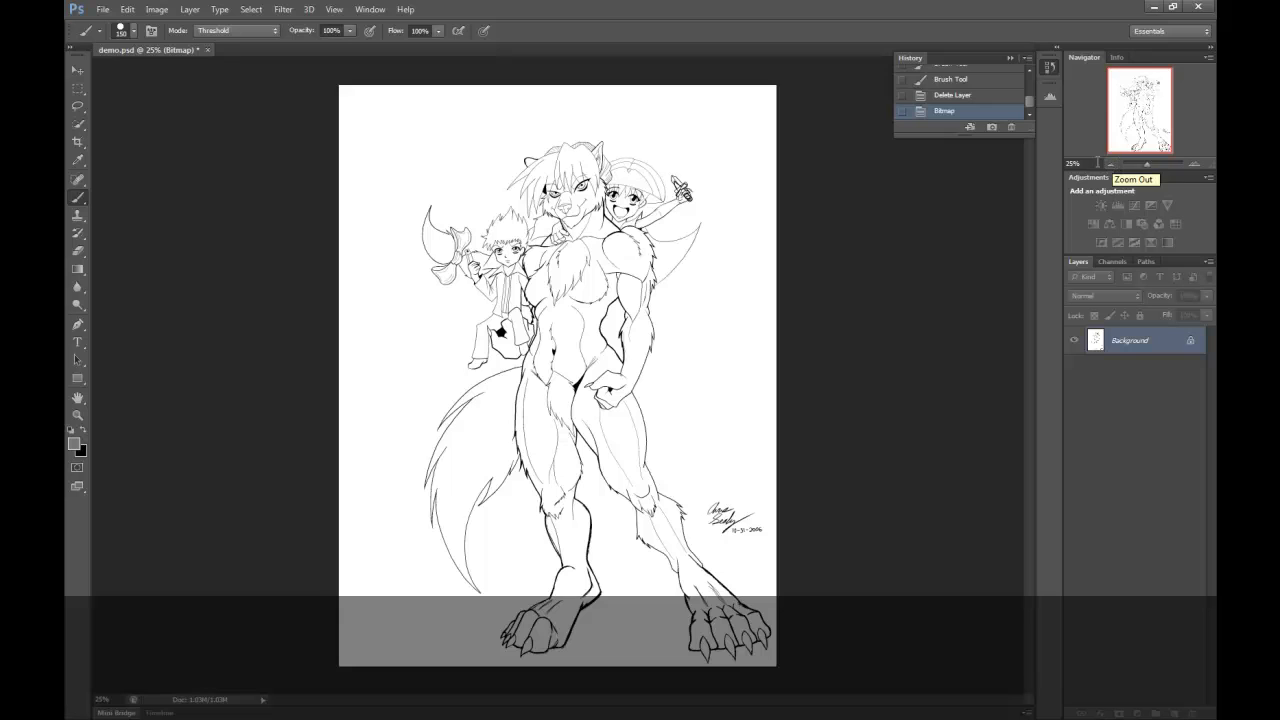
pyautogui.moveTo(912, 286)
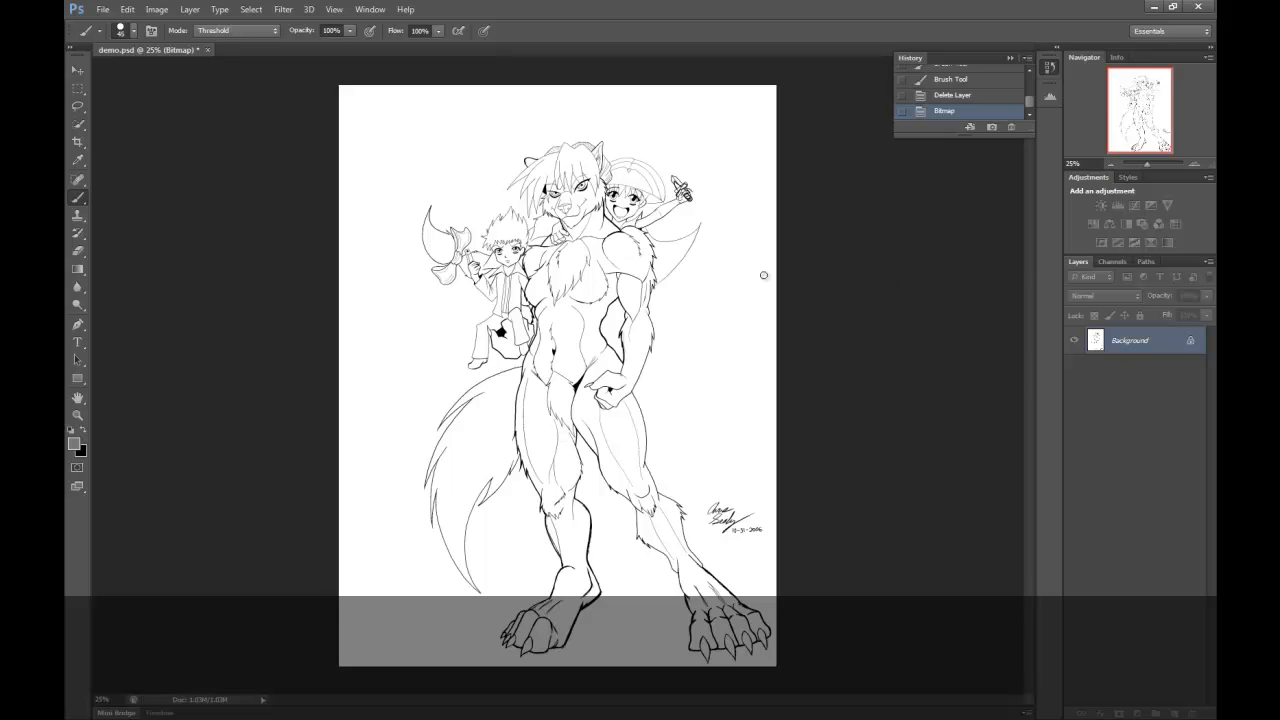
pyautogui.moveTo(334, 352)
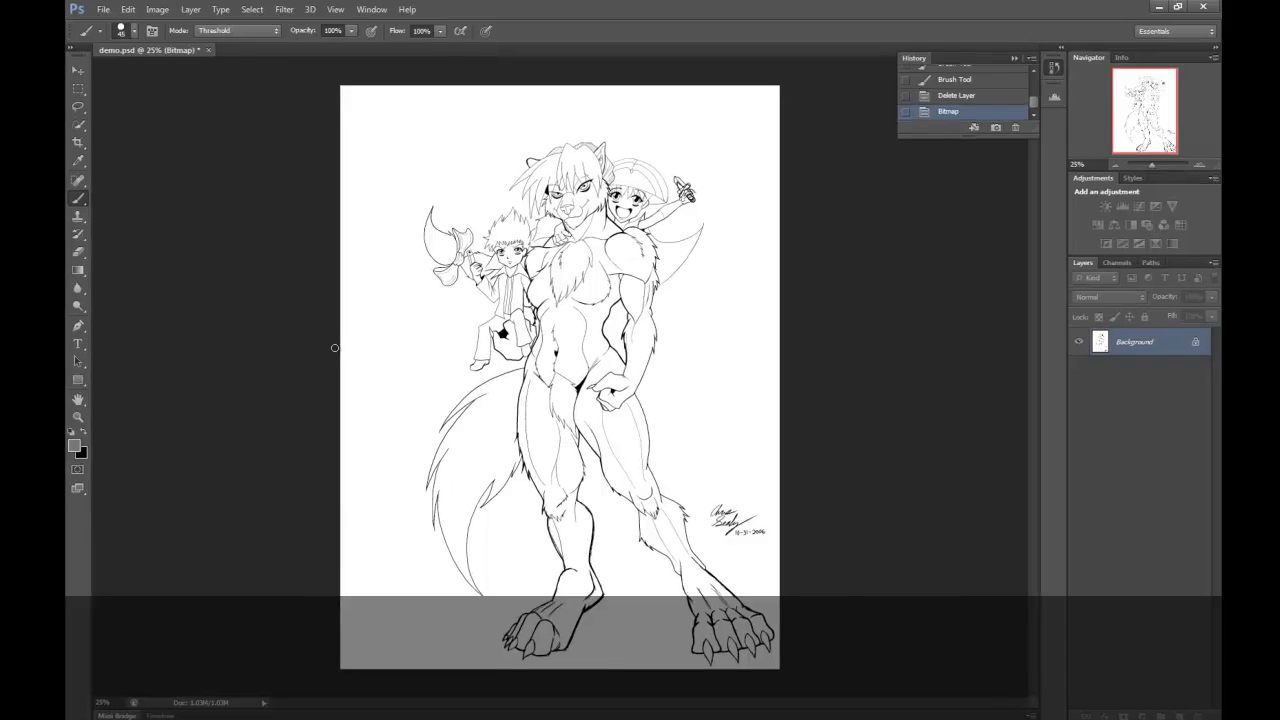
# - Switch the image mode to Grayscale, keeping Size Ratio 1
pyautogui.click(453, 27)
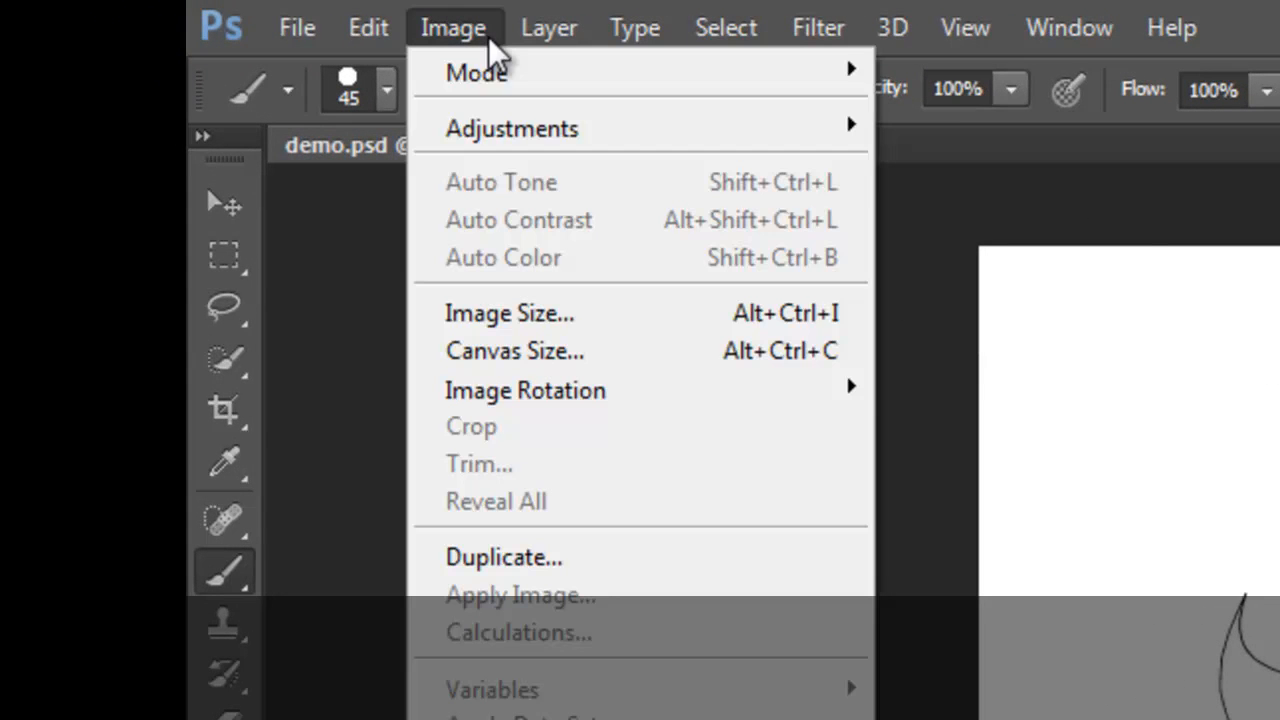
pyautogui.moveTo(477, 72)
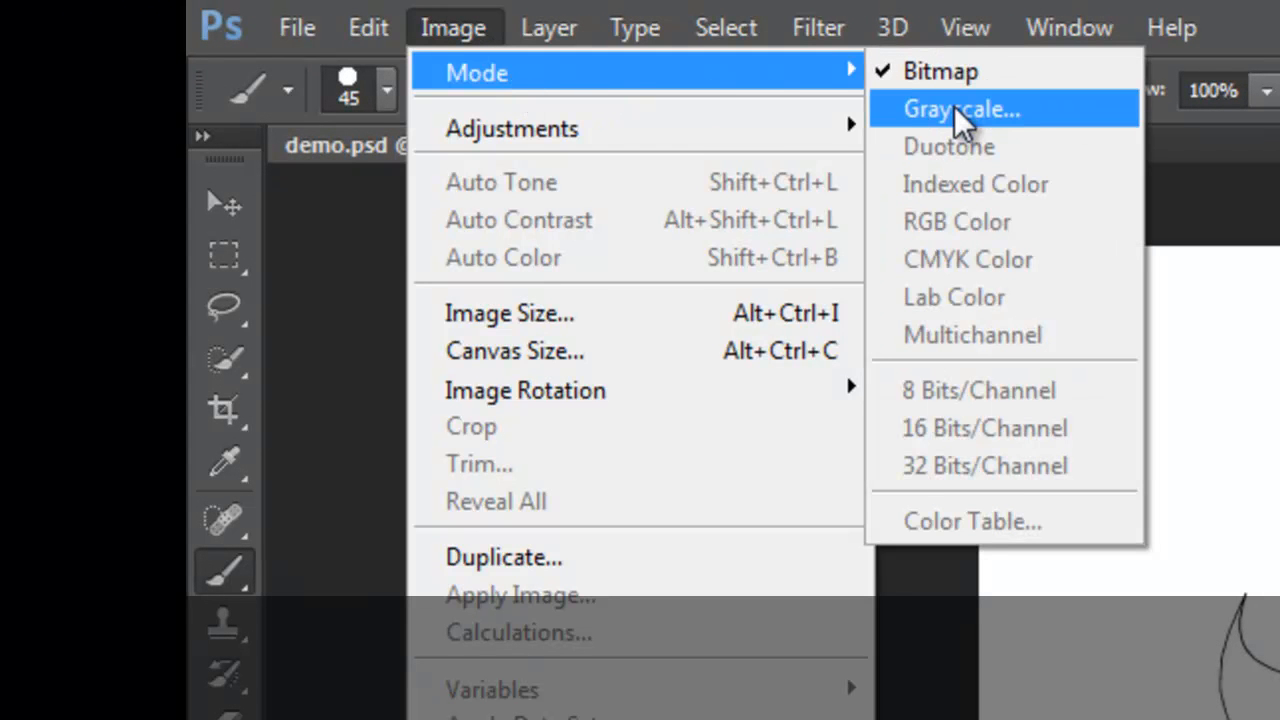
pyautogui.click(960, 108)
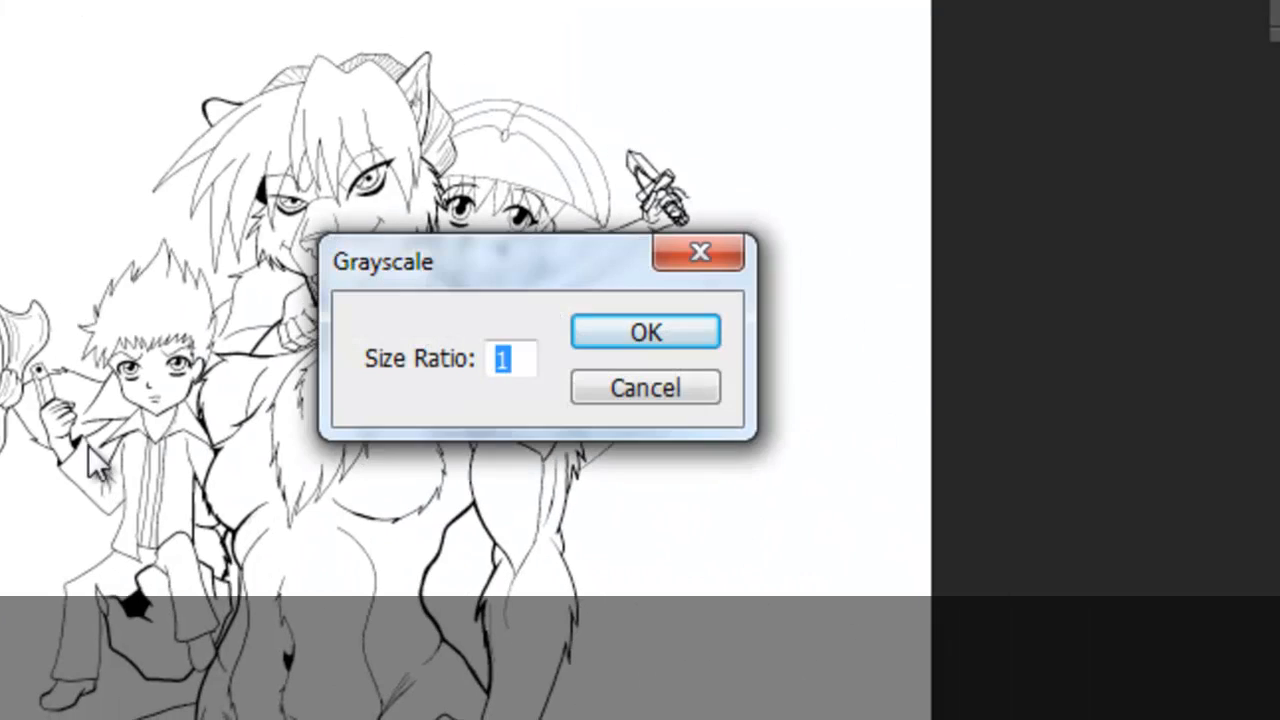
pyautogui.click(645, 331)
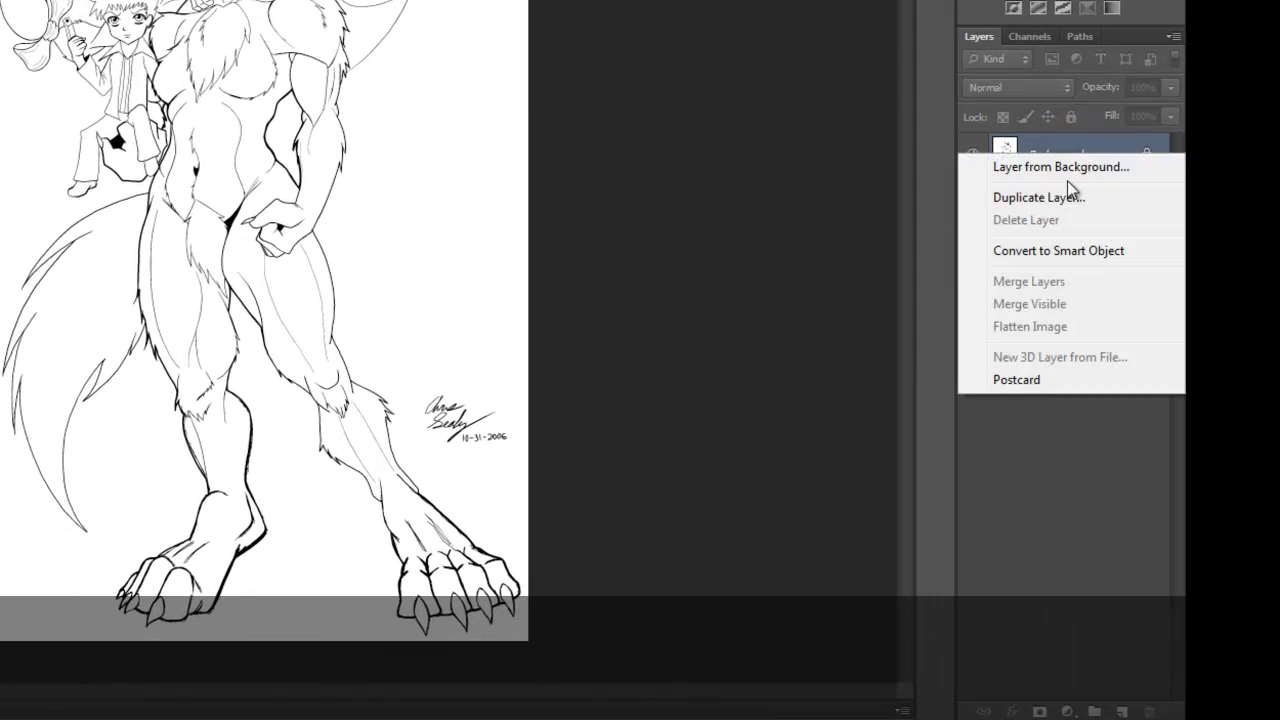
# - Duplicate Background as a layer named 'cleanups', then reselect Background
pyautogui.click(1038, 197)
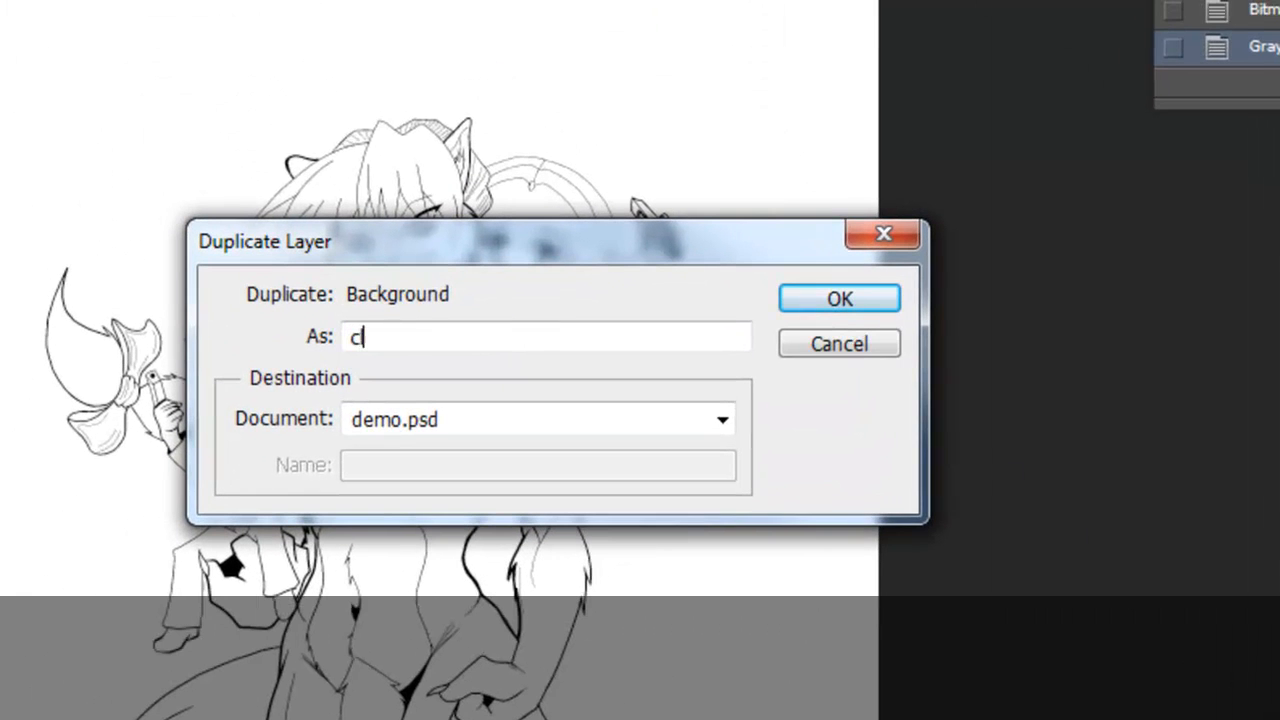
pyautogui.click(838, 298)
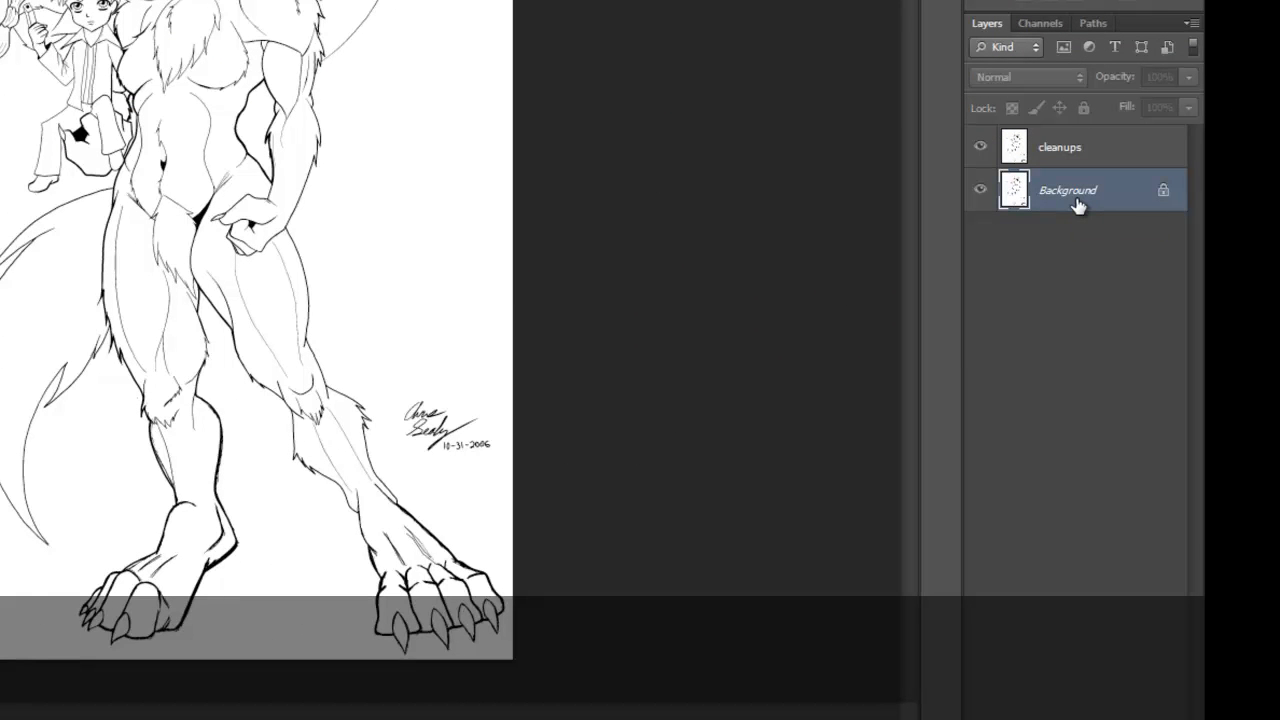
pyautogui.click(1059, 146)
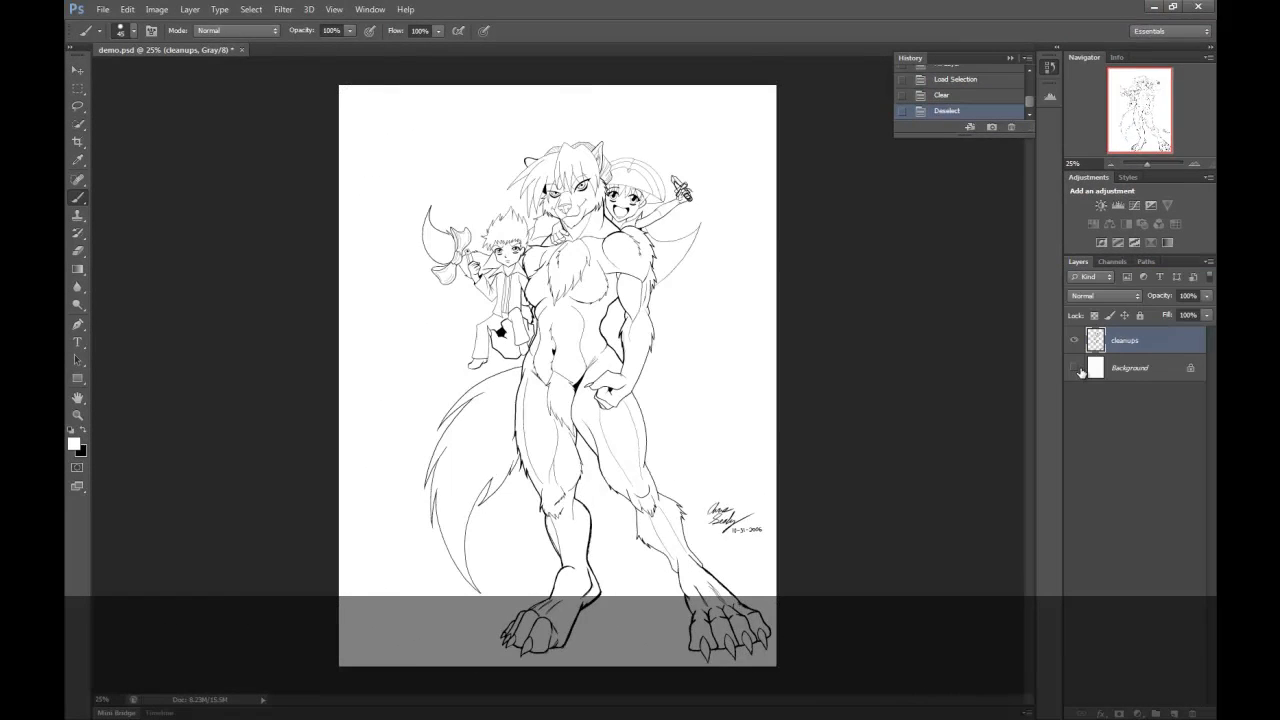
pyautogui.click(1075, 368)
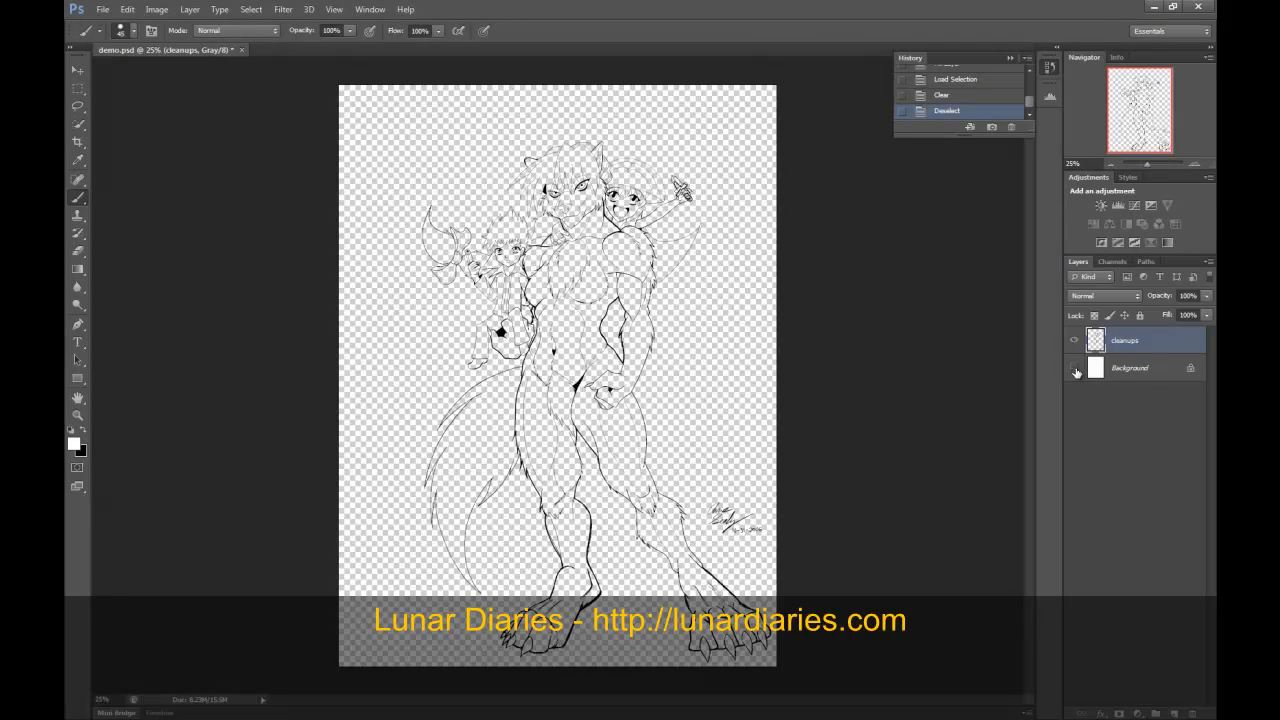
pyautogui.click(1074, 367)
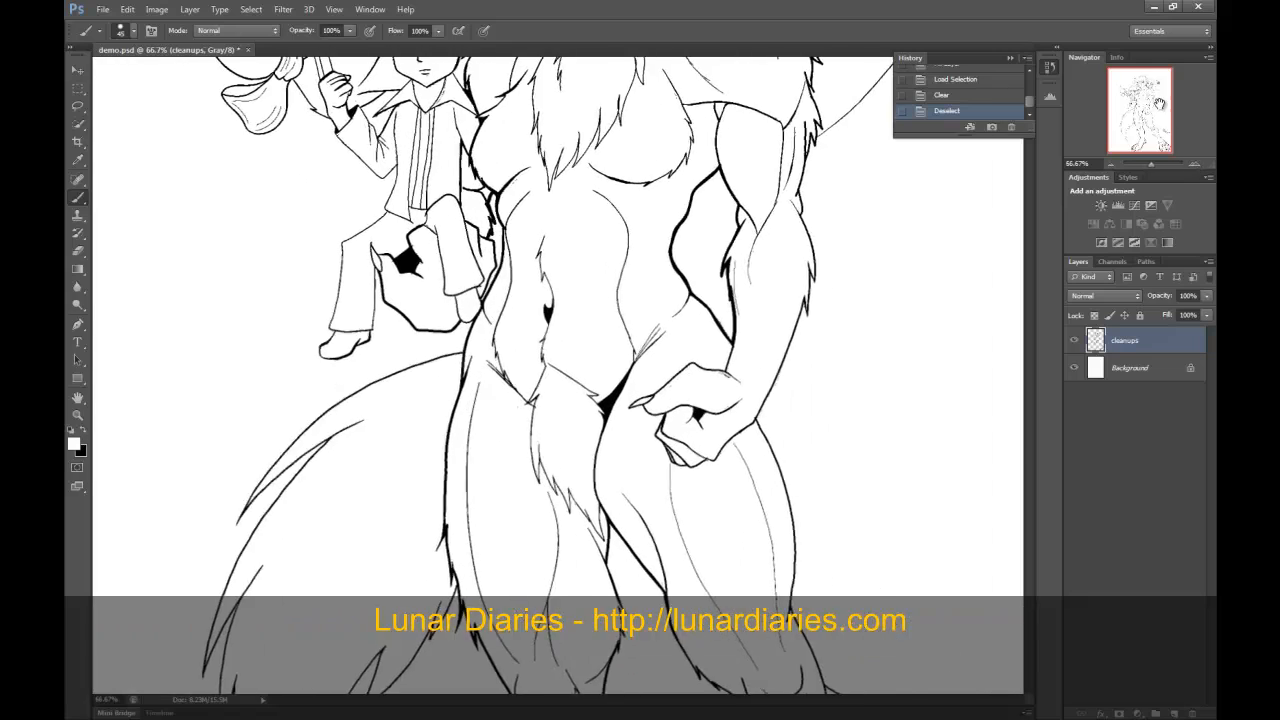
pyautogui.scroll(-3)
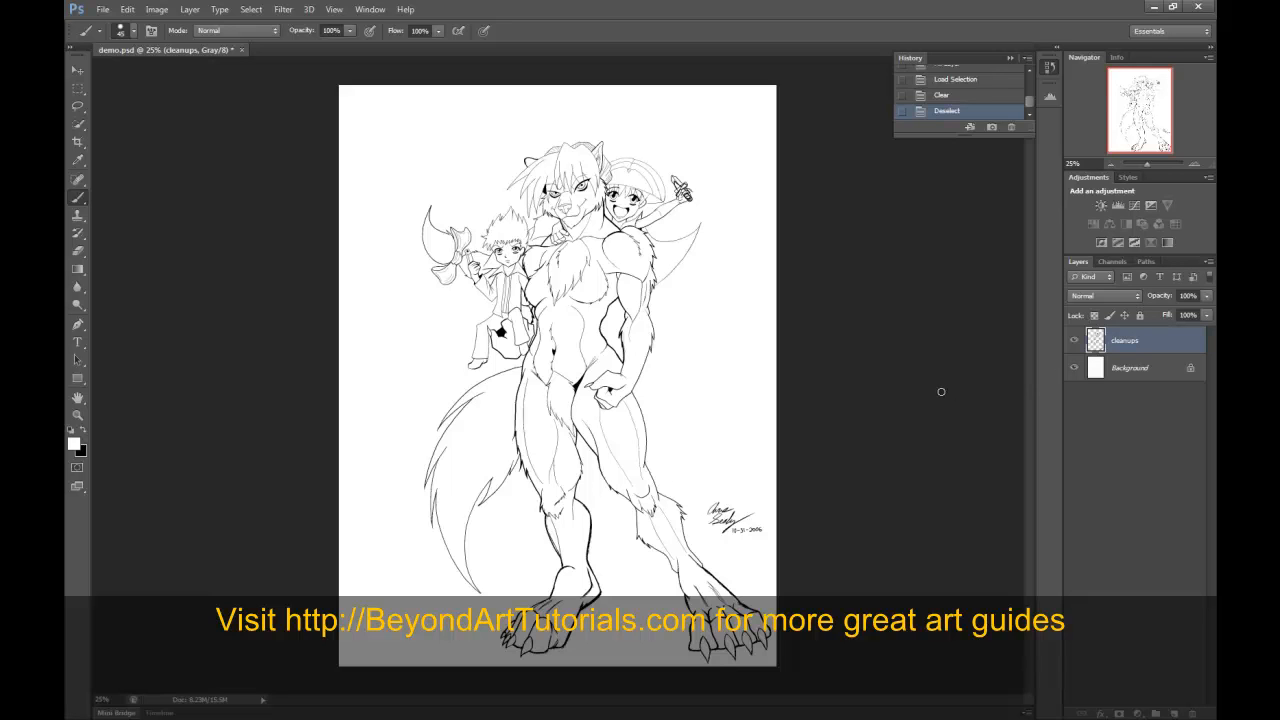
pyautogui.moveTo(932, 391)
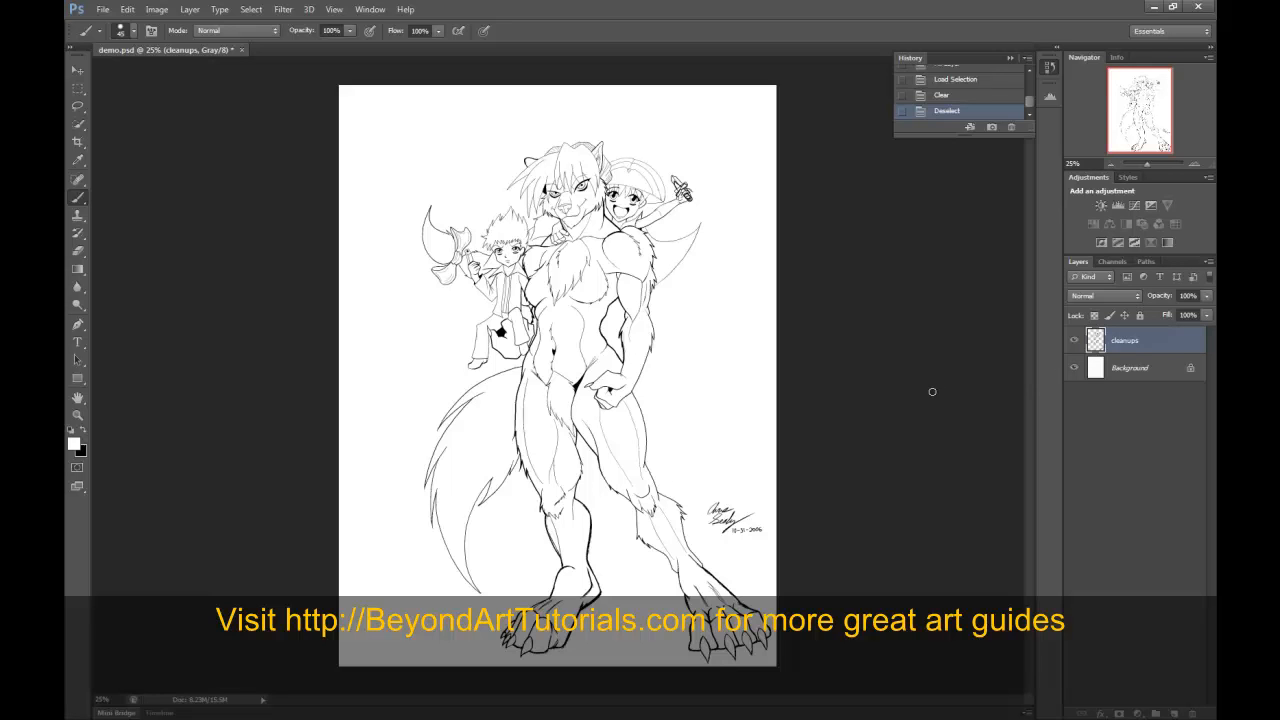